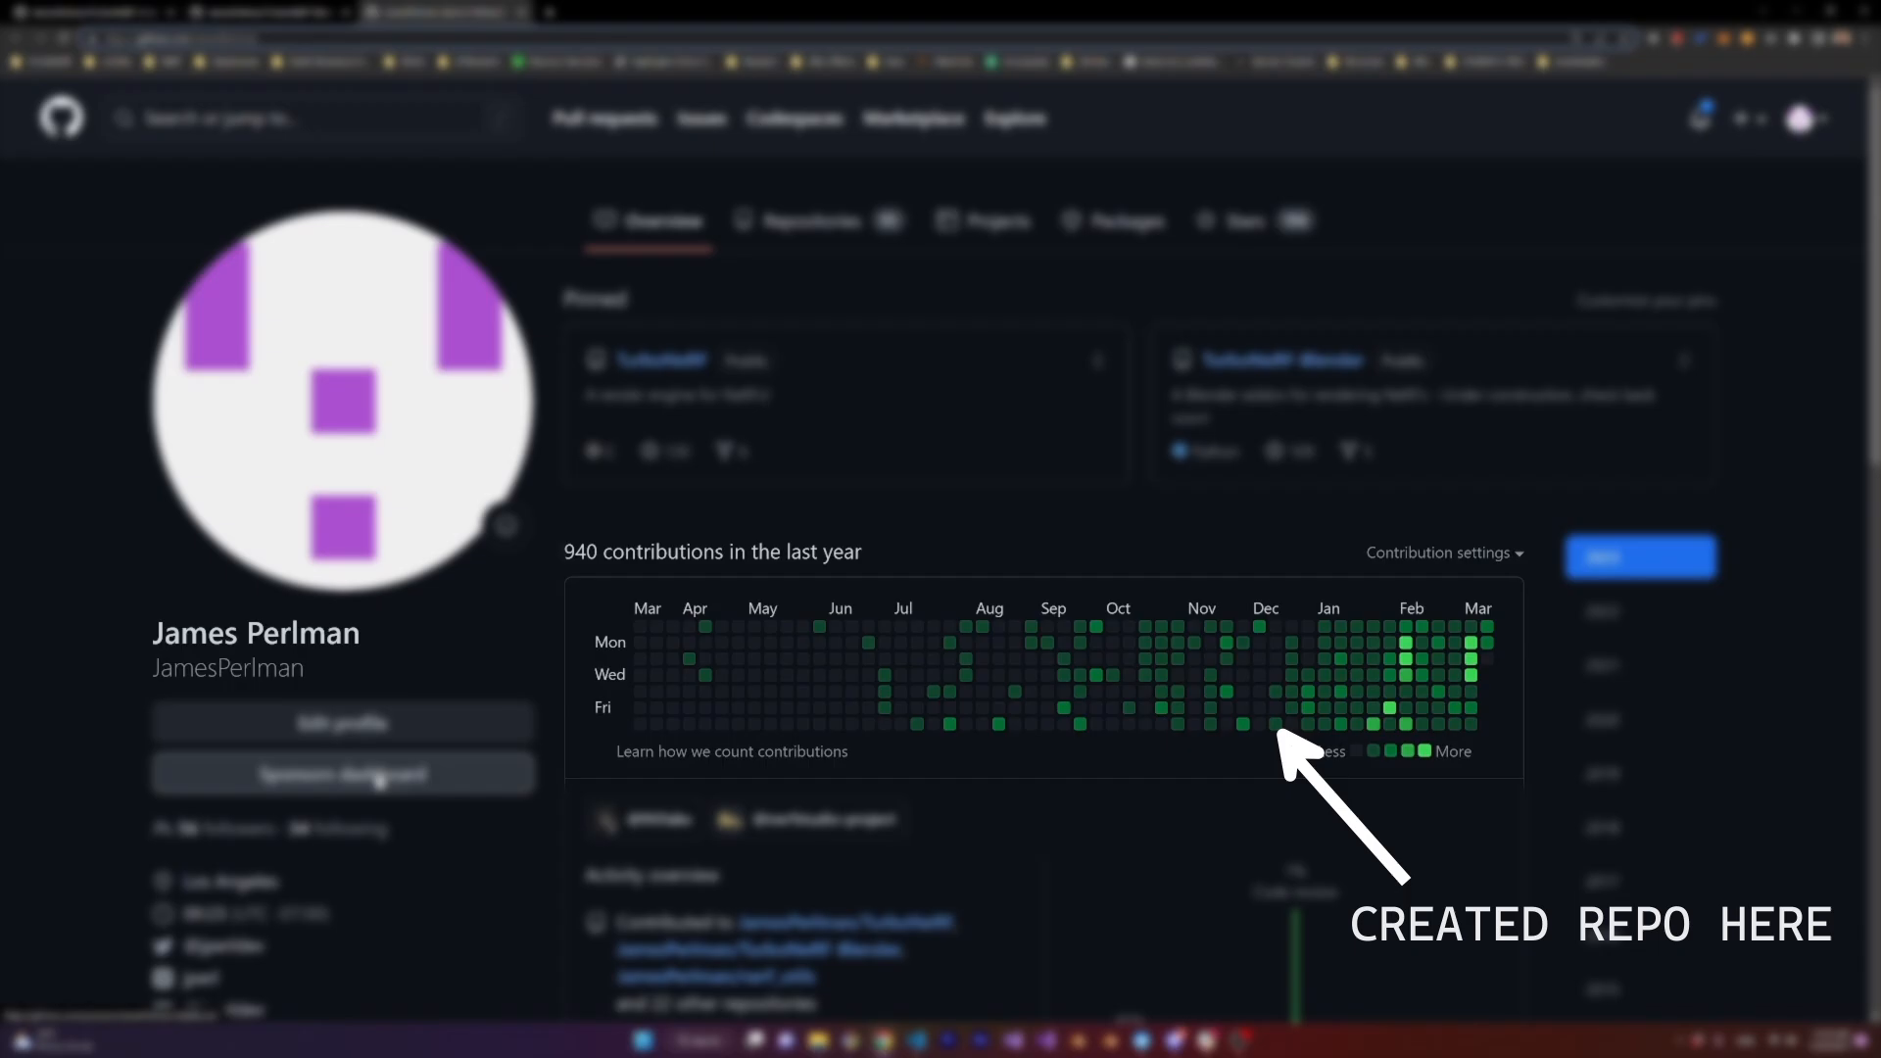
Open the developer's 'Become a sponsor' page and view its monthly tiers
left_click(343, 774)
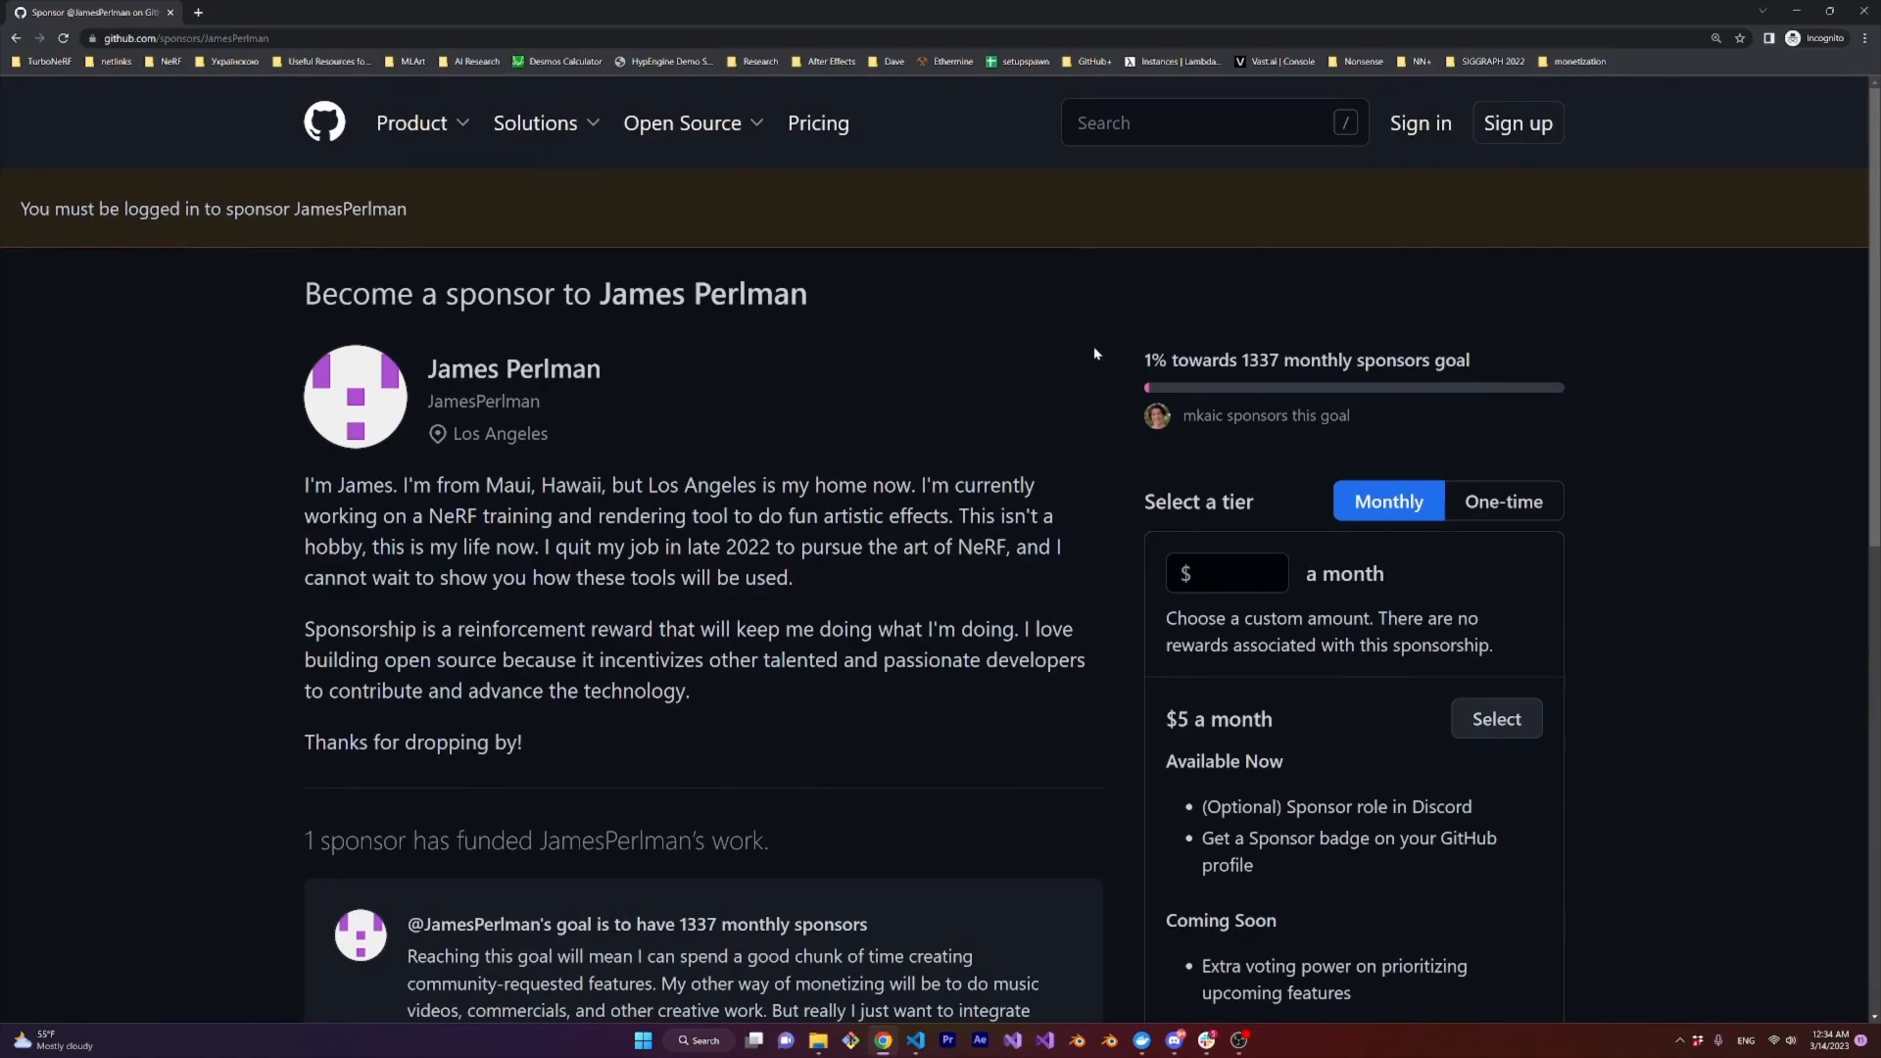
scroll("down", 3)
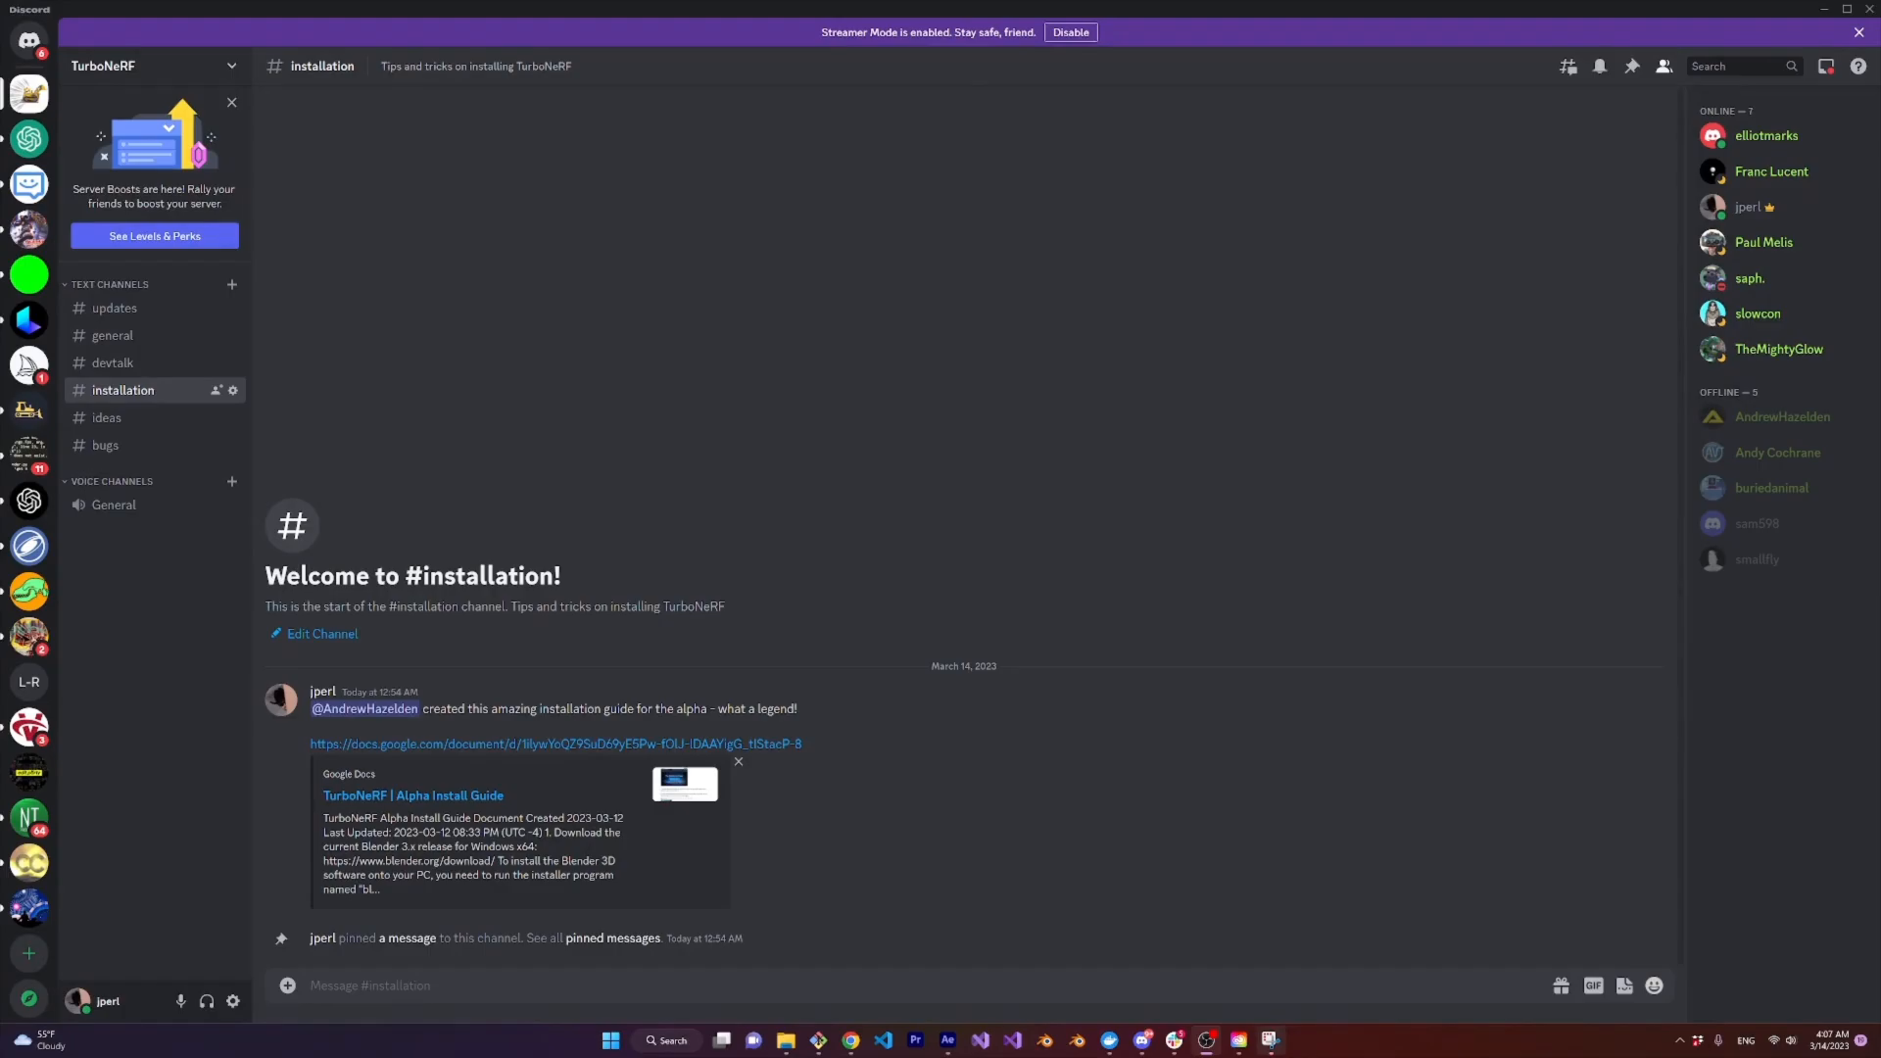
mouse_move(414, 798)
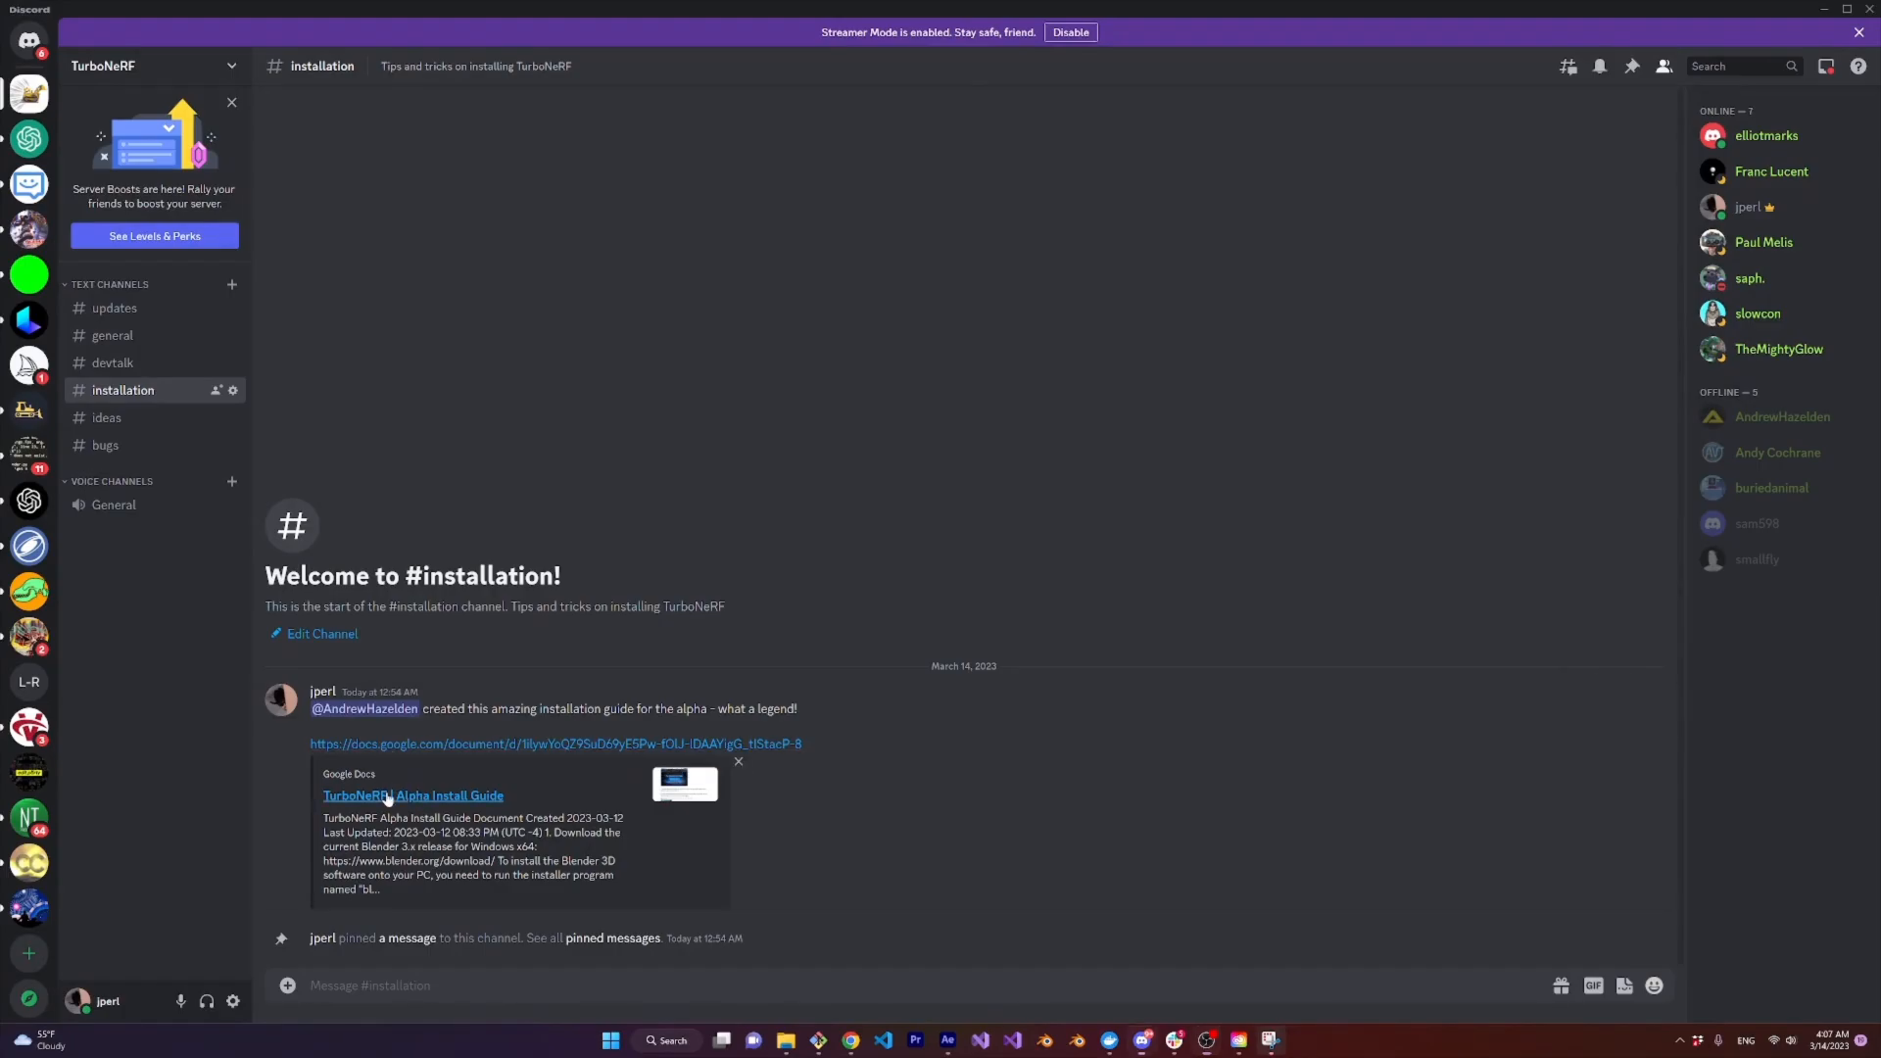
Open the TurboNeRF Alpha Install Guide and read down to the Preferences > Add-ons step
left_click(412, 796)
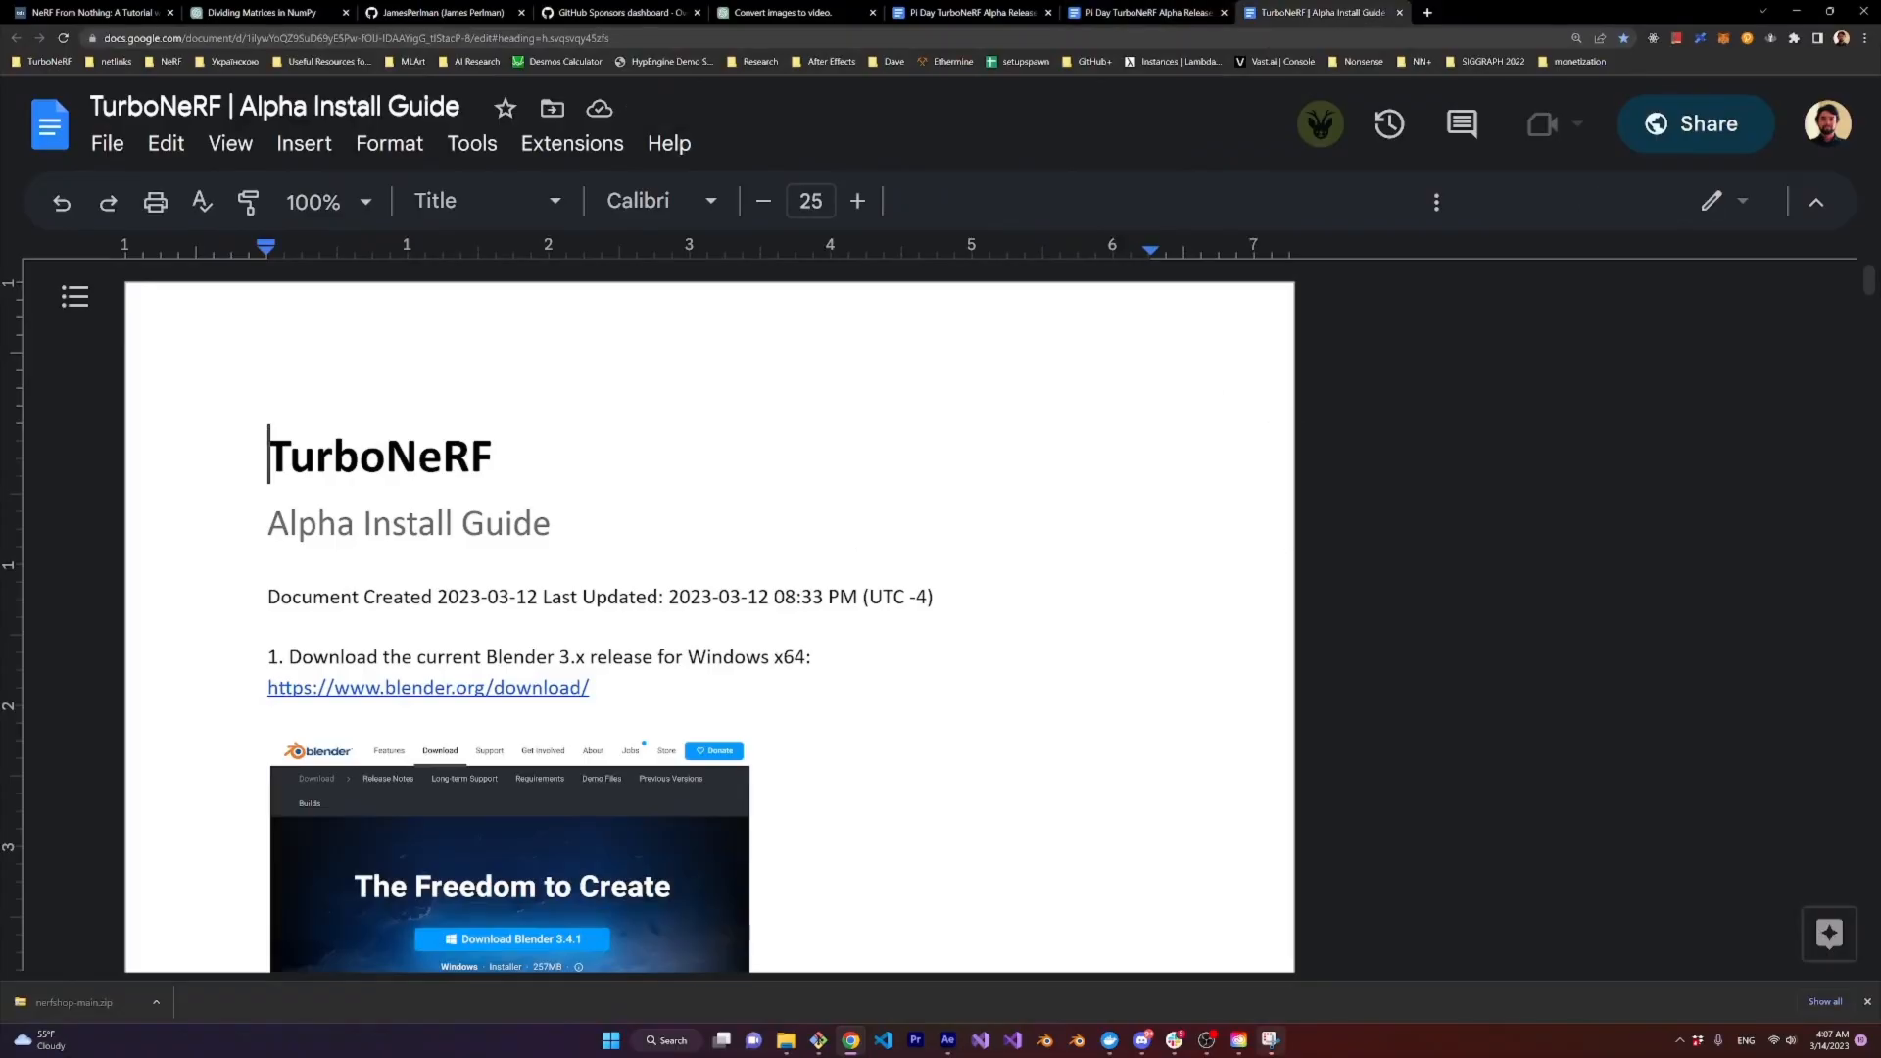
scroll("down", 3)
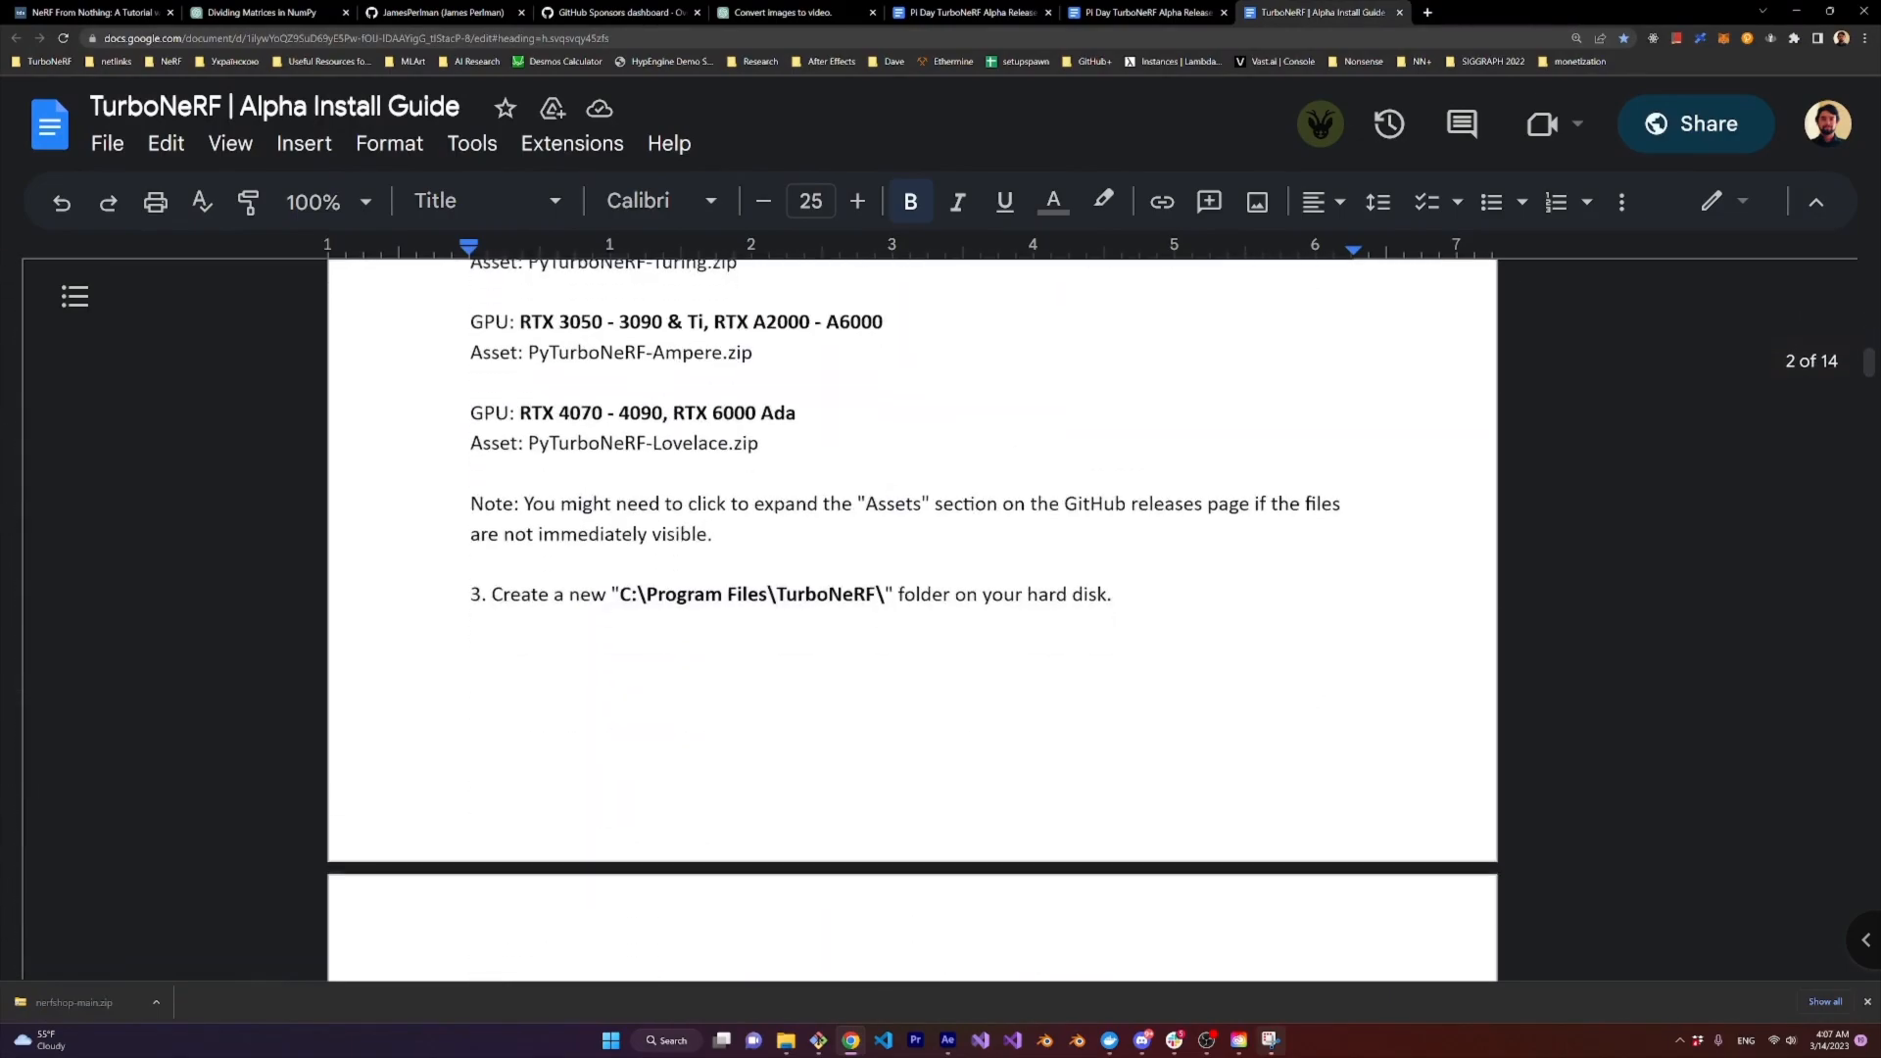
scroll("down", 3)
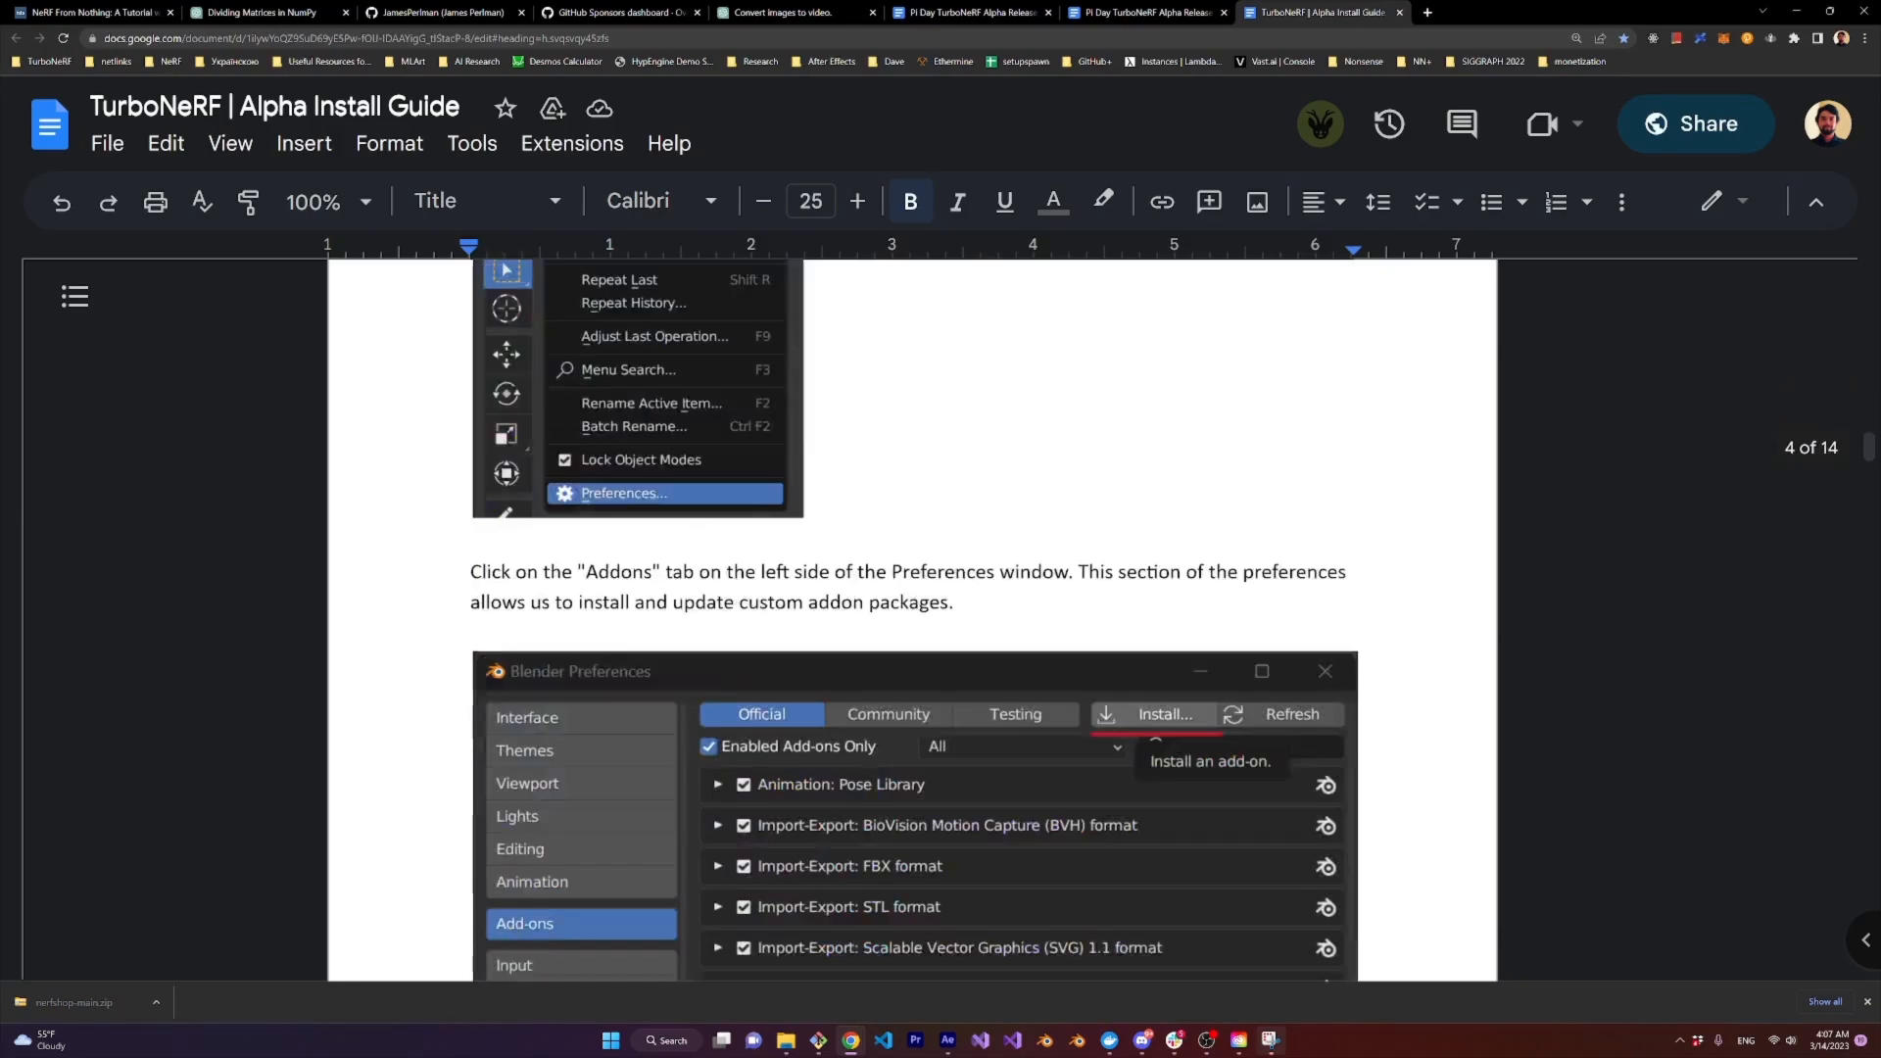
scroll("down", 3)
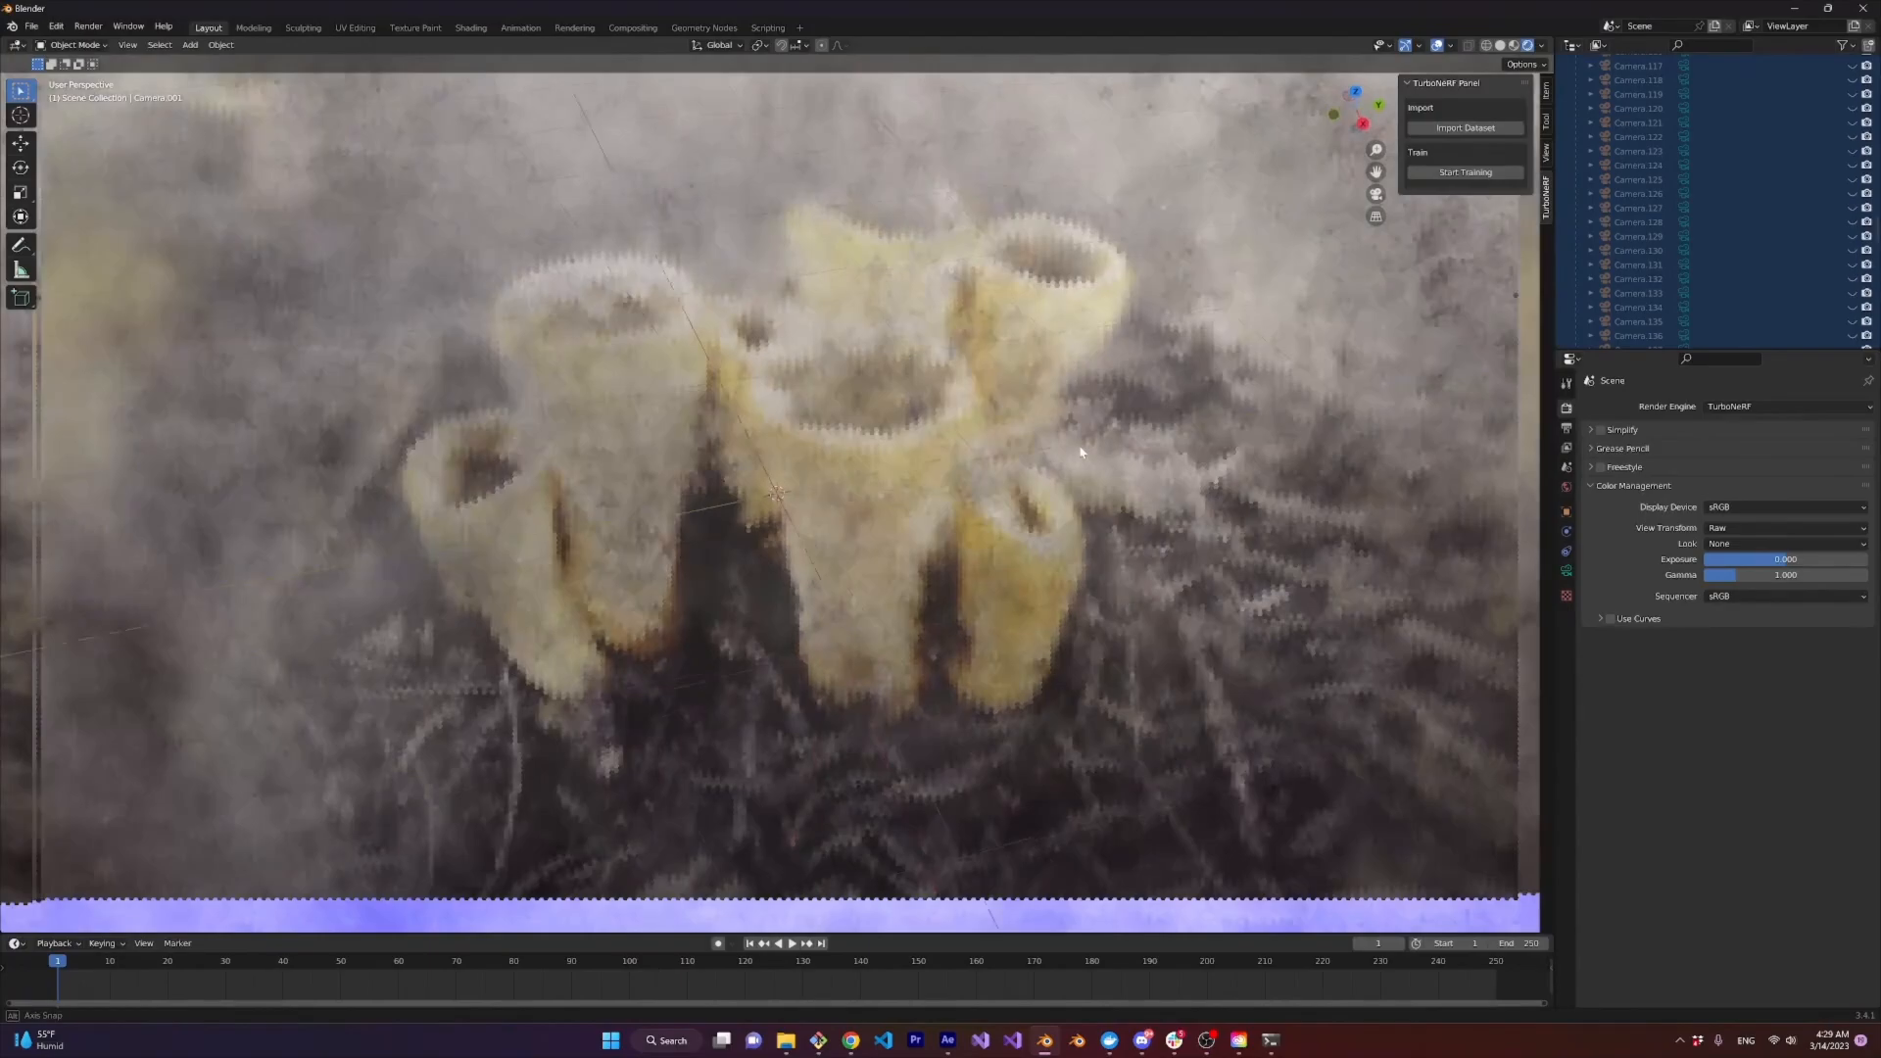
left_click_drag(1079, 453, 1121, 376)
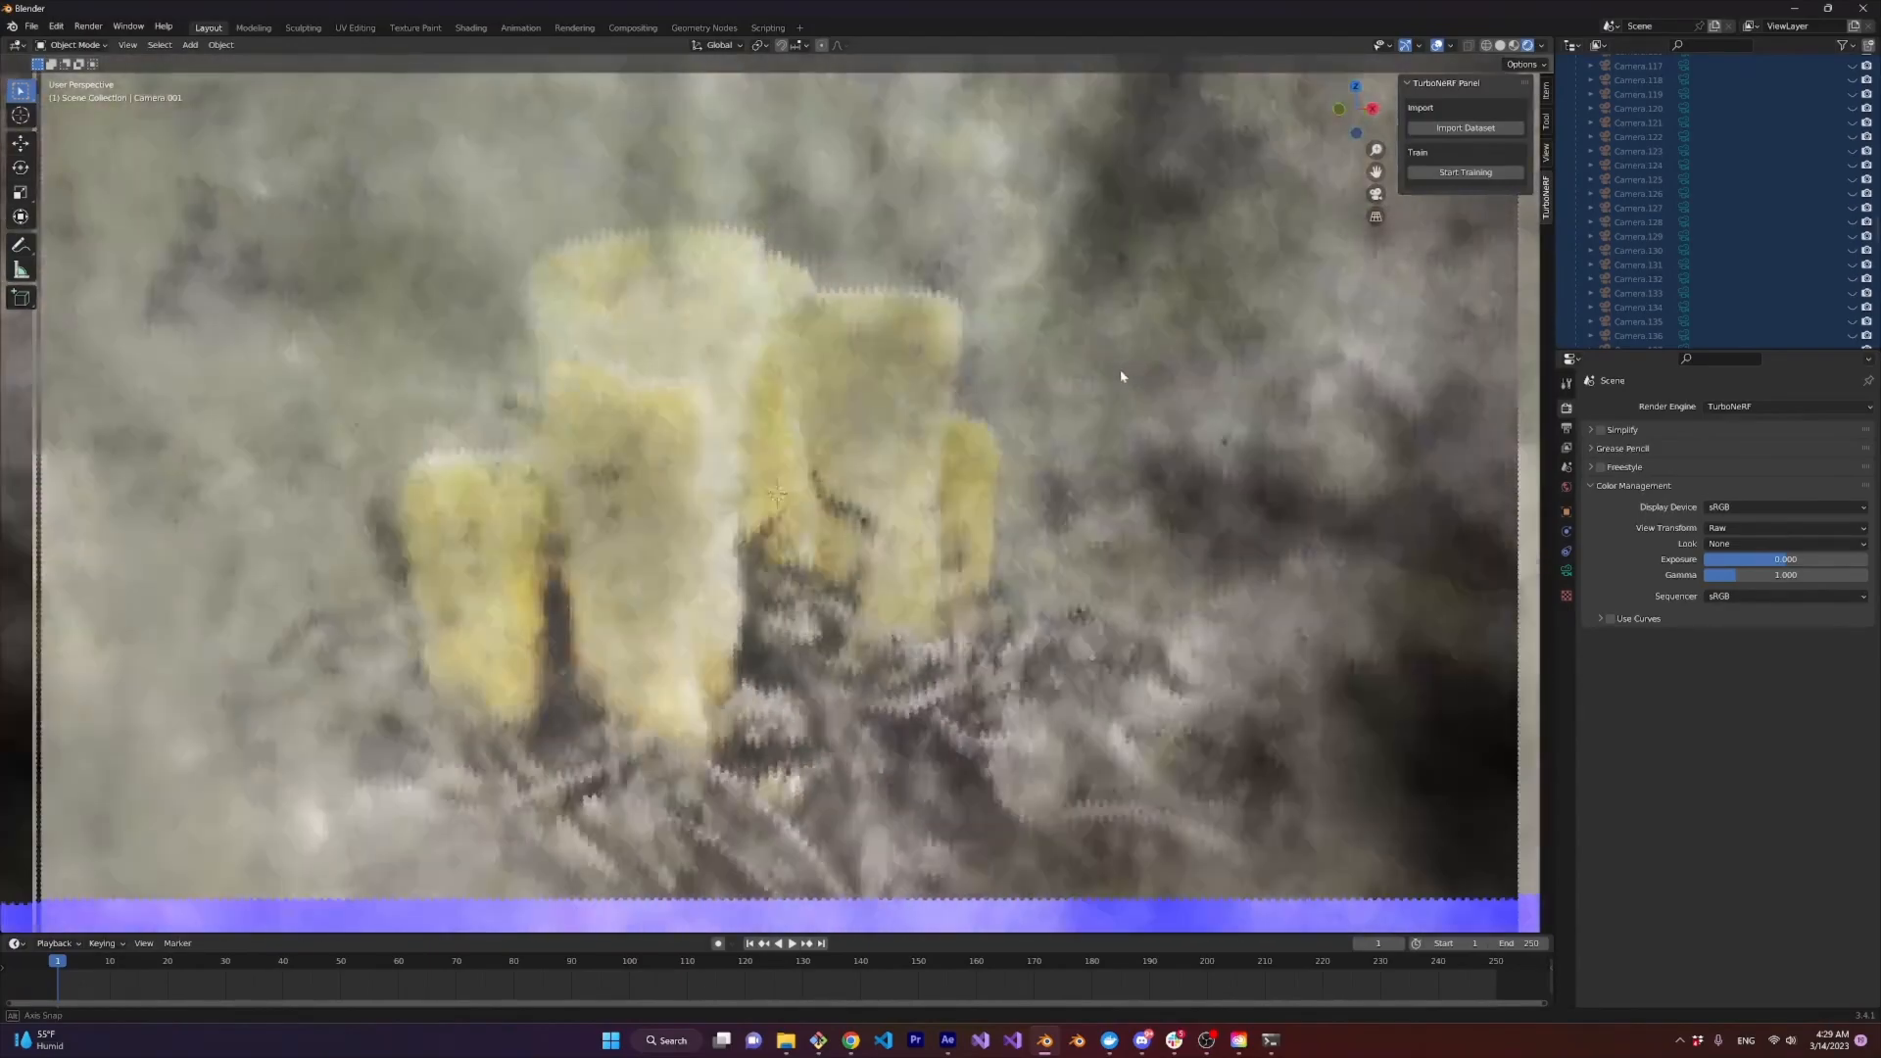
left_click_drag(1121, 376, 960, 451)
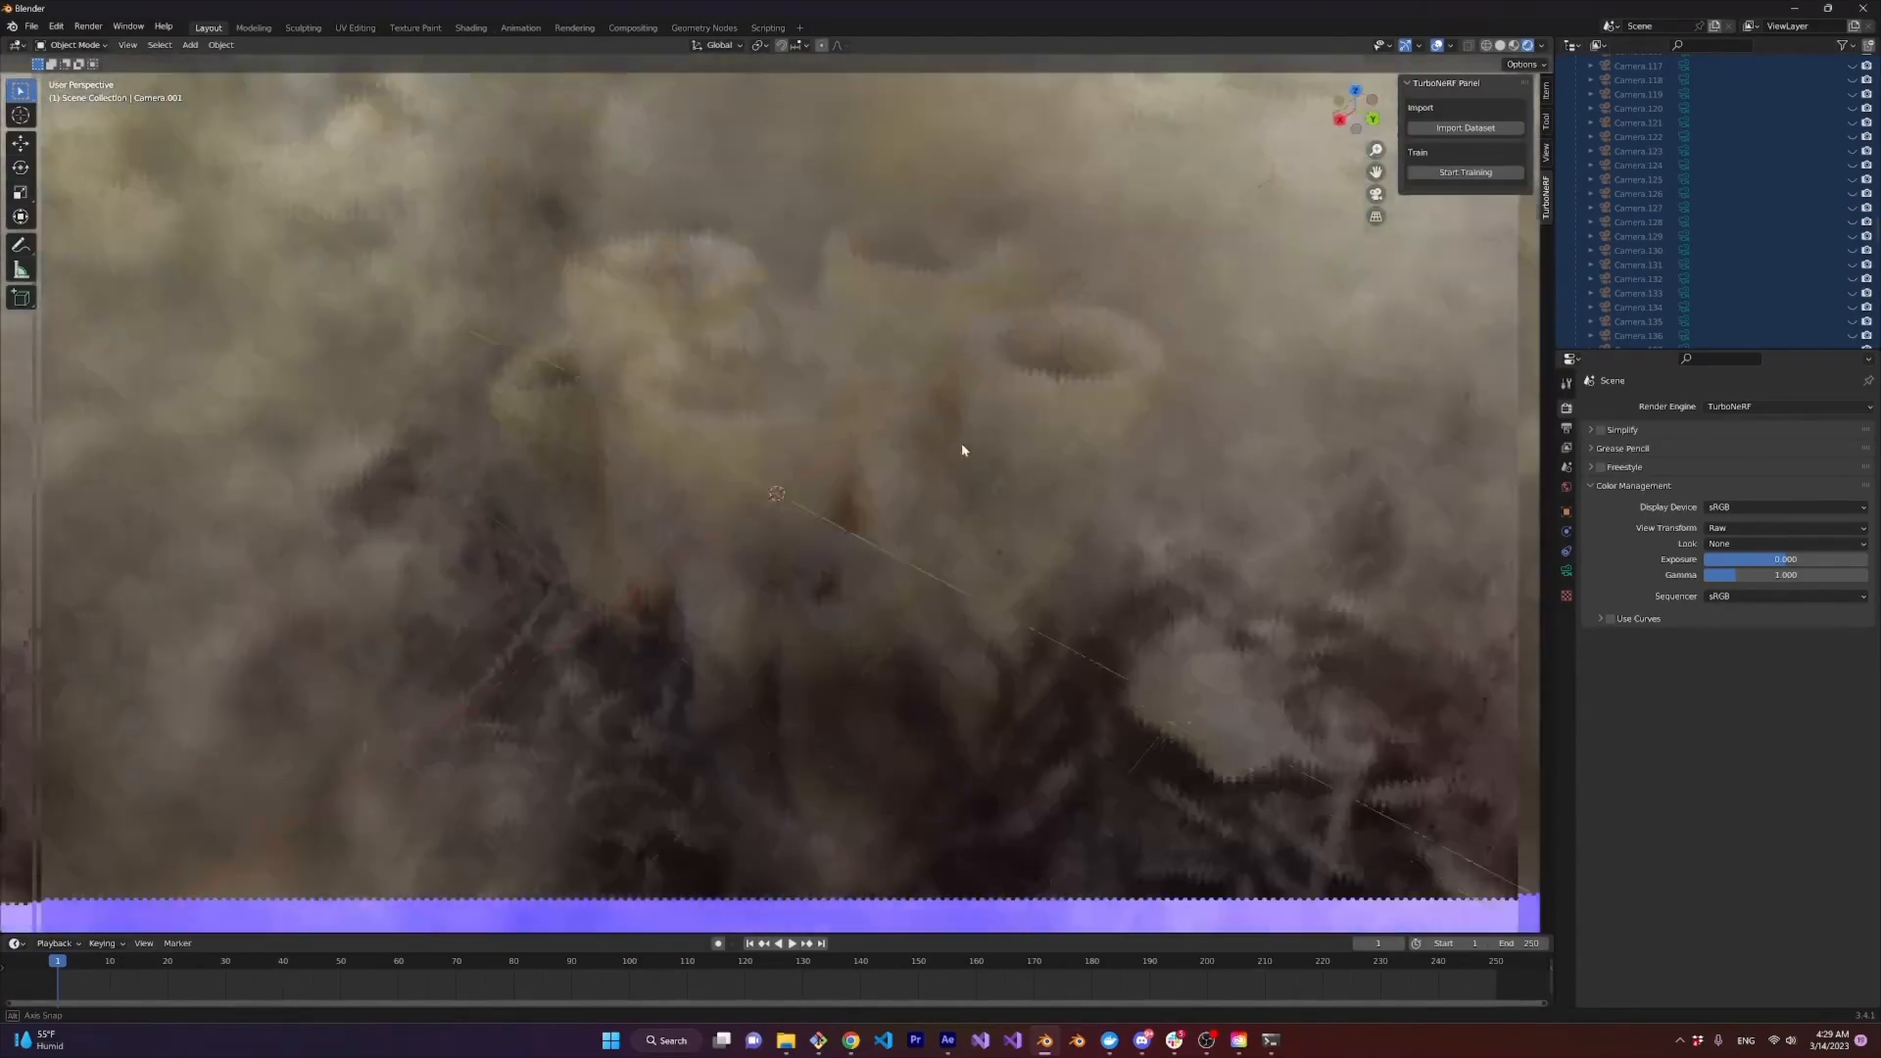
left_click_drag(960, 451, 1038, 471)
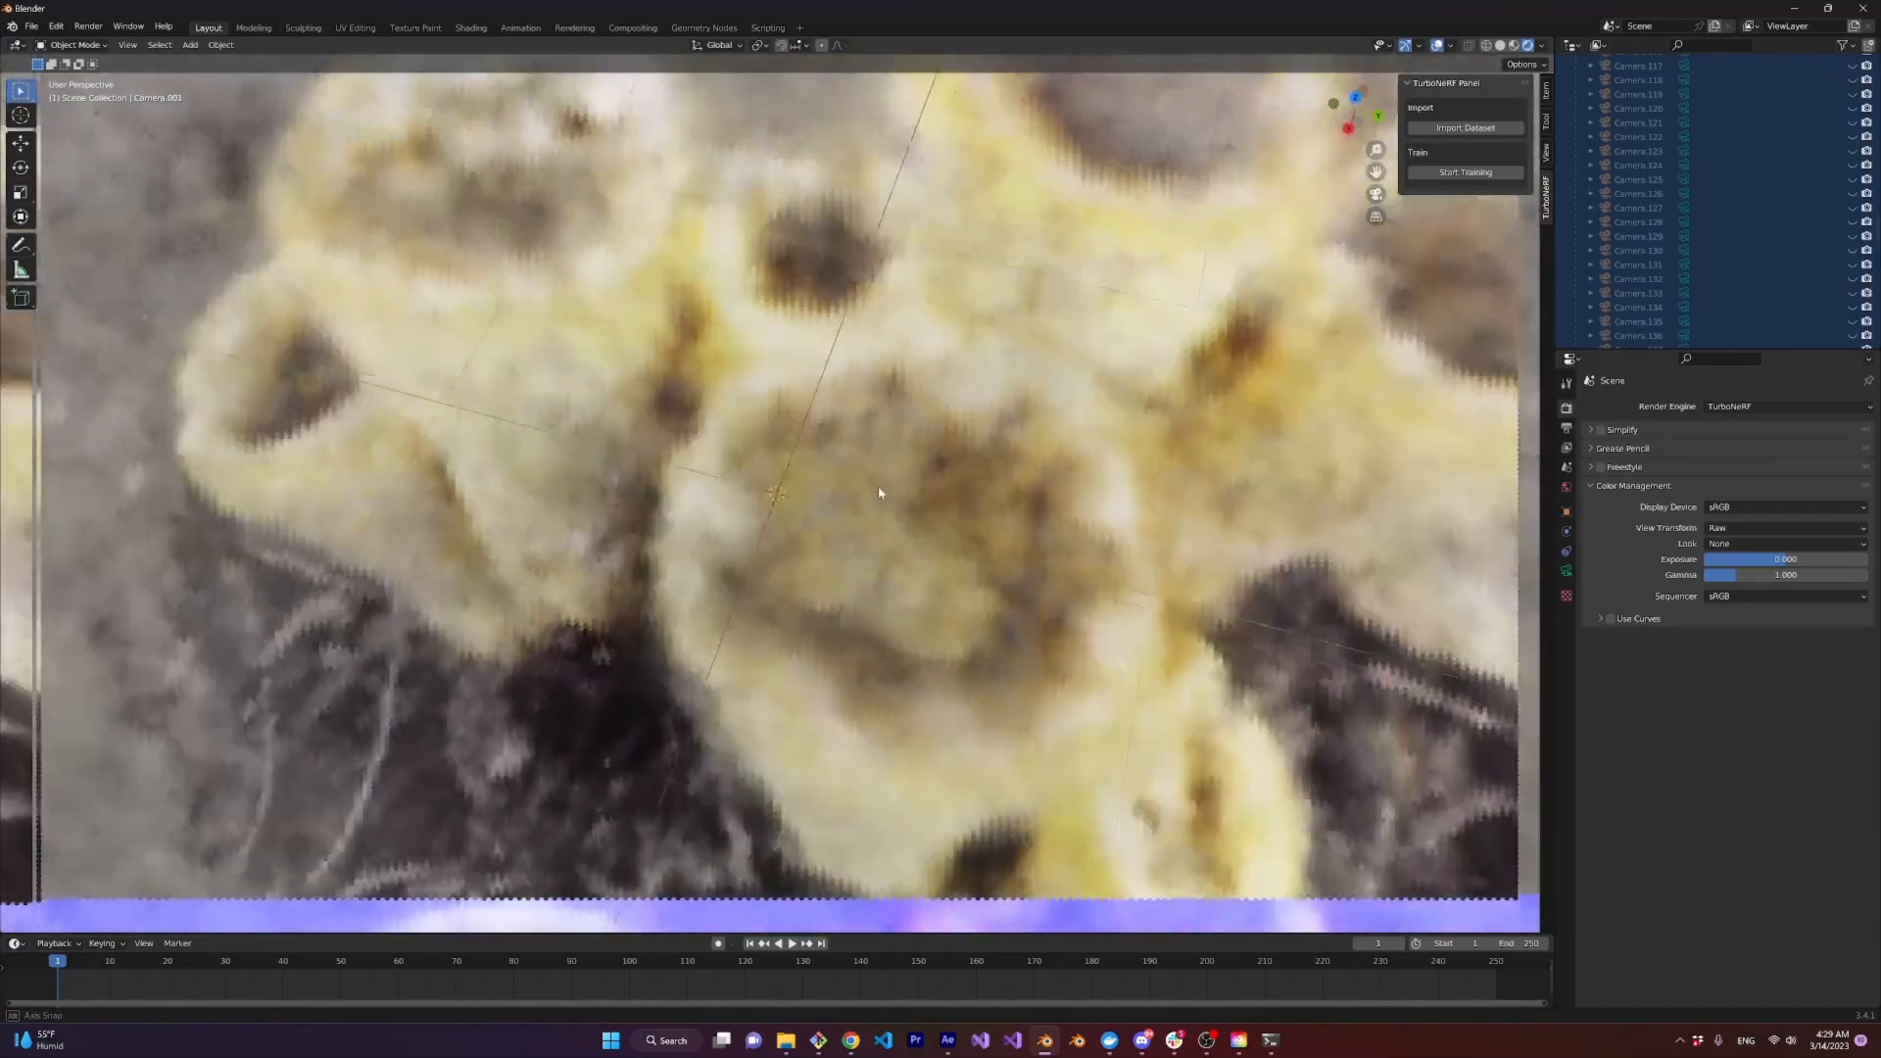
left_click_drag(878, 494, 911, 421)
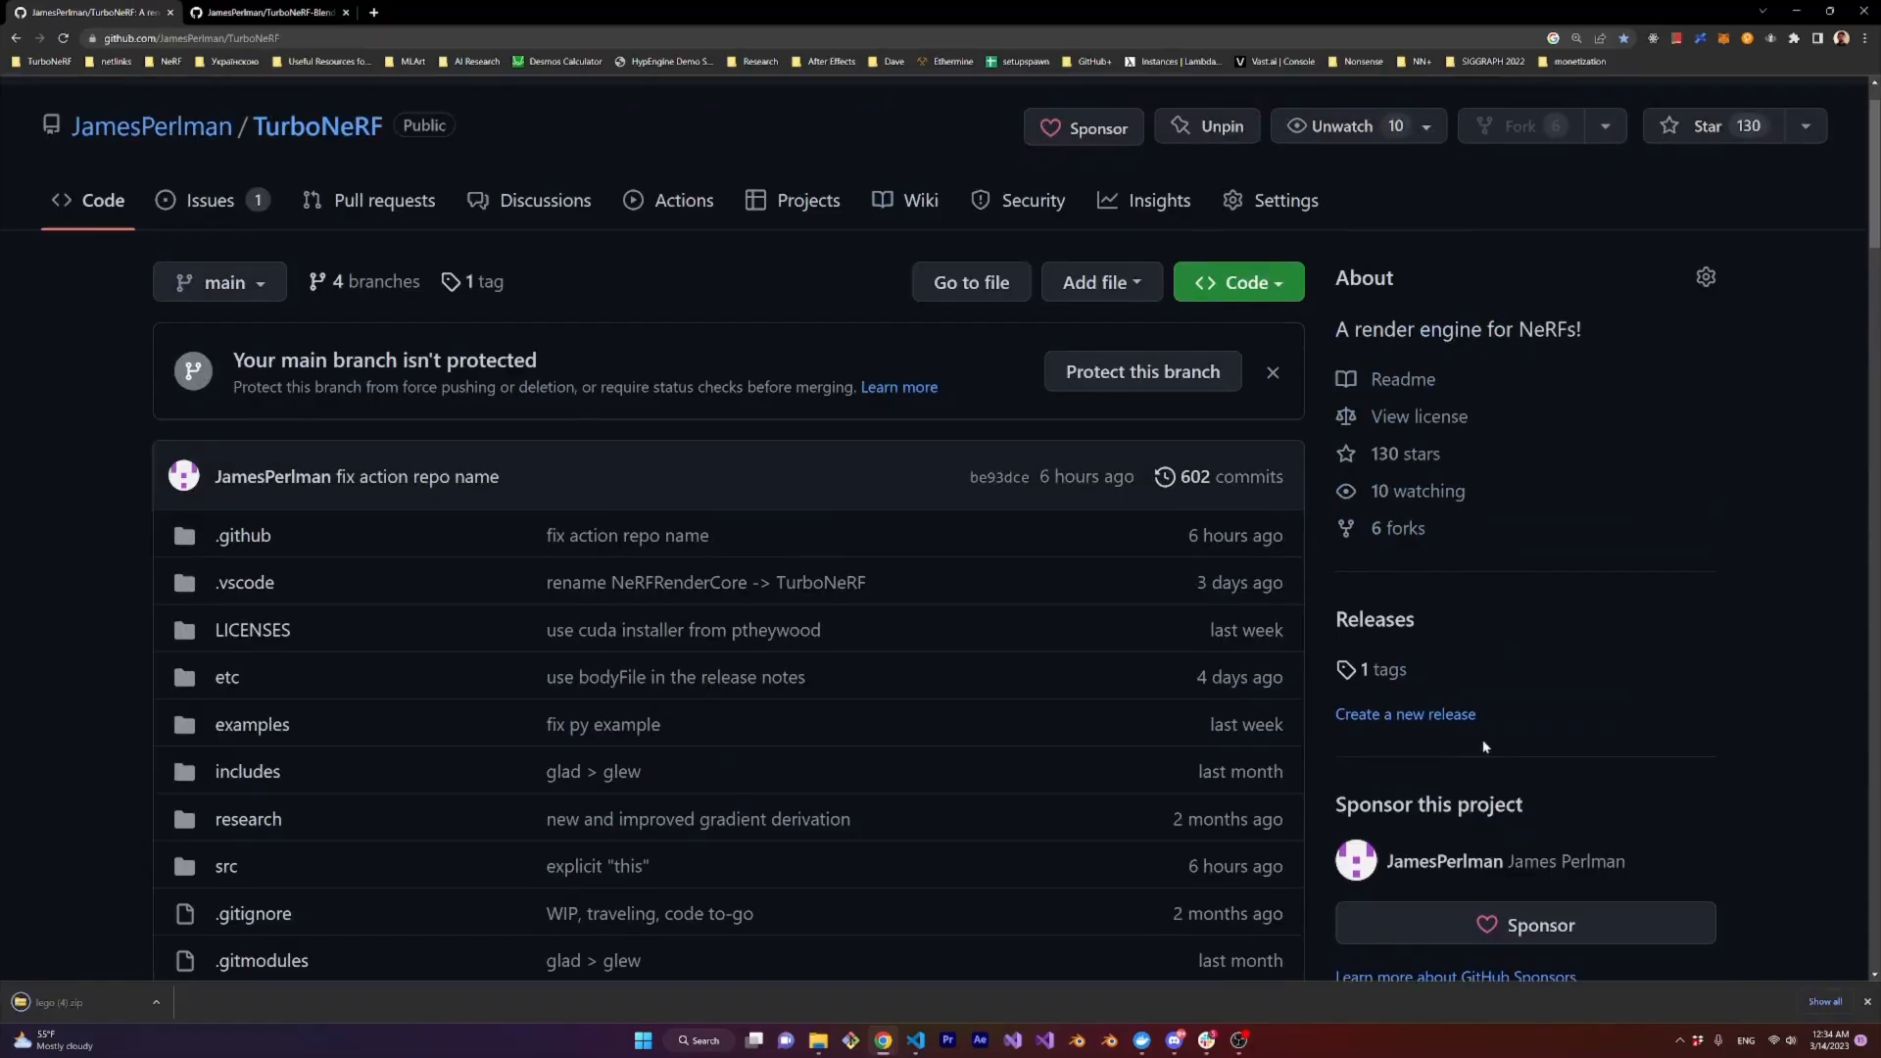
mouse_move(1493, 709)
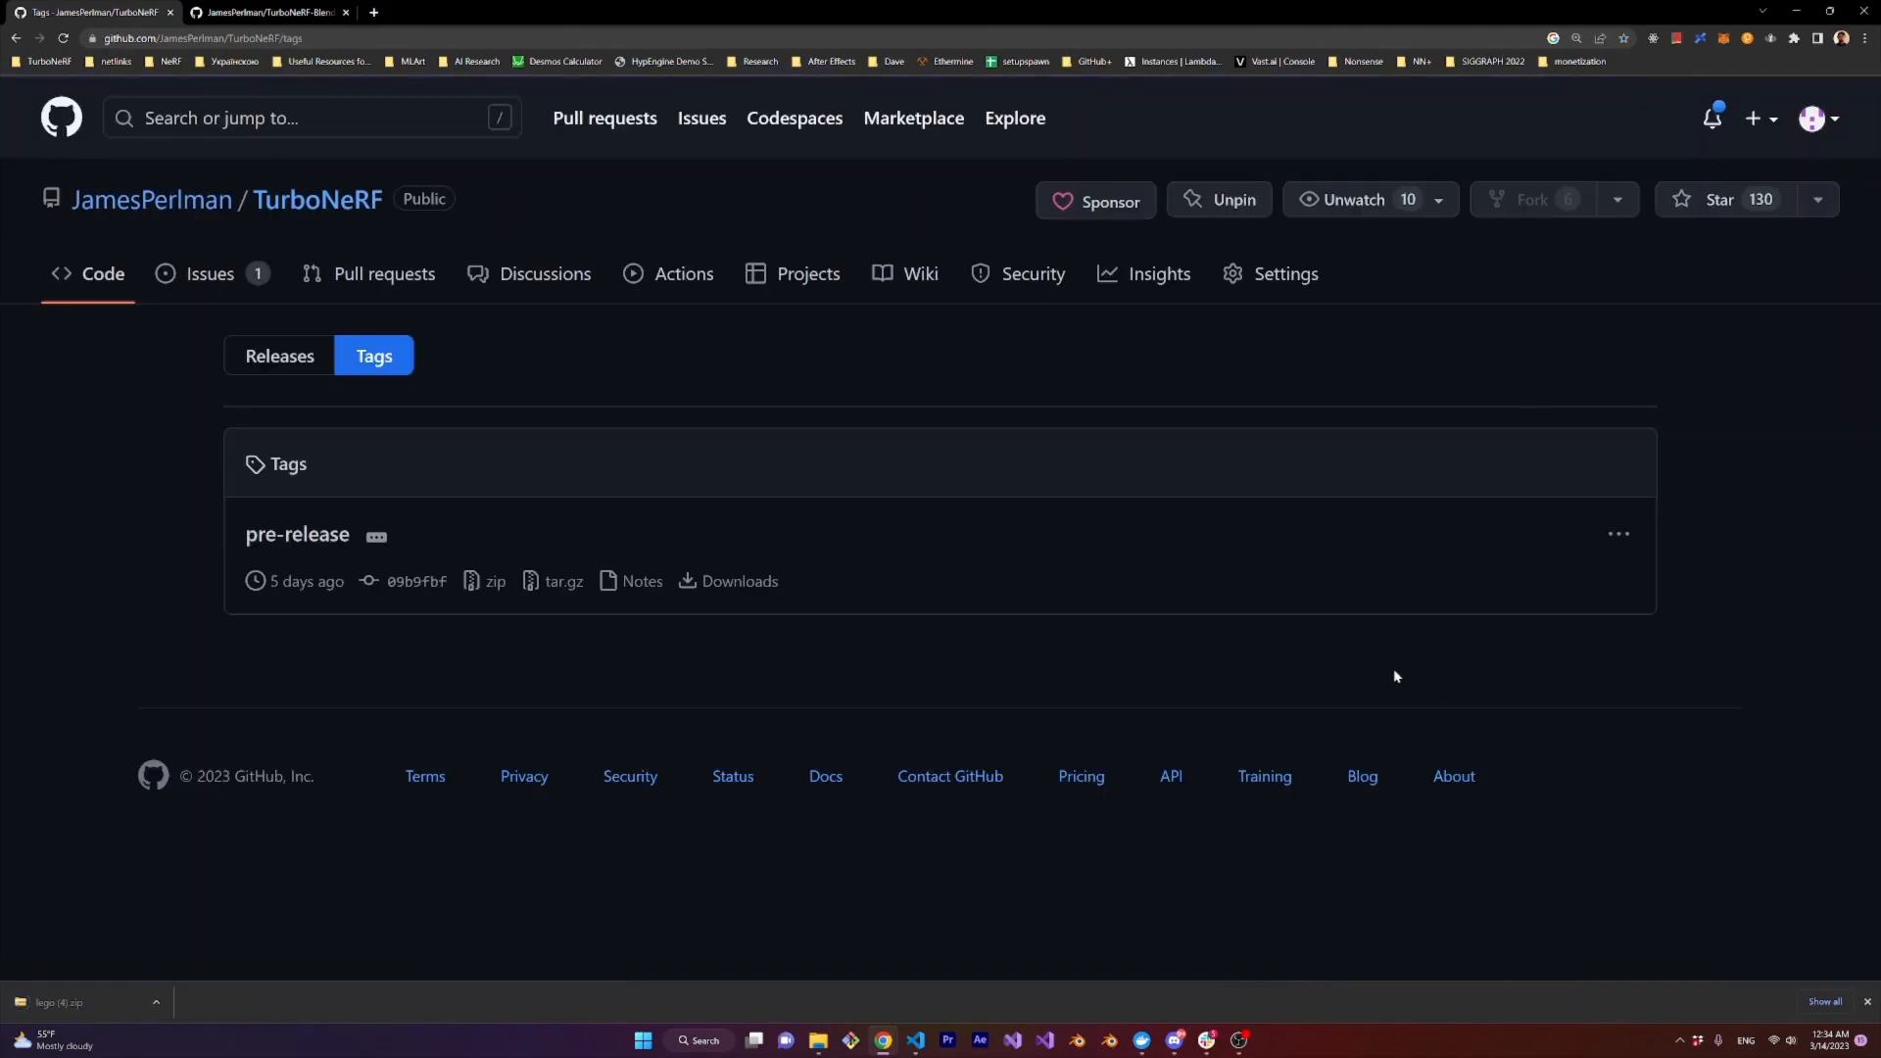
Open the PyTurboNeRF pre-release and download PyTurboNeRF-Ampere.zip from its Assets
left_click(295, 533)
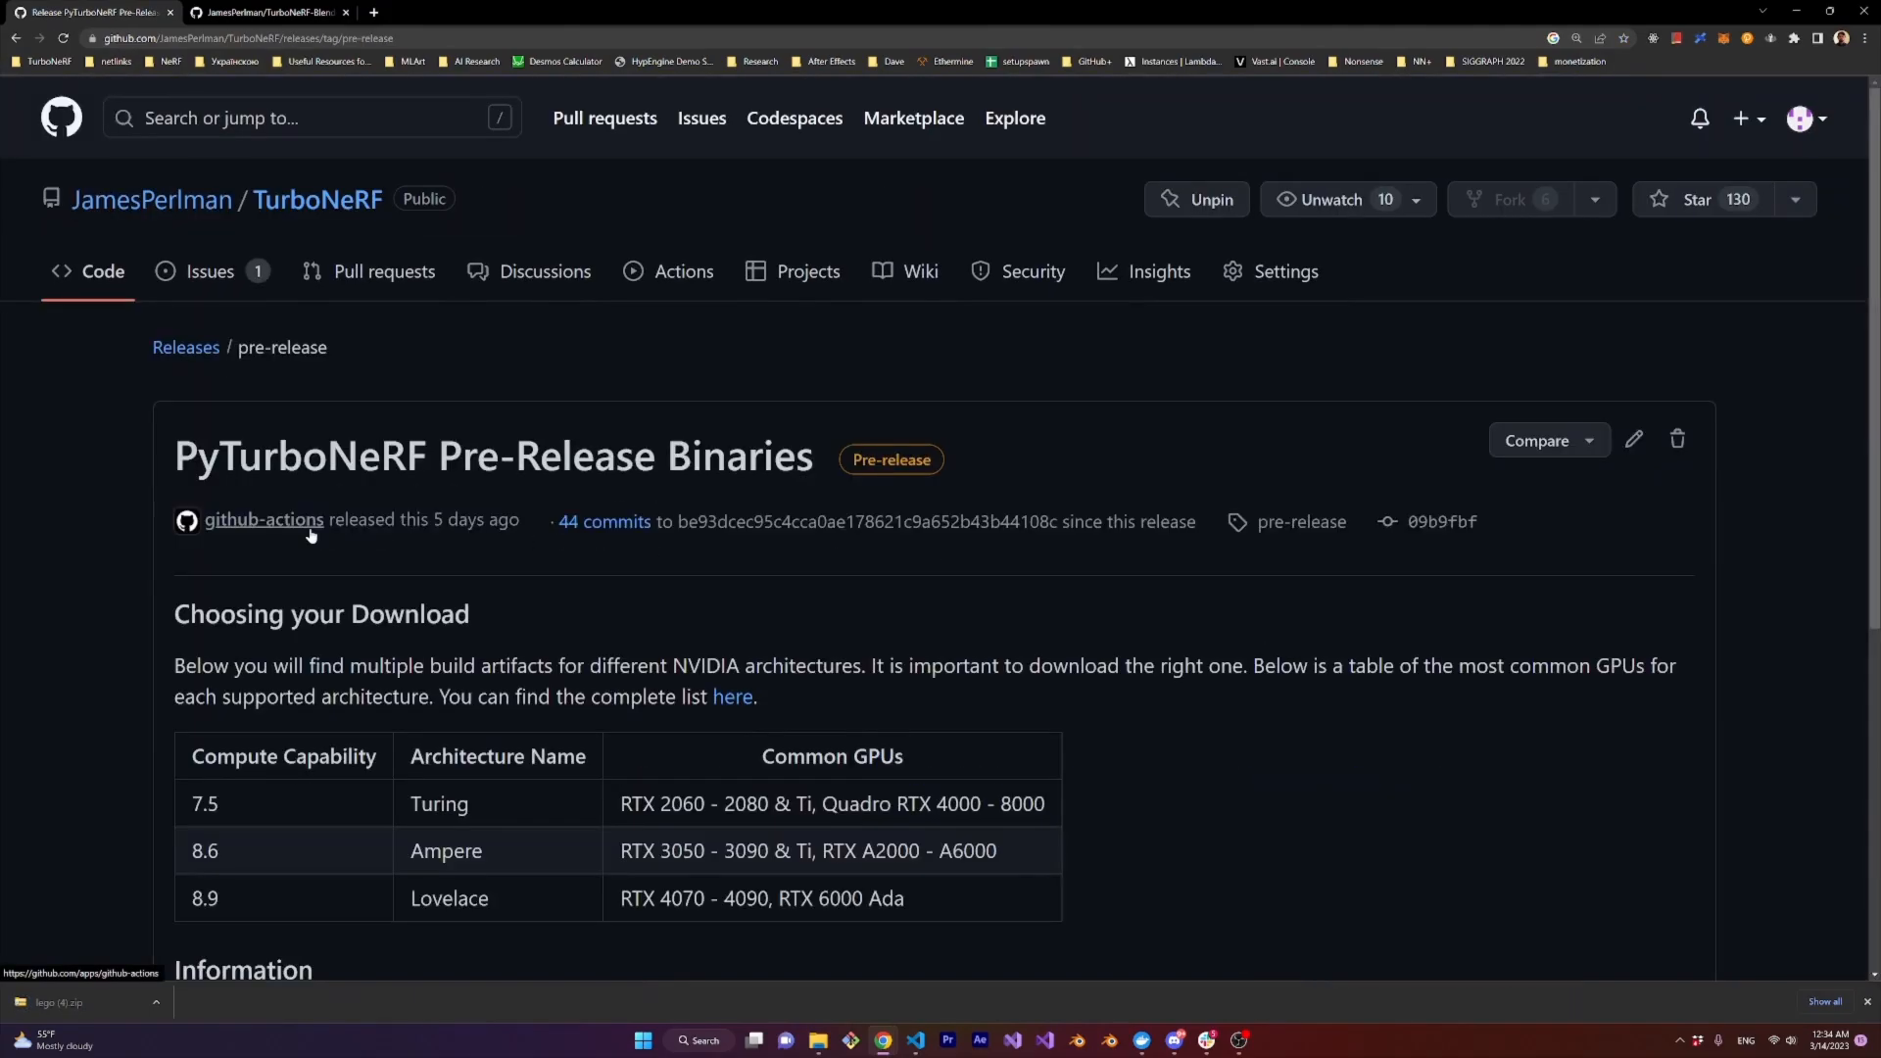
scroll("down", 3)
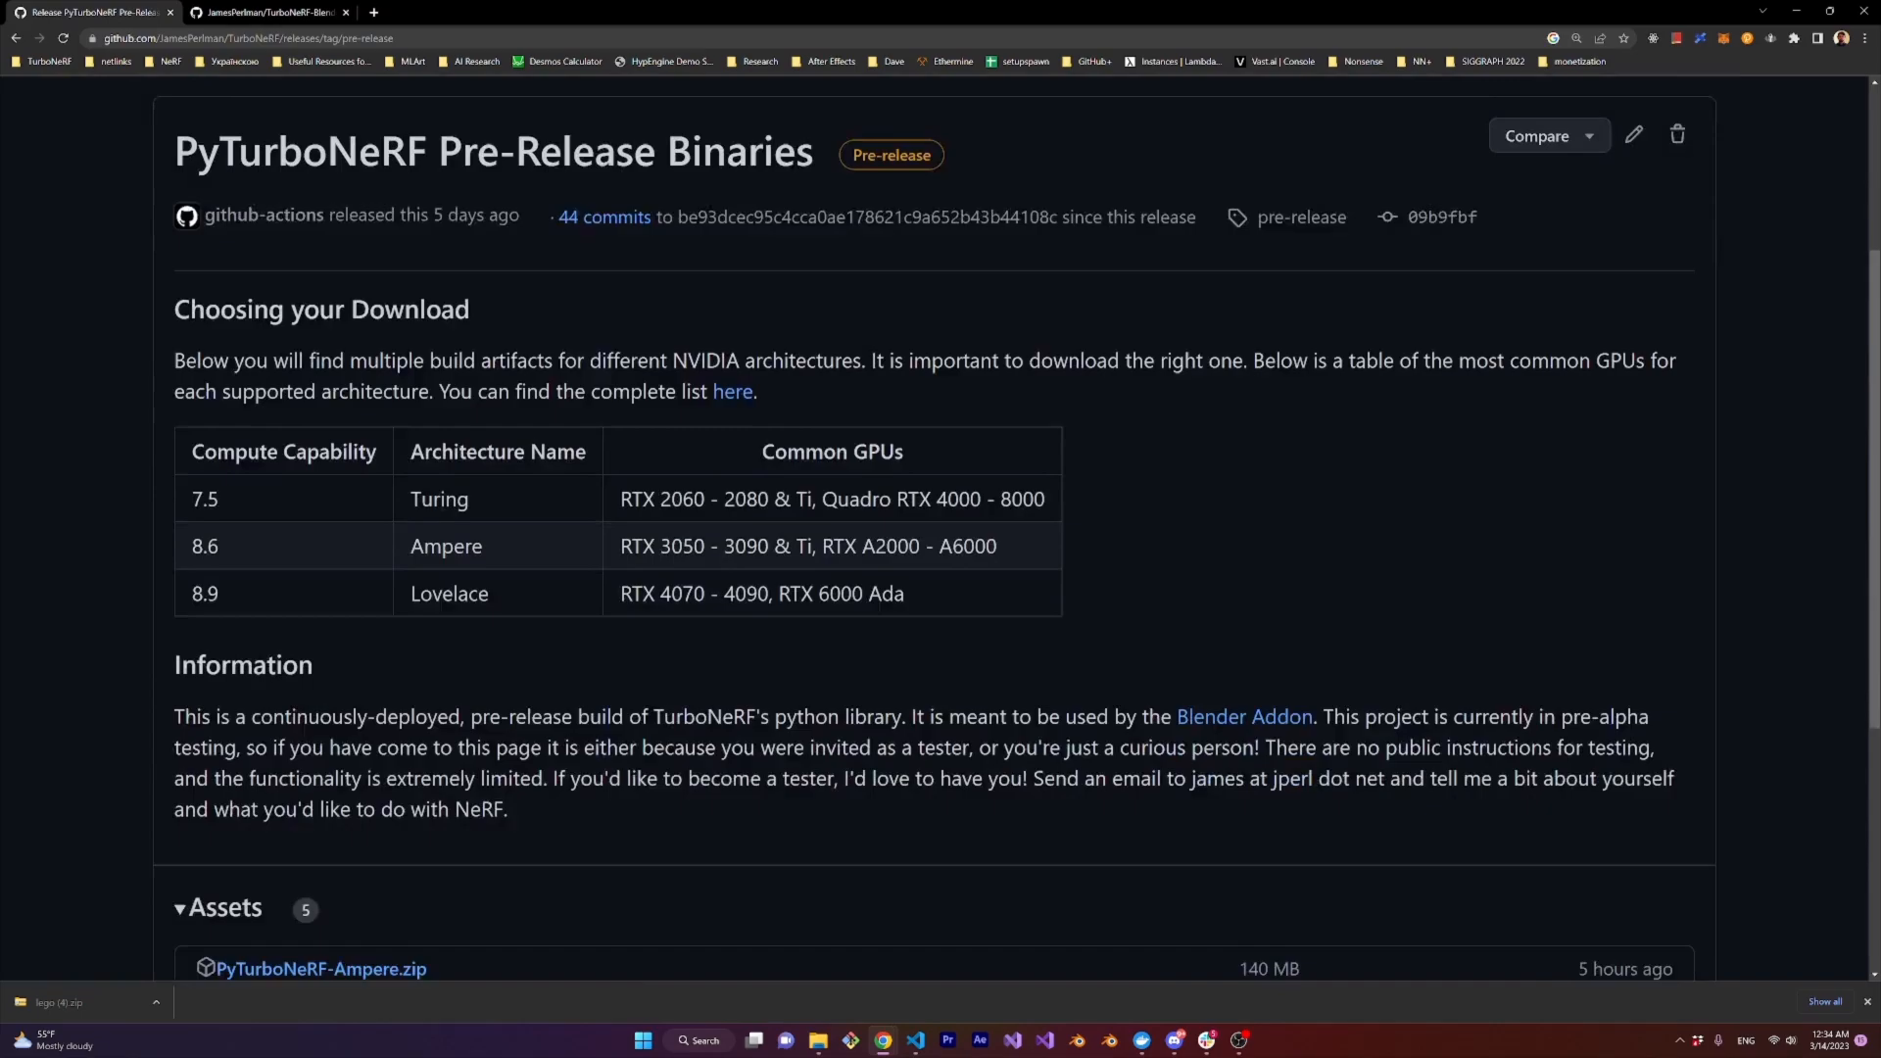
scroll("down", 3)
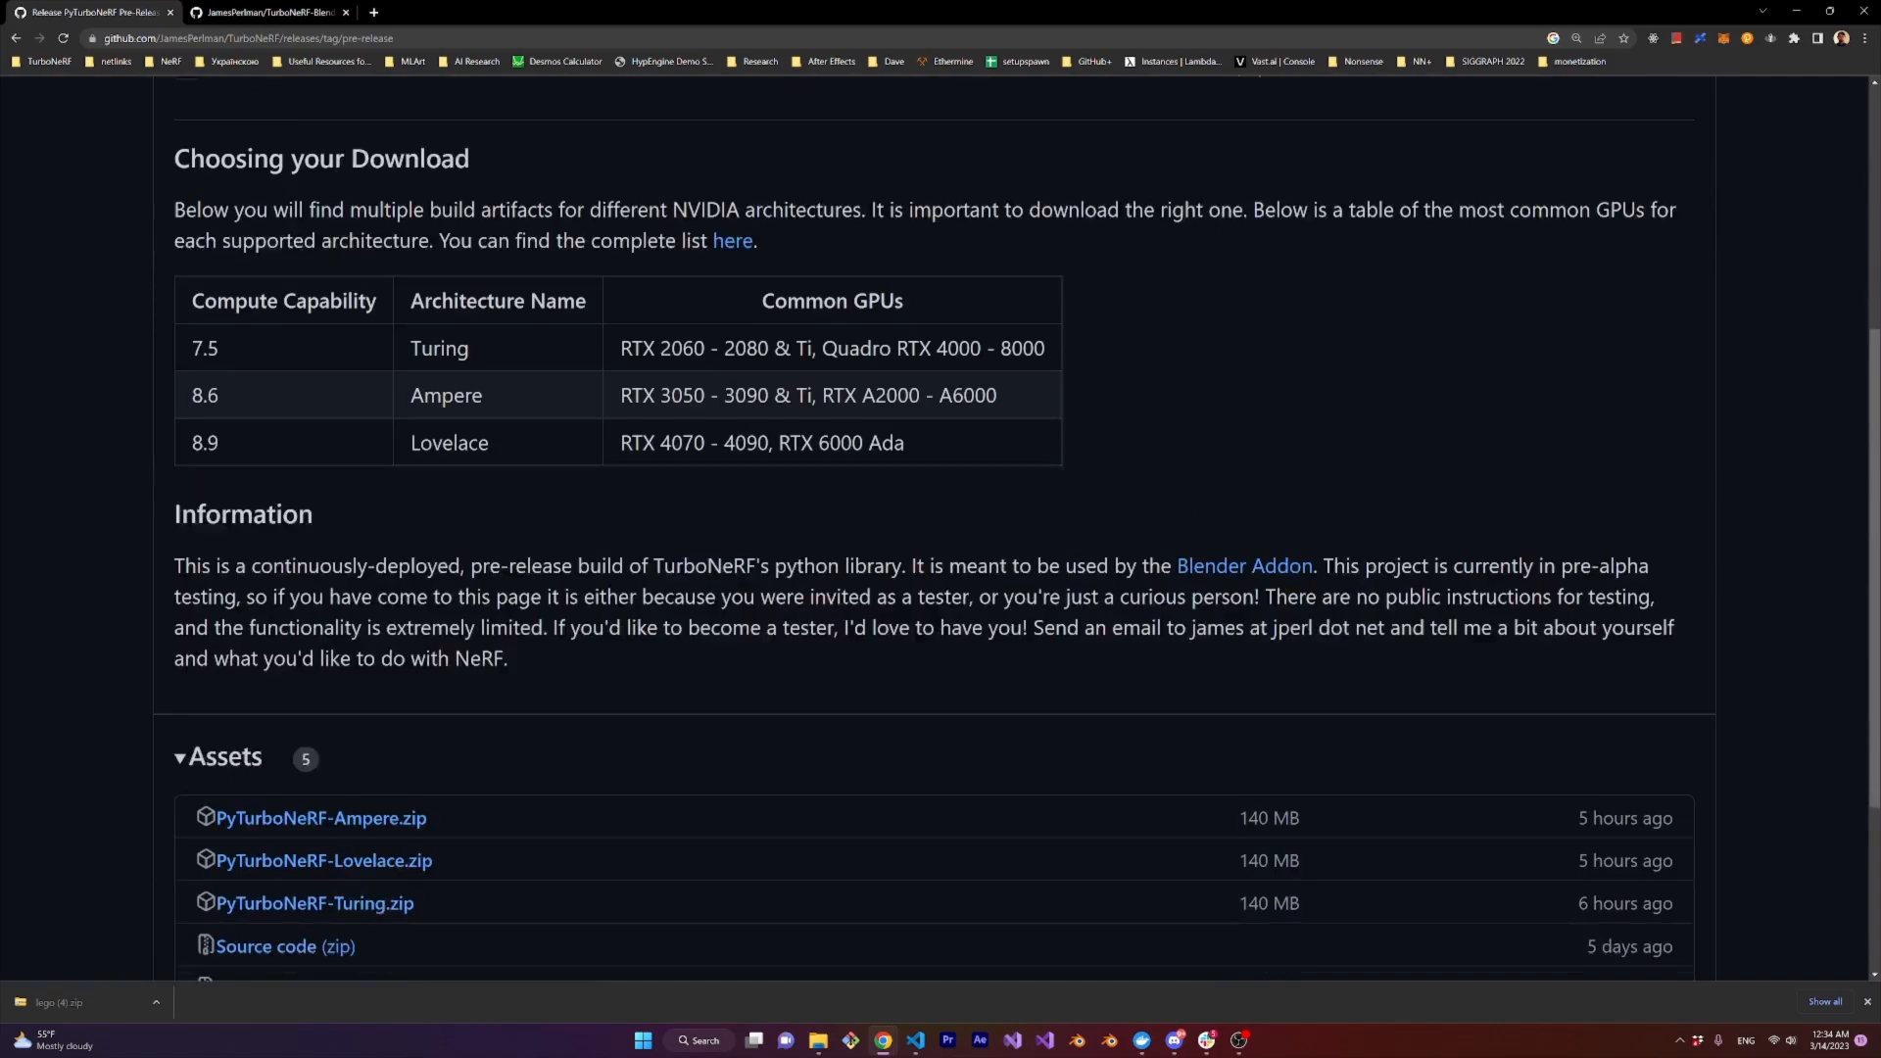
scroll("down", 3)
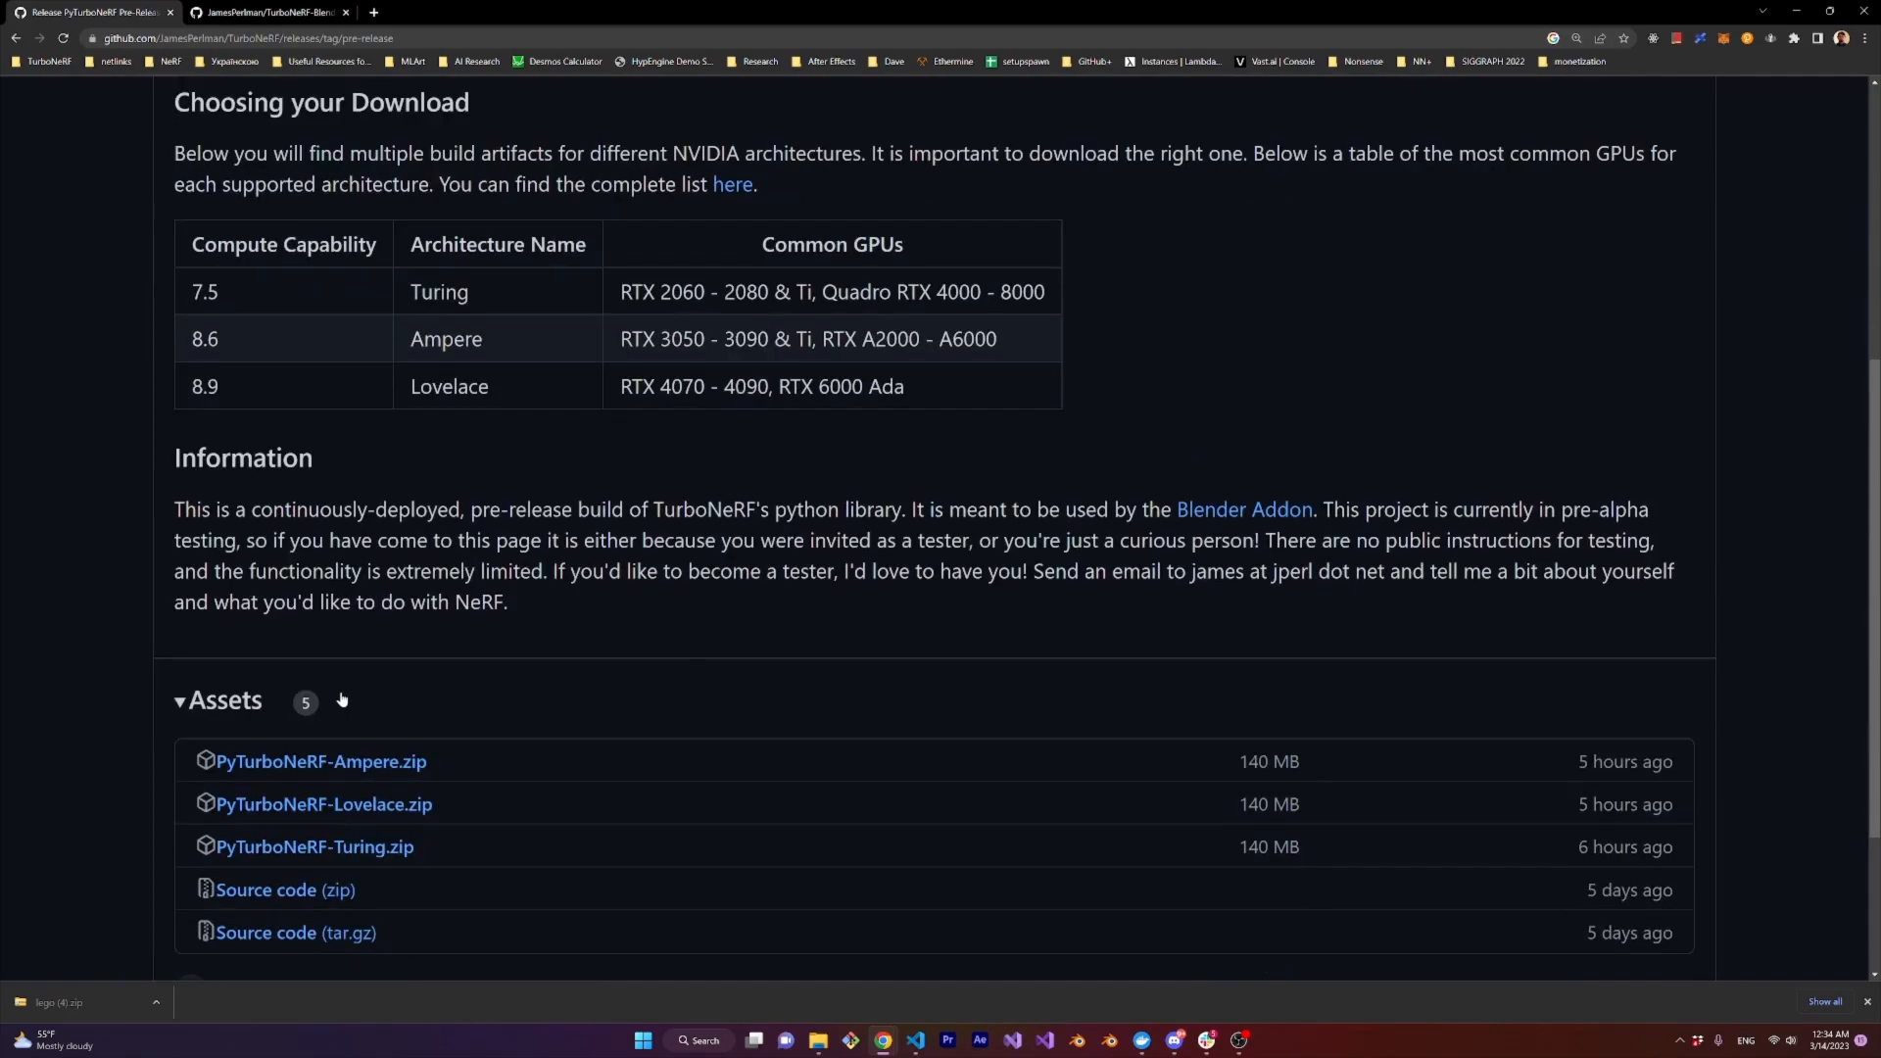
left_click(320, 761)
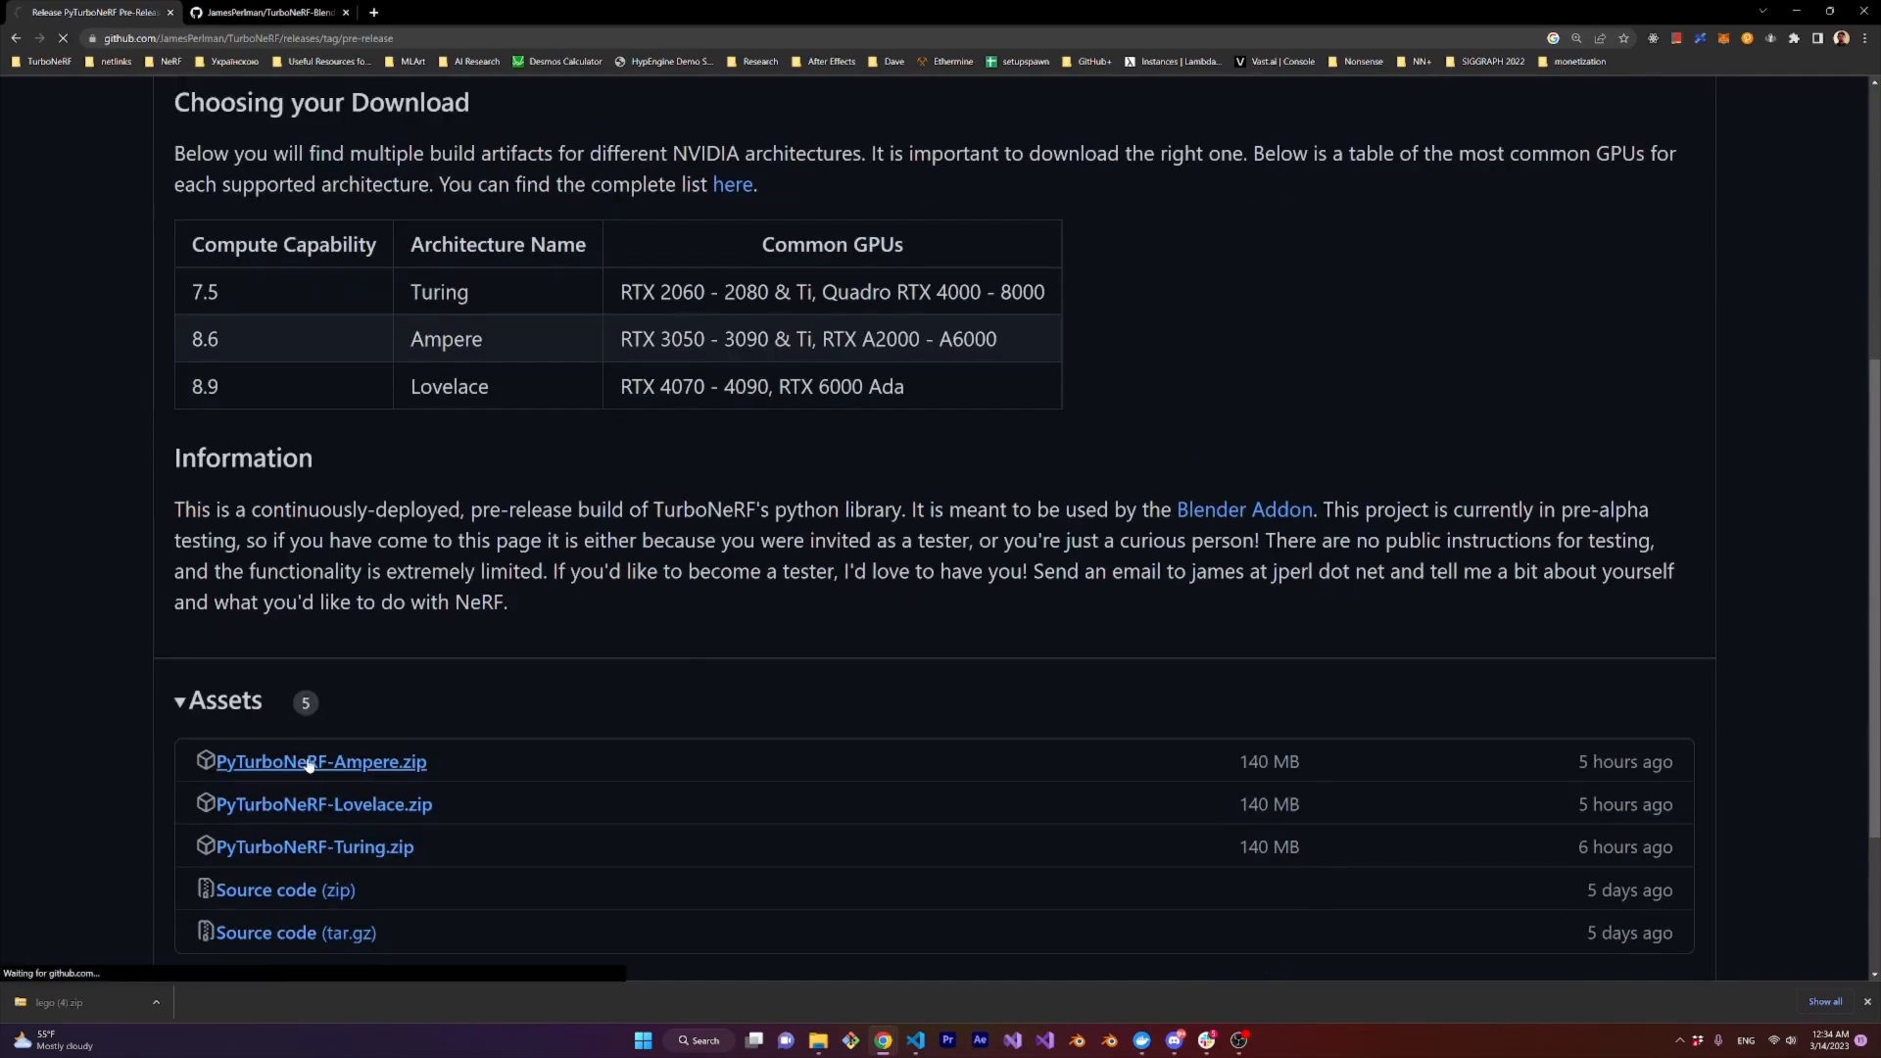
left_click(320, 760)
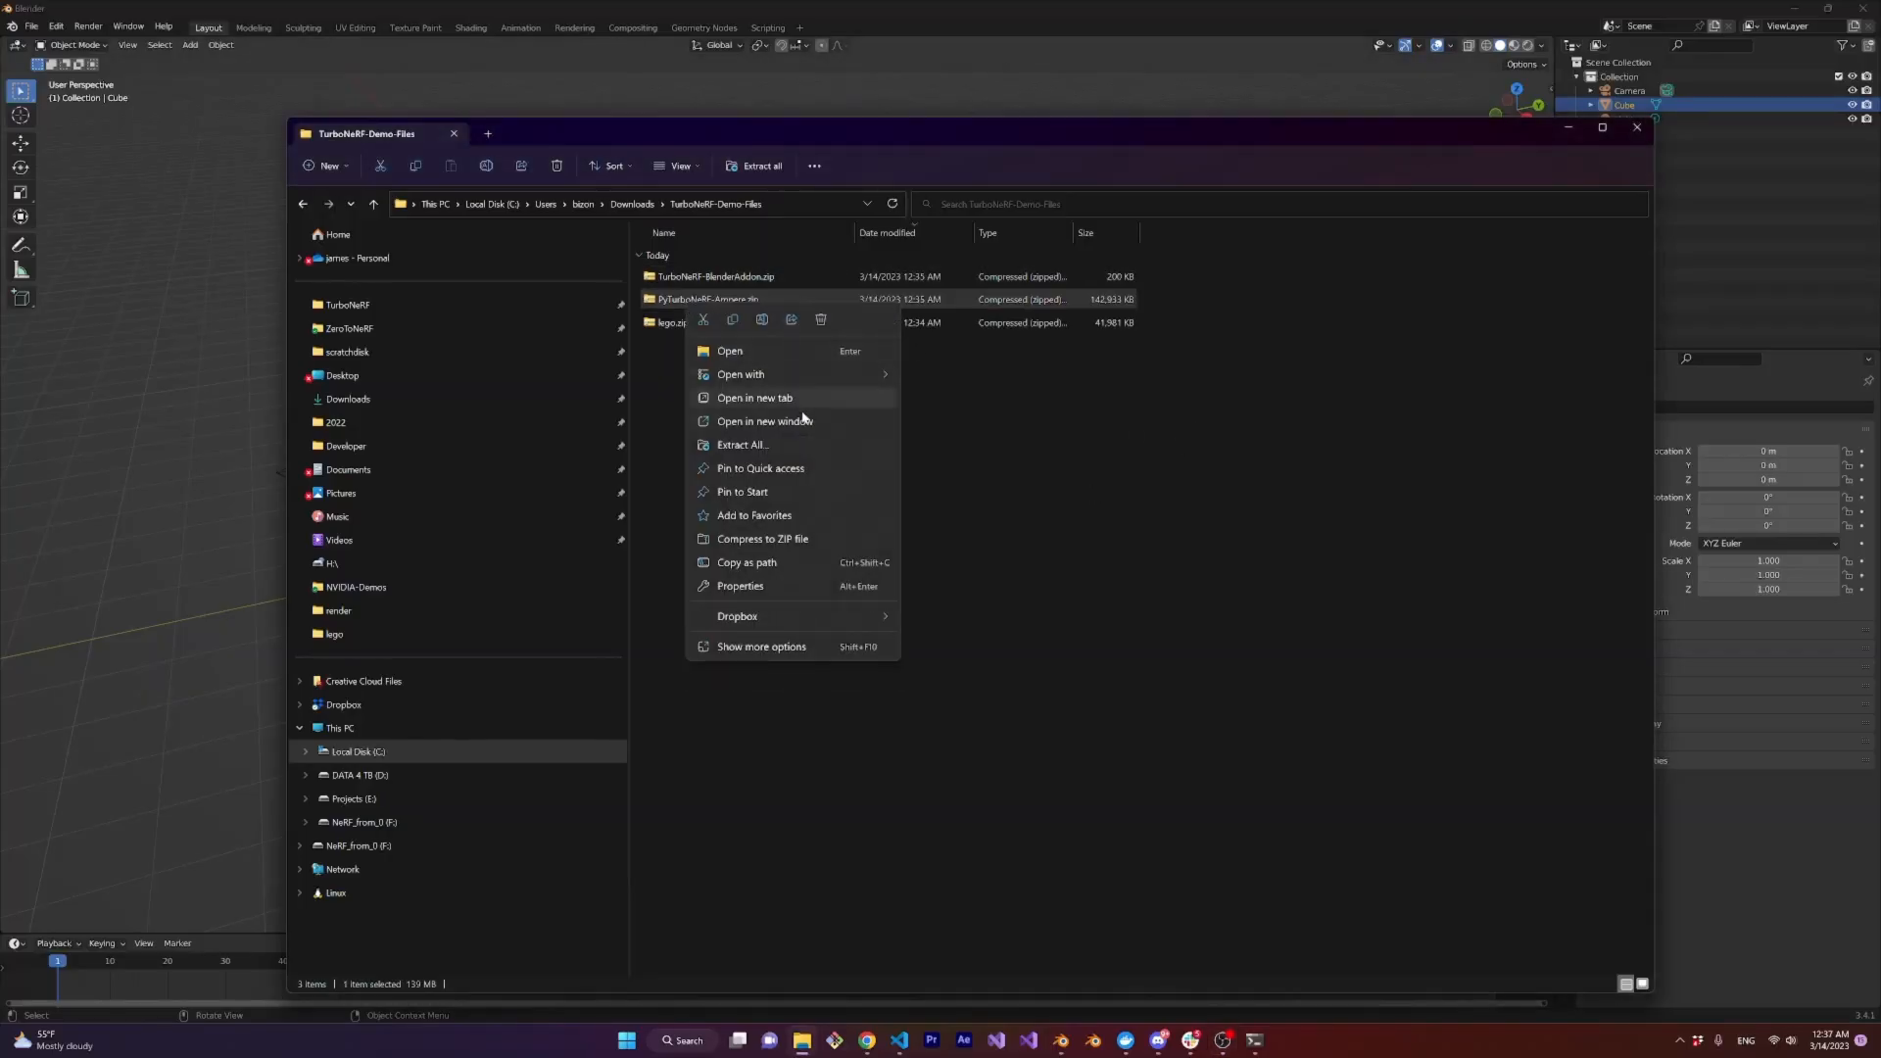
Extract PyTurboNeRF-Ampere.zip into its PyTurboNeRF-Ampere folder of library files
left_click(743, 445)
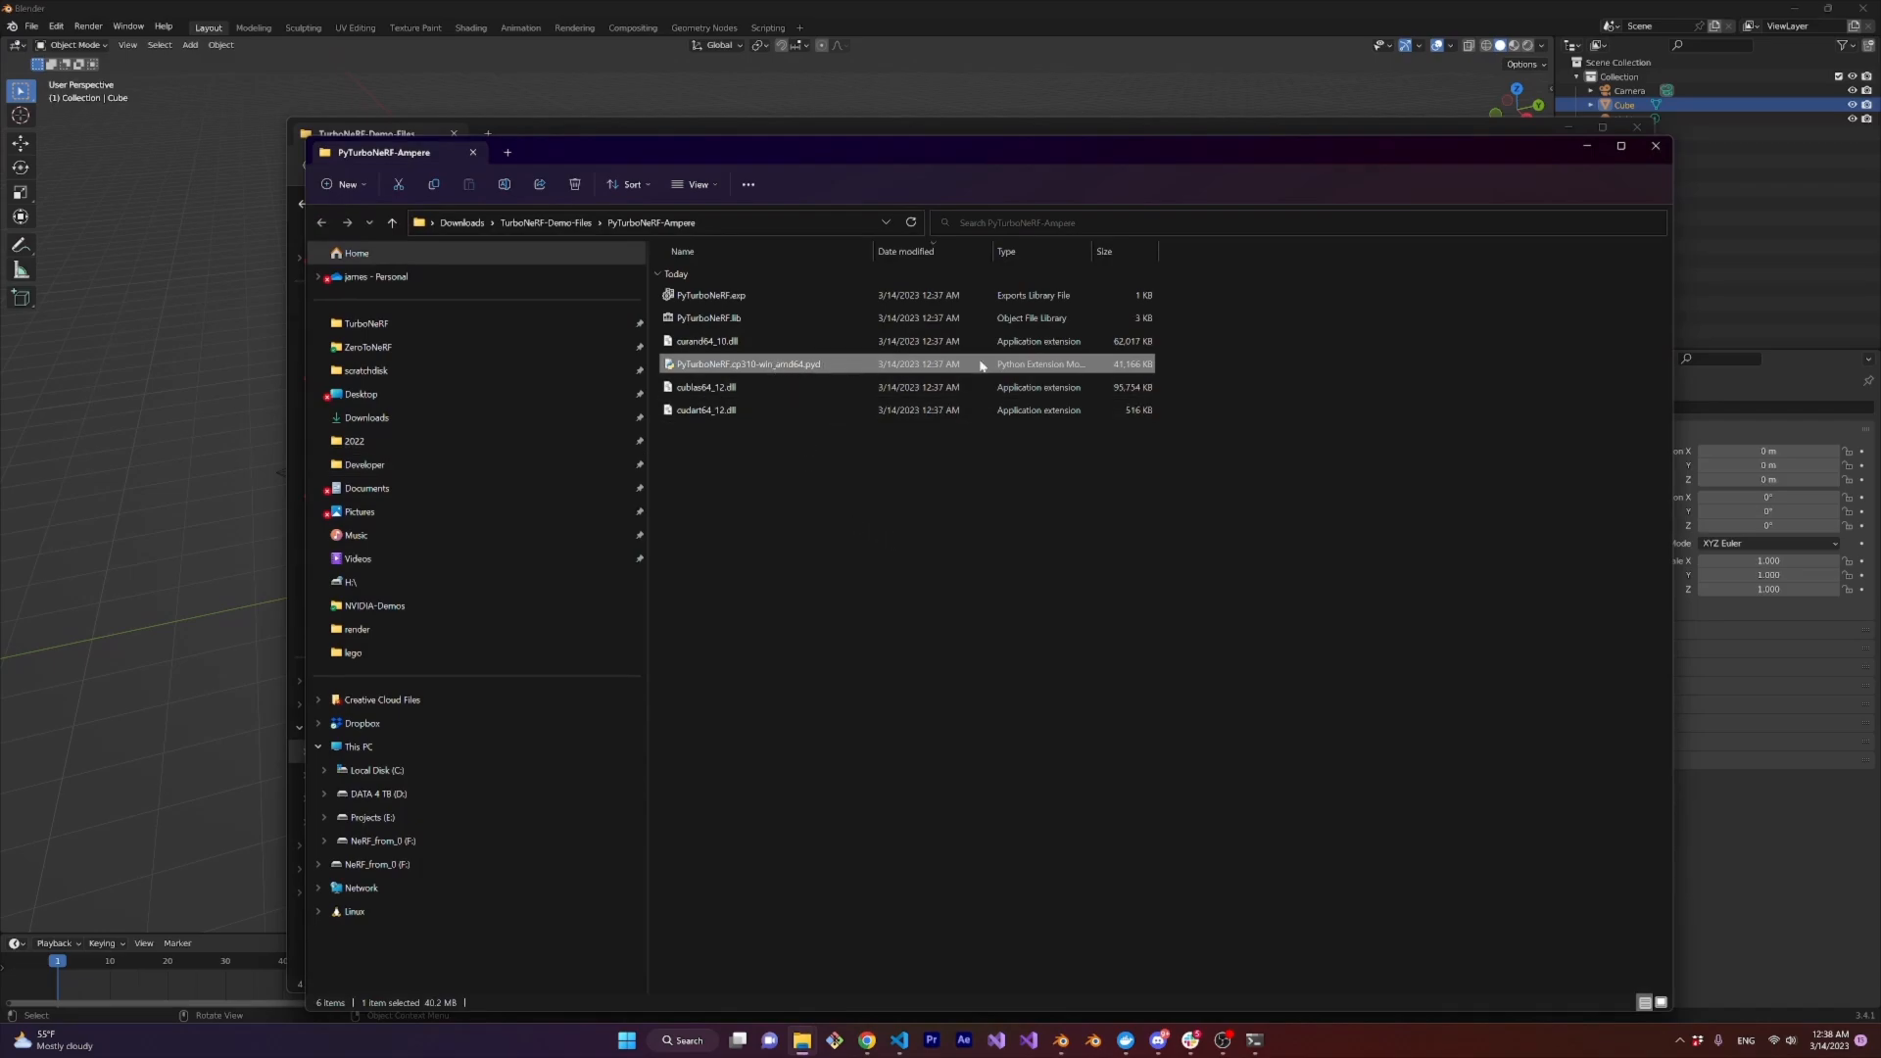
mouse_move(1564, 198)
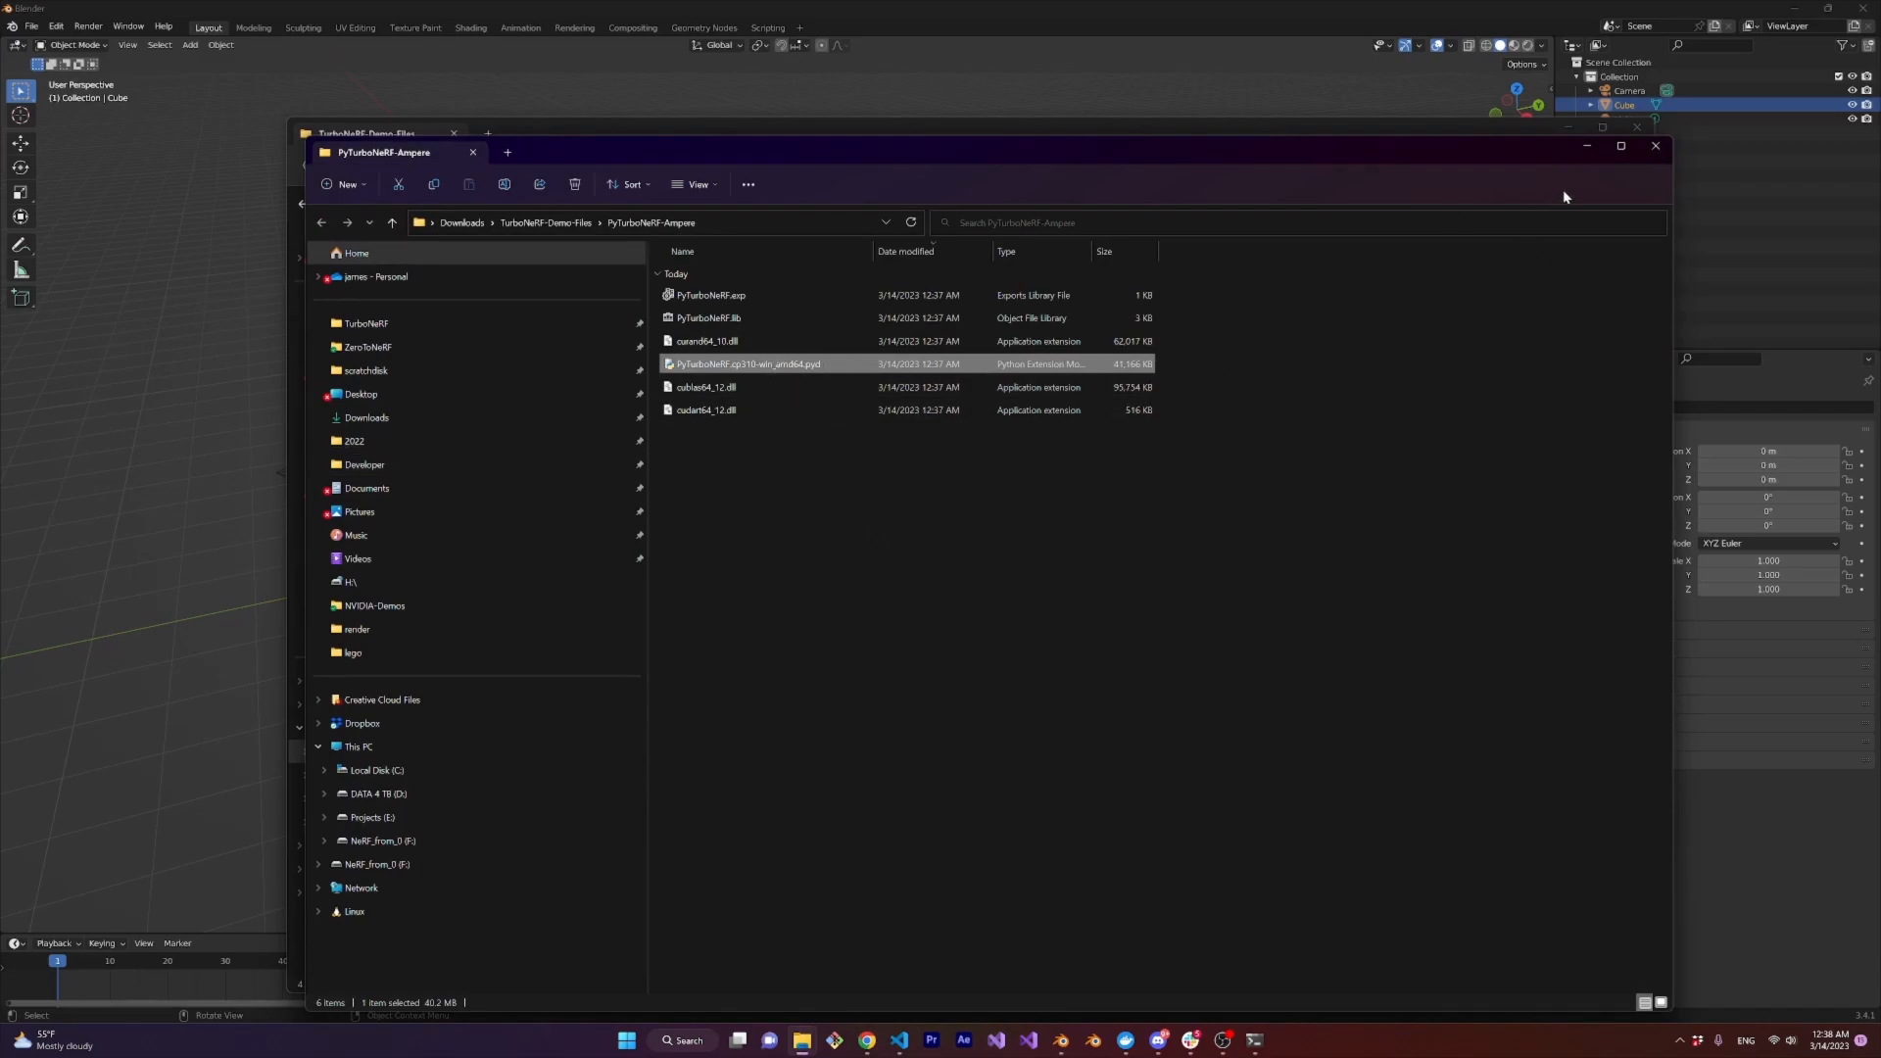
mouse_move(725, 386)
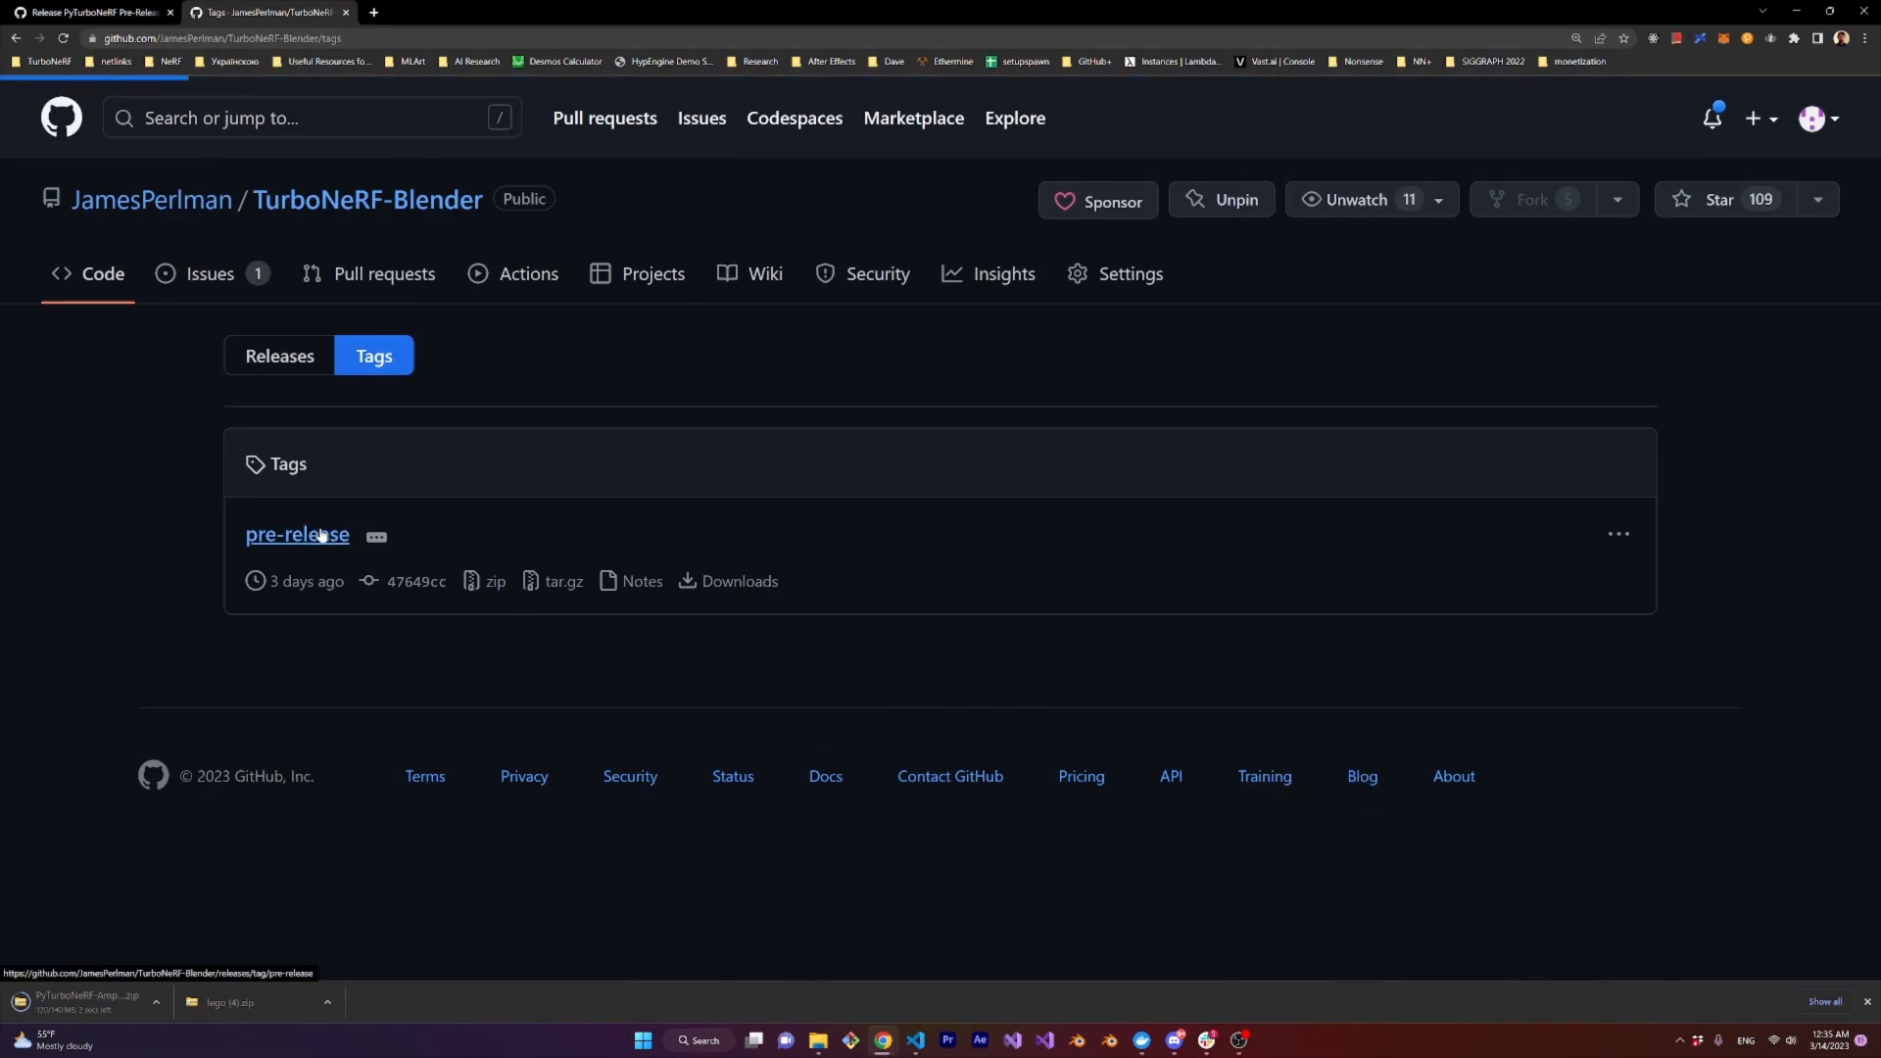
Open the Blender add-on pre-release and download TurboNeRF-BlenderAddon.zip from its Assets
left_click(296, 533)
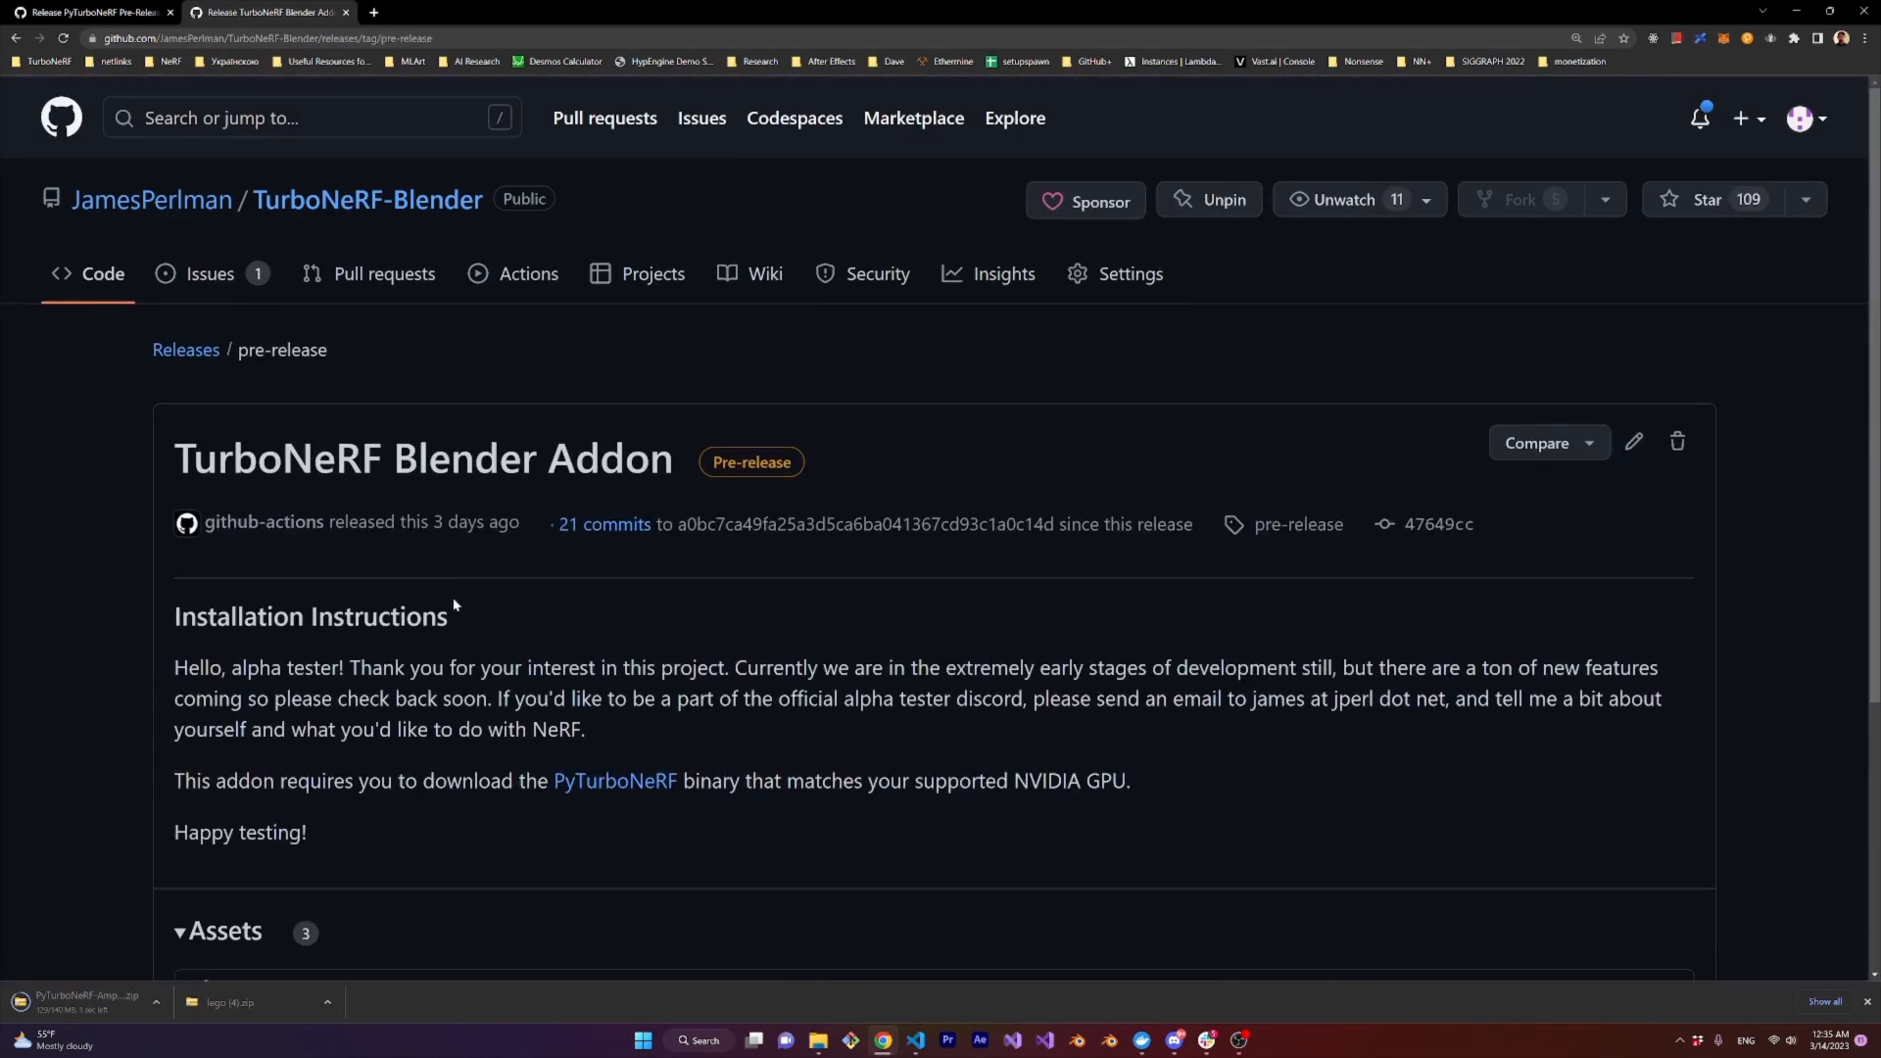
scroll("down", 3)
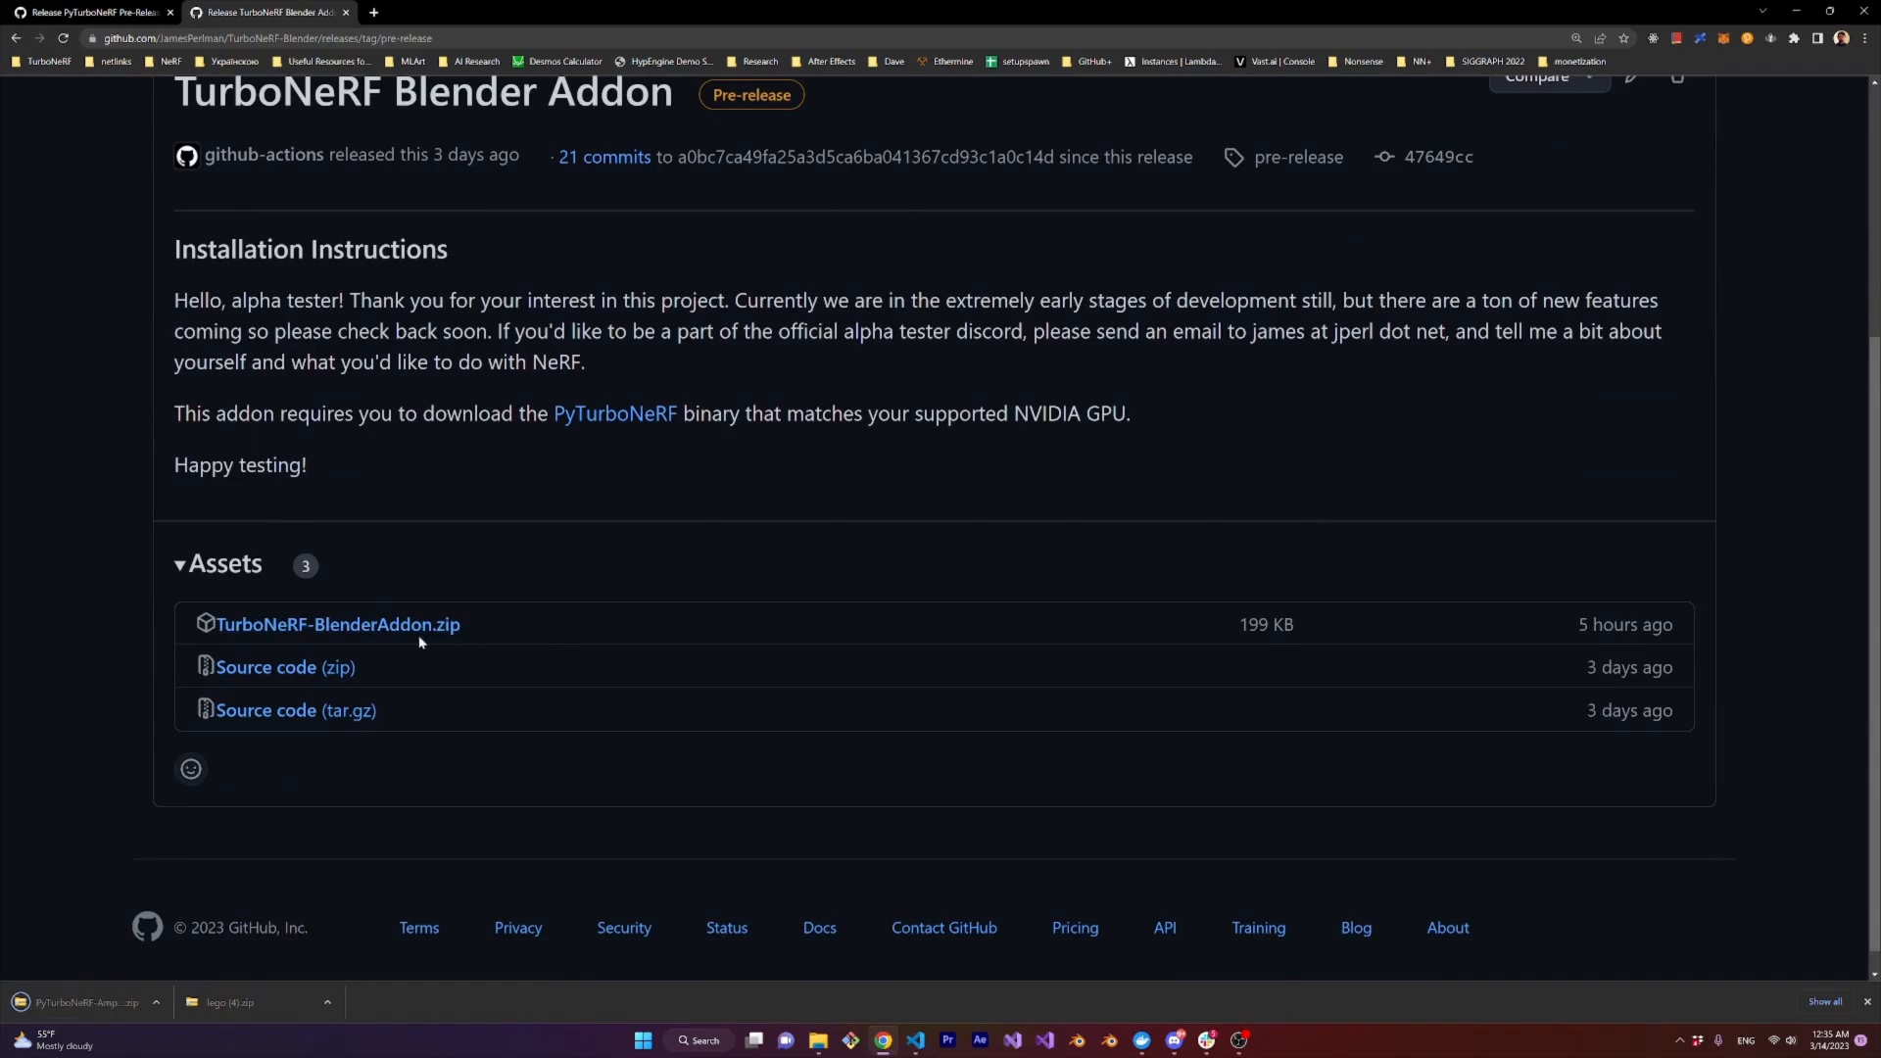
left_click(337, 623)
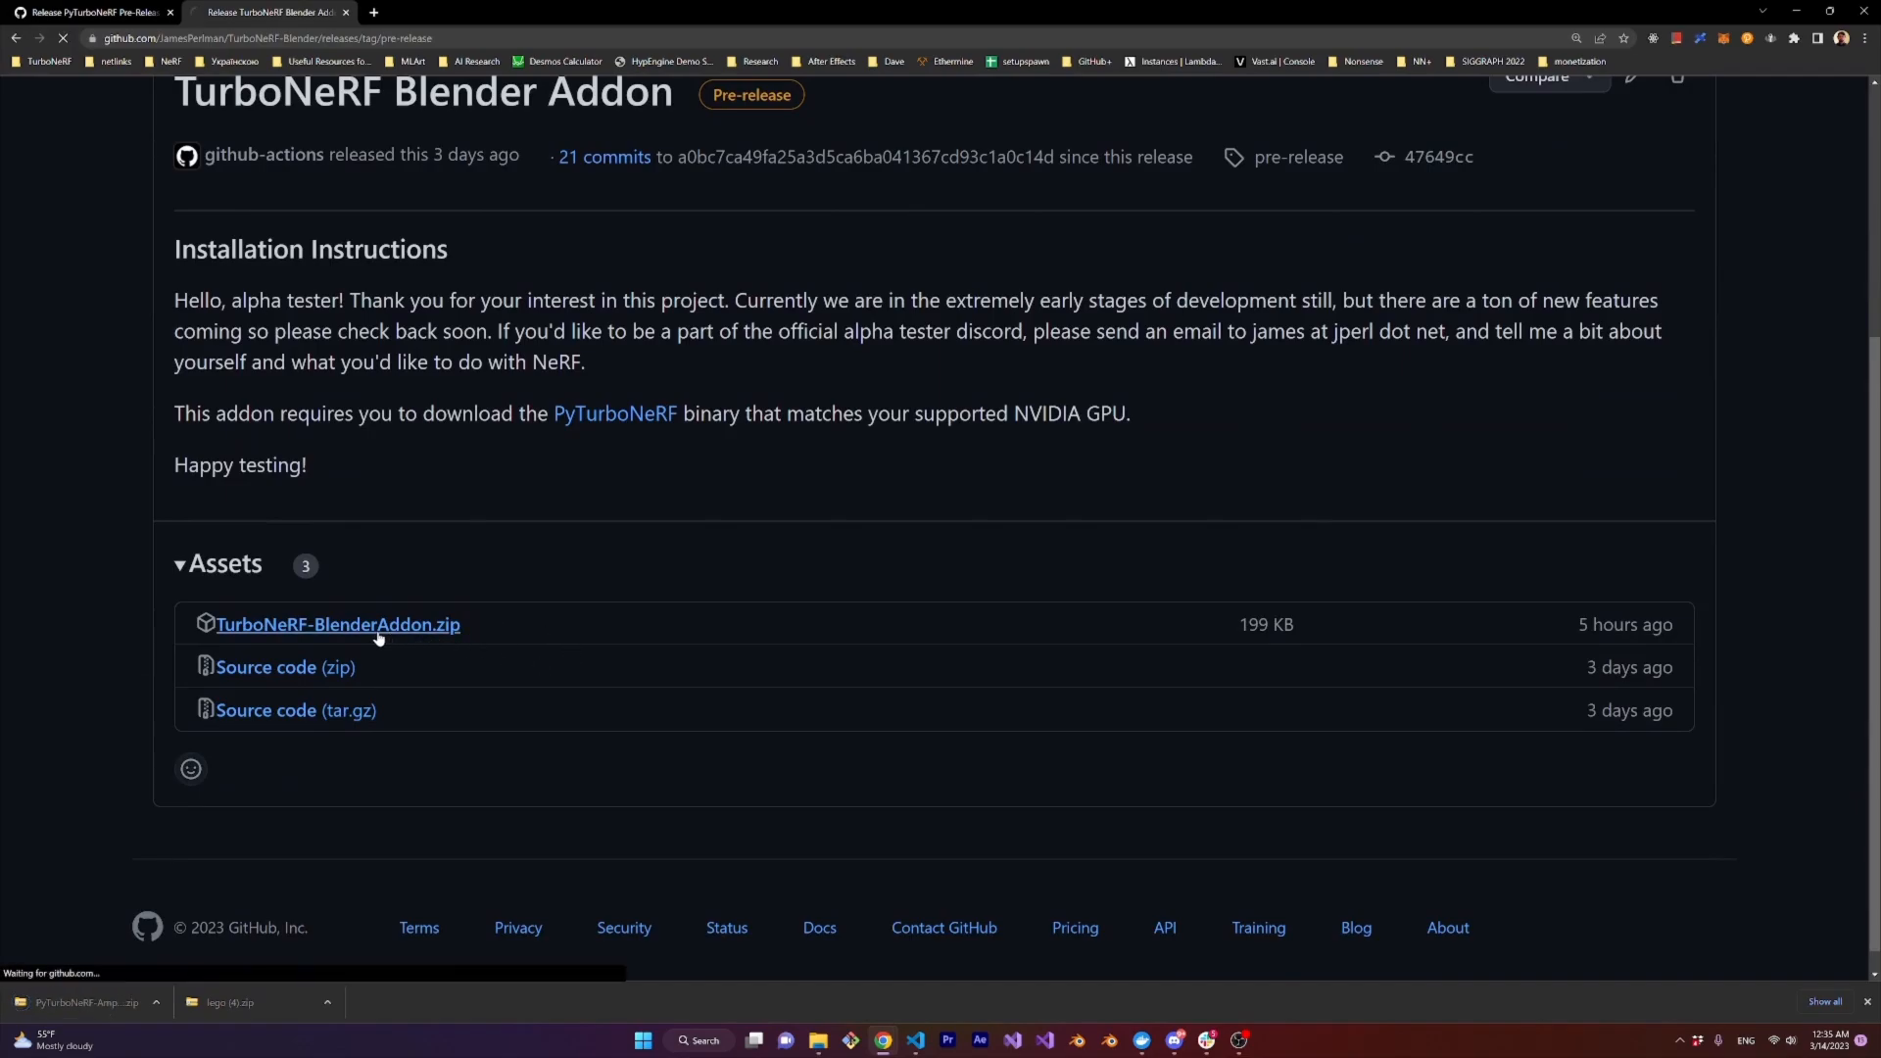
left_click(337, 623)
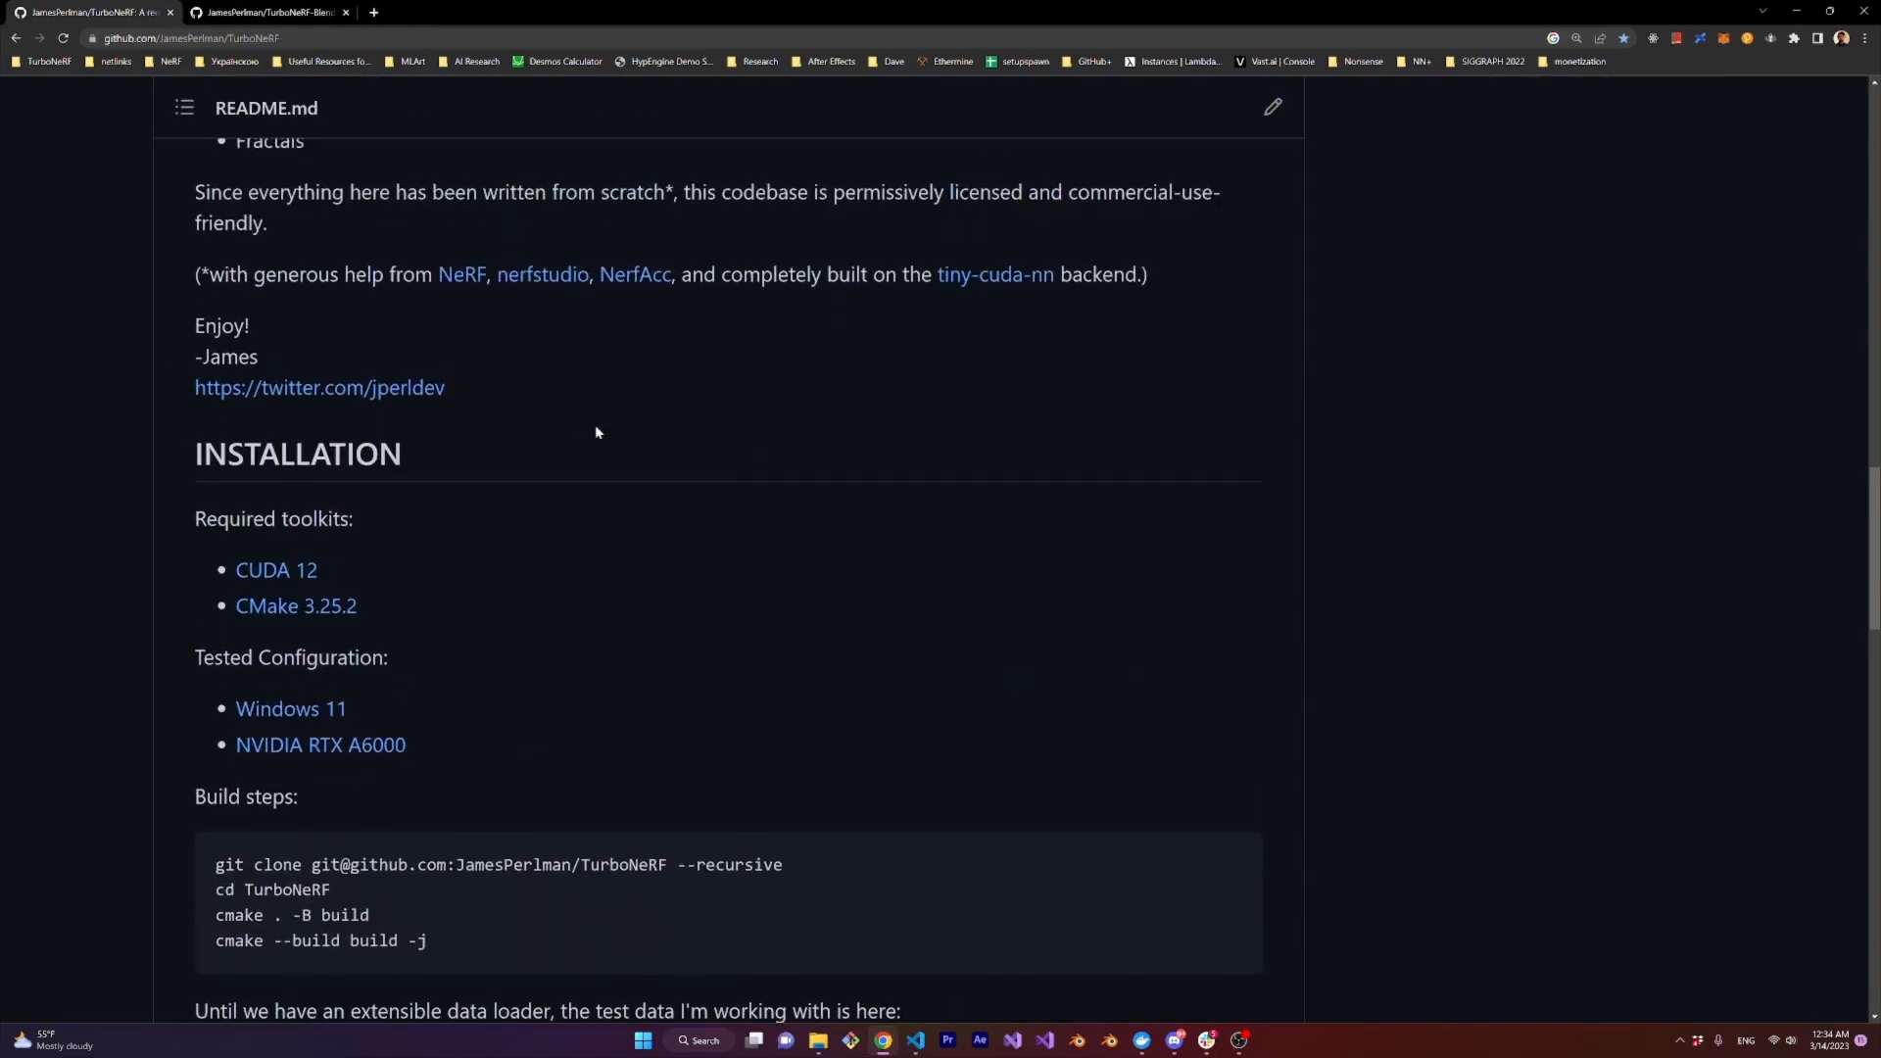
scroll("down", 3)
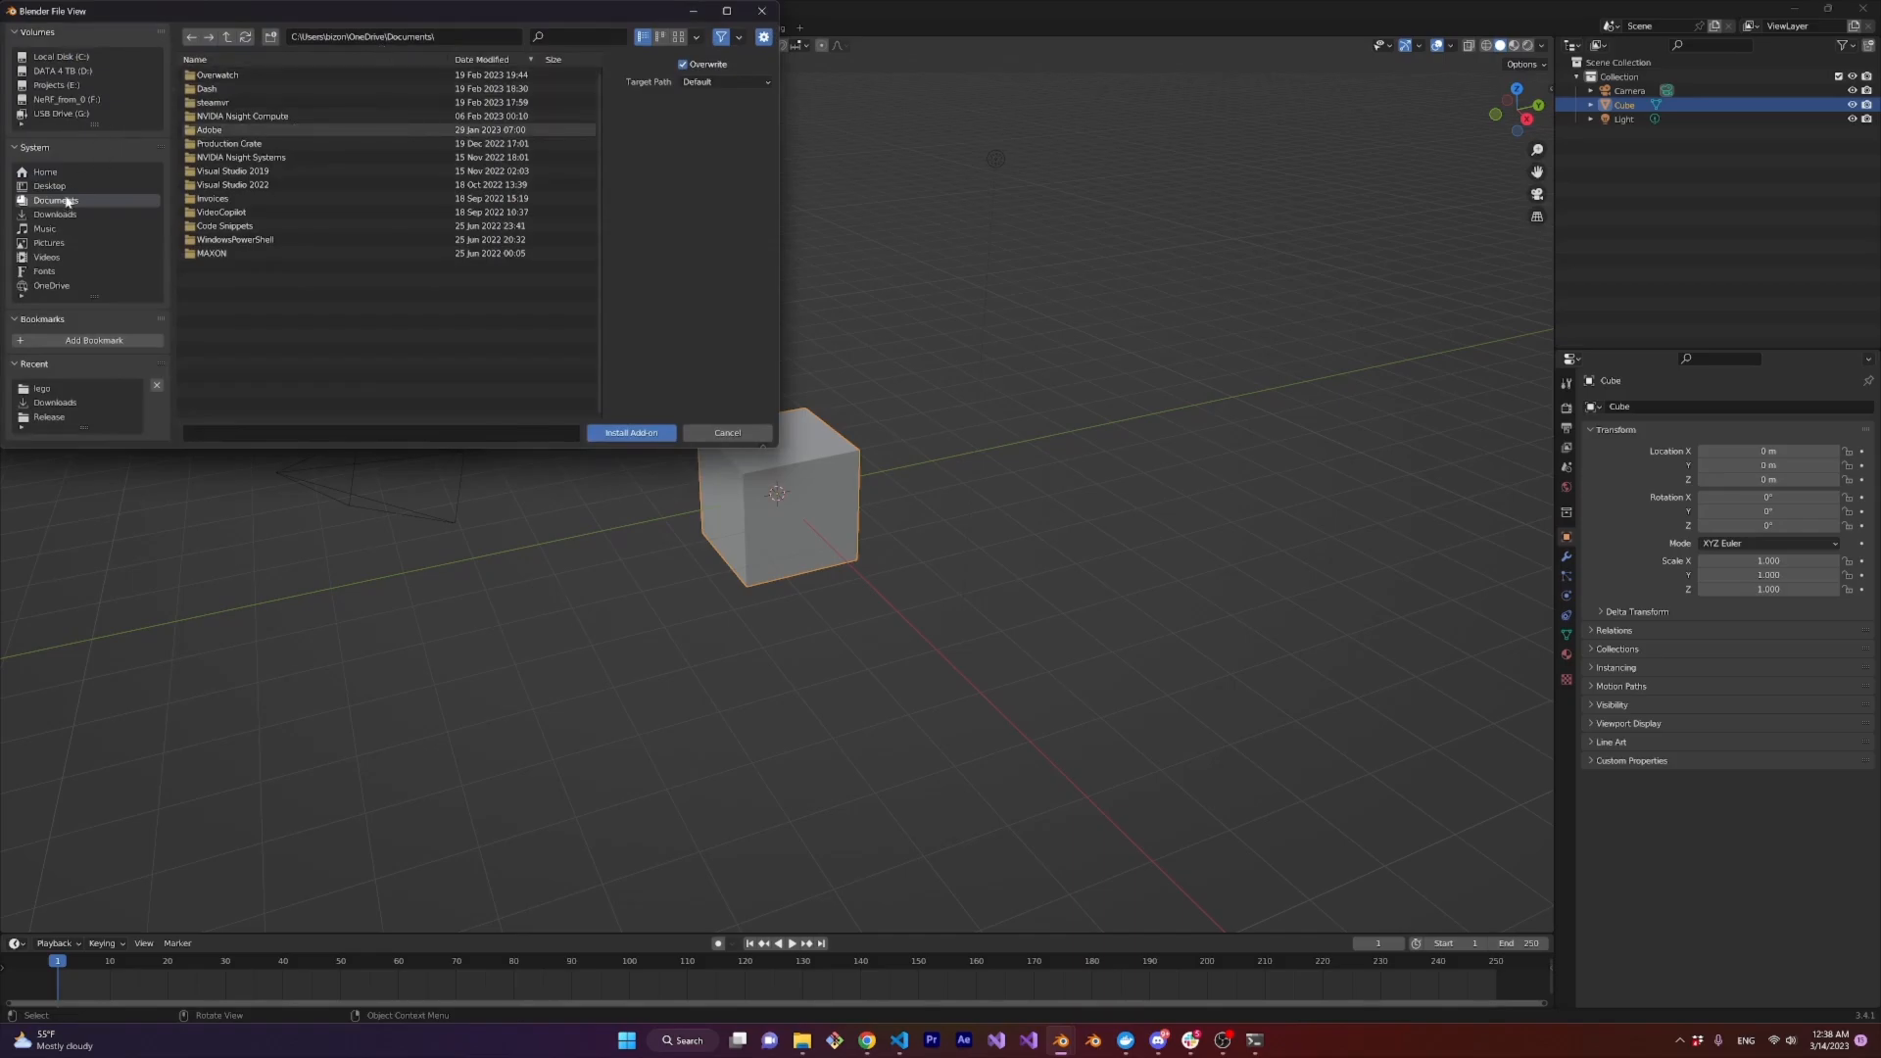
Install TurboNeRF-BlenderAddon.zip from TurboNeRF-Demo-Files and expand the 3D View: TurboNeRF add-on entry
left_click(53, 213)
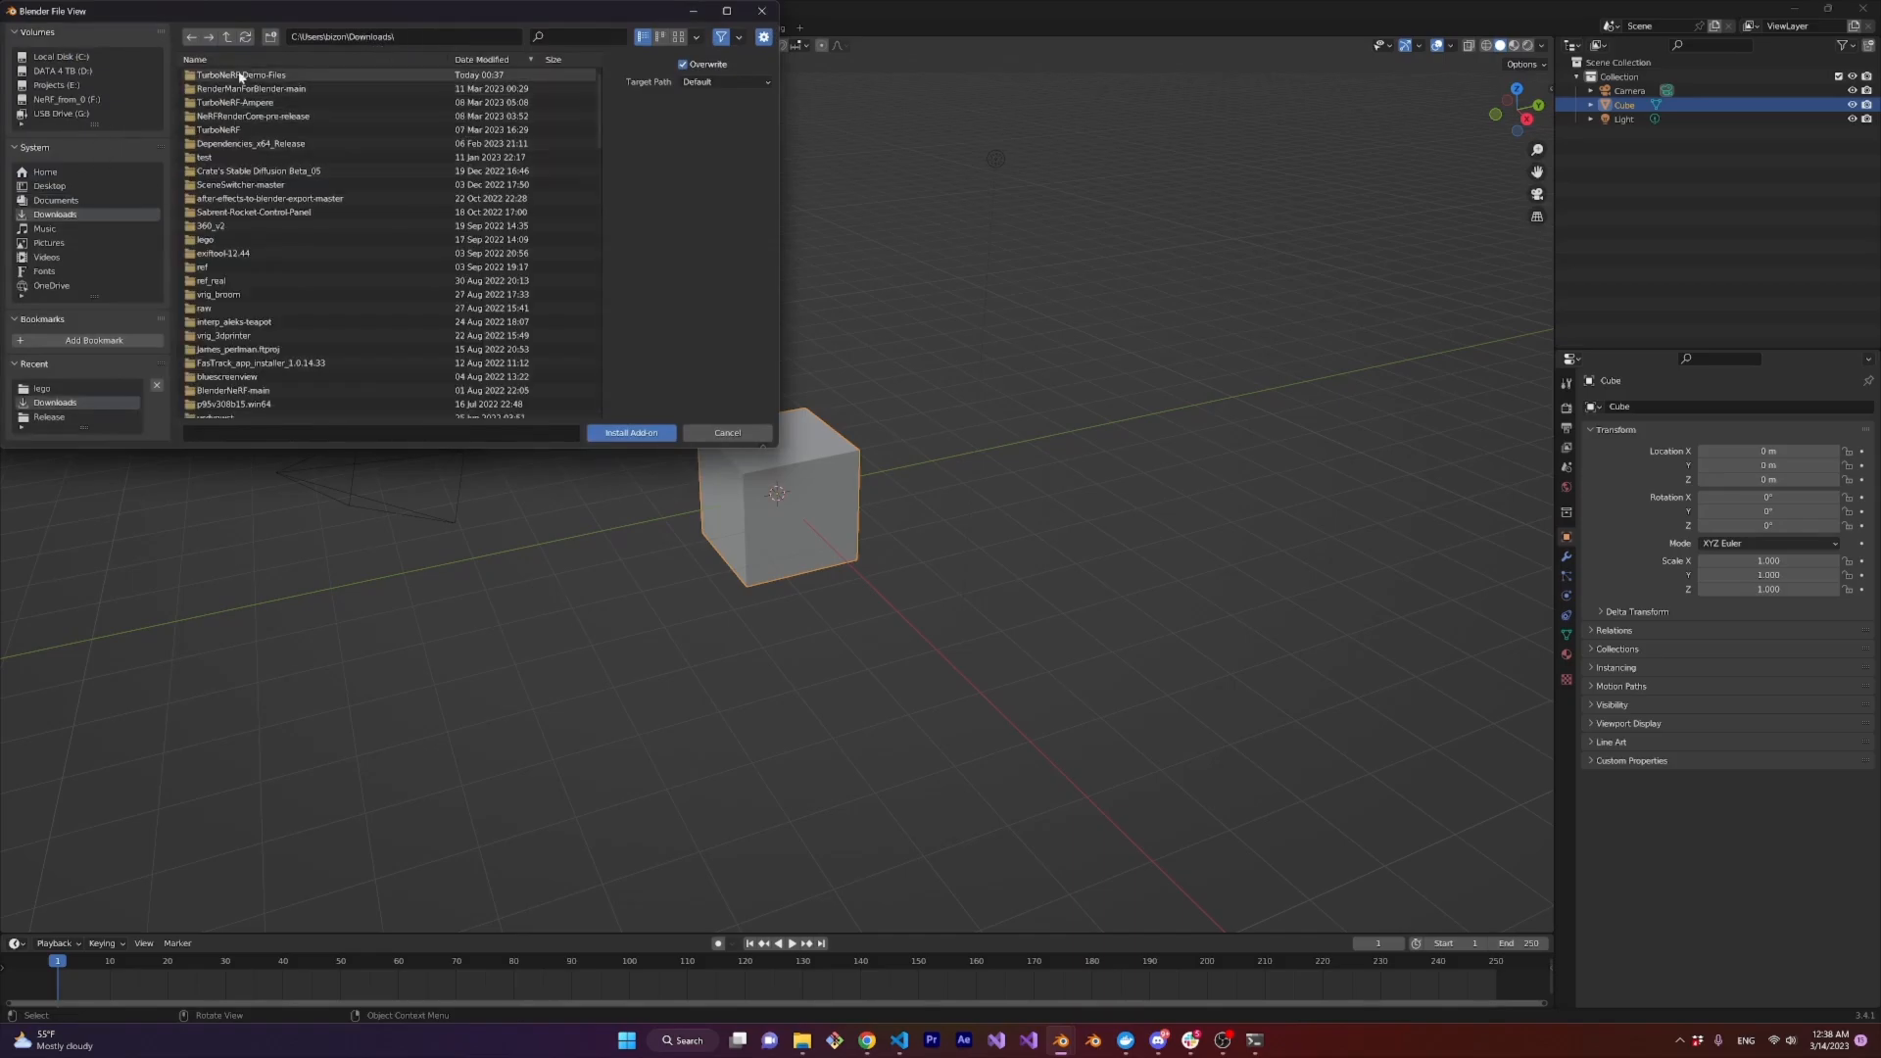
double_click(245, 74)
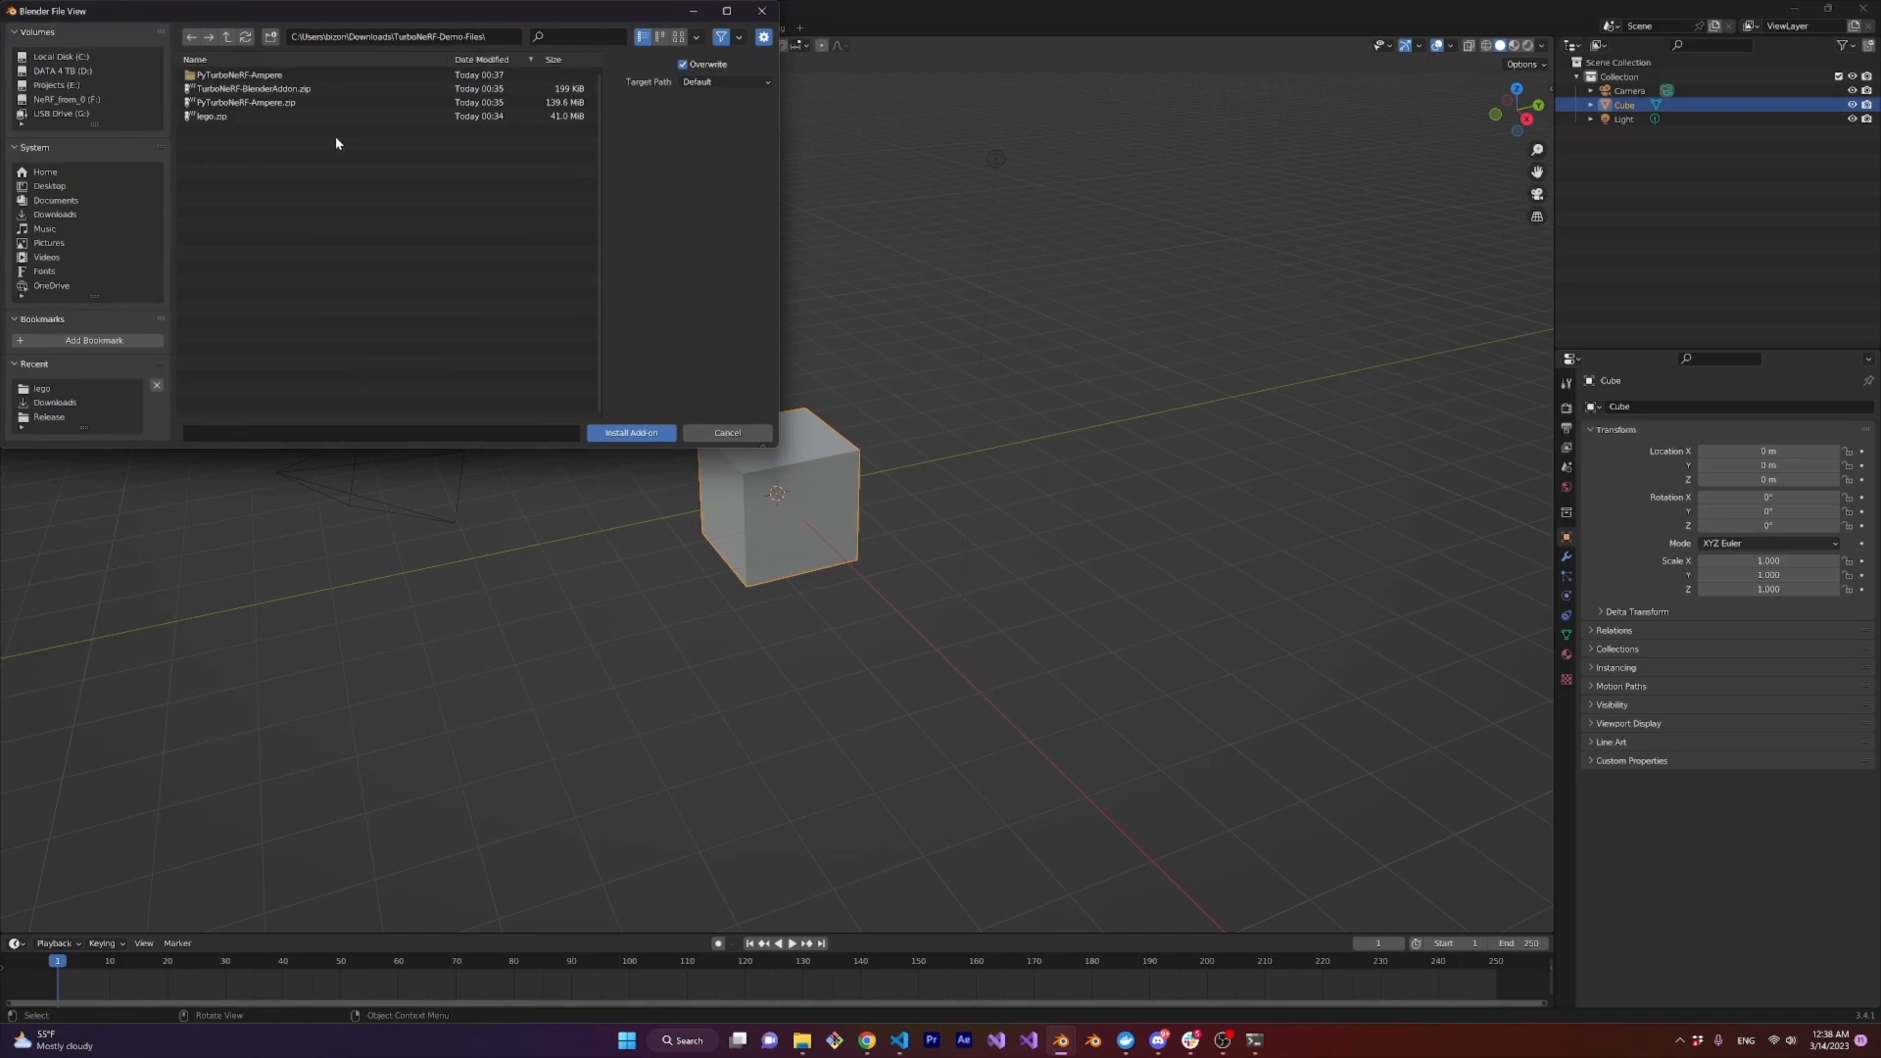
left_click(253, 88)
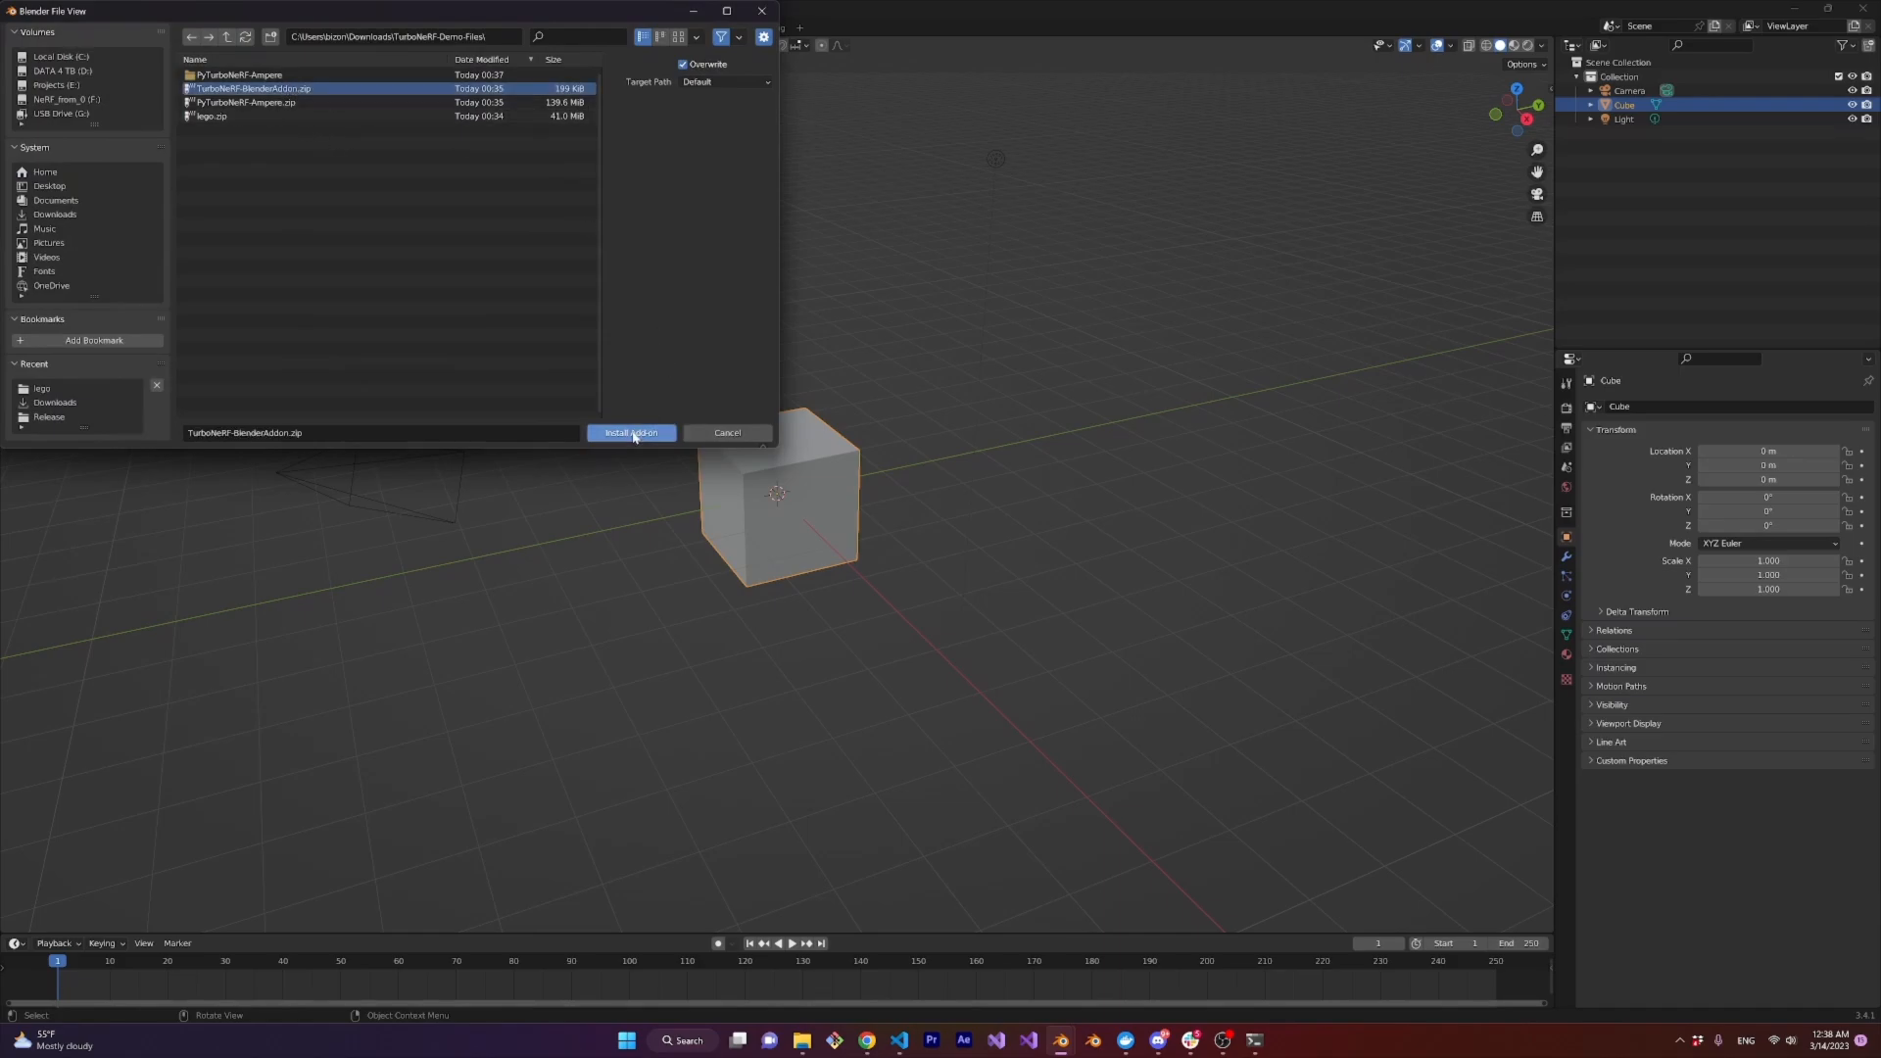
left_click(629, 433)
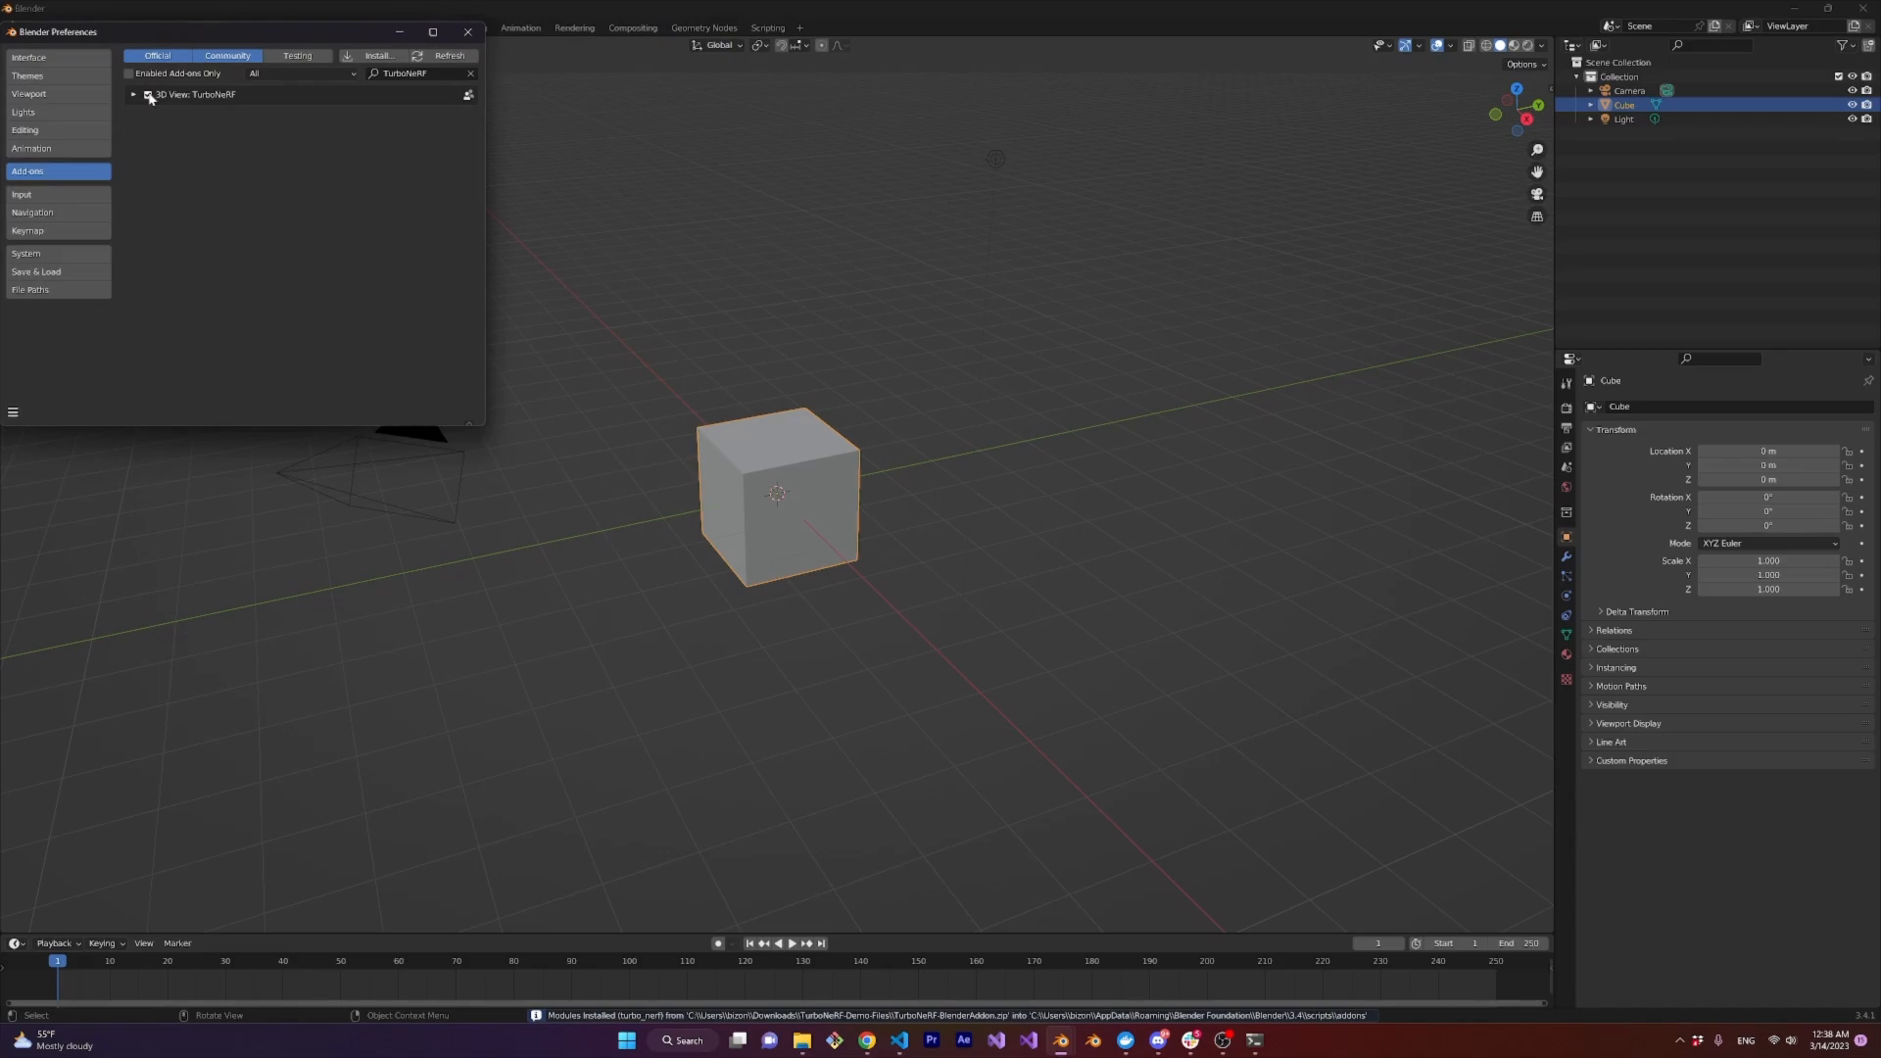
left_click(131, 94)
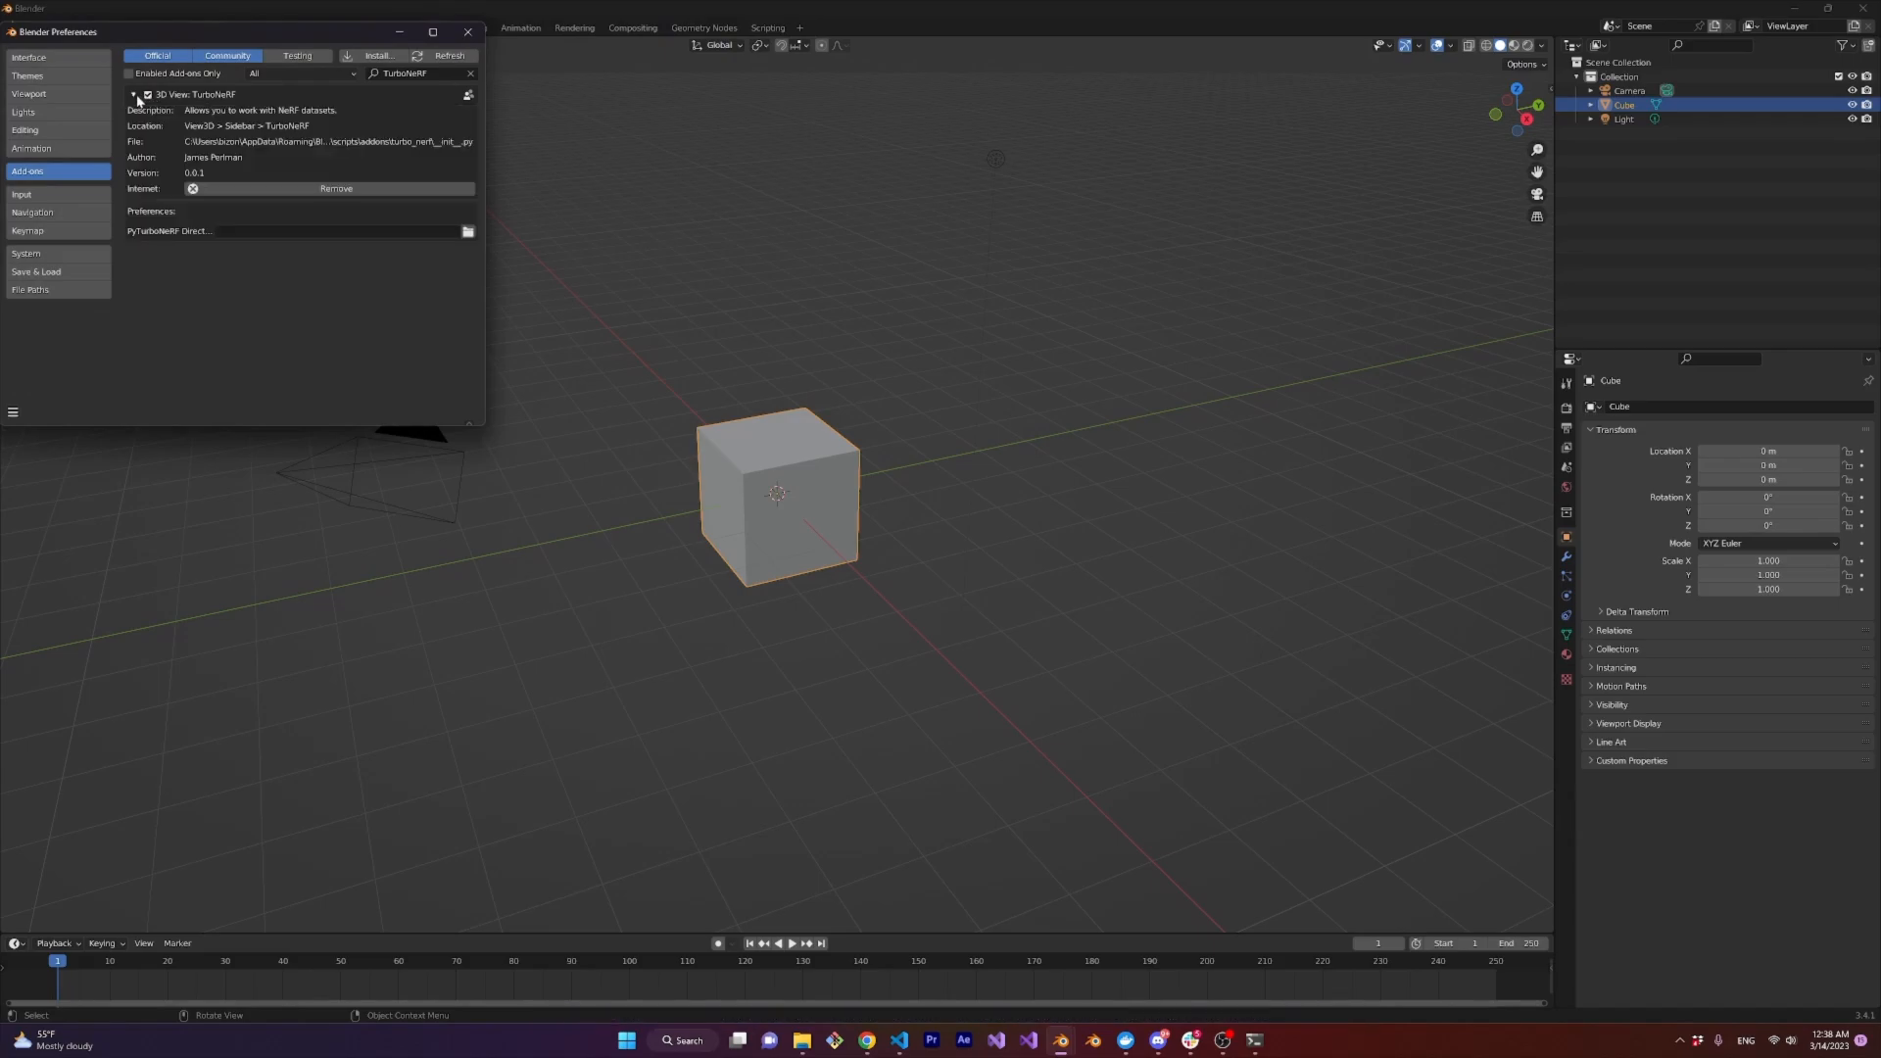
mouse_move(163, 165)
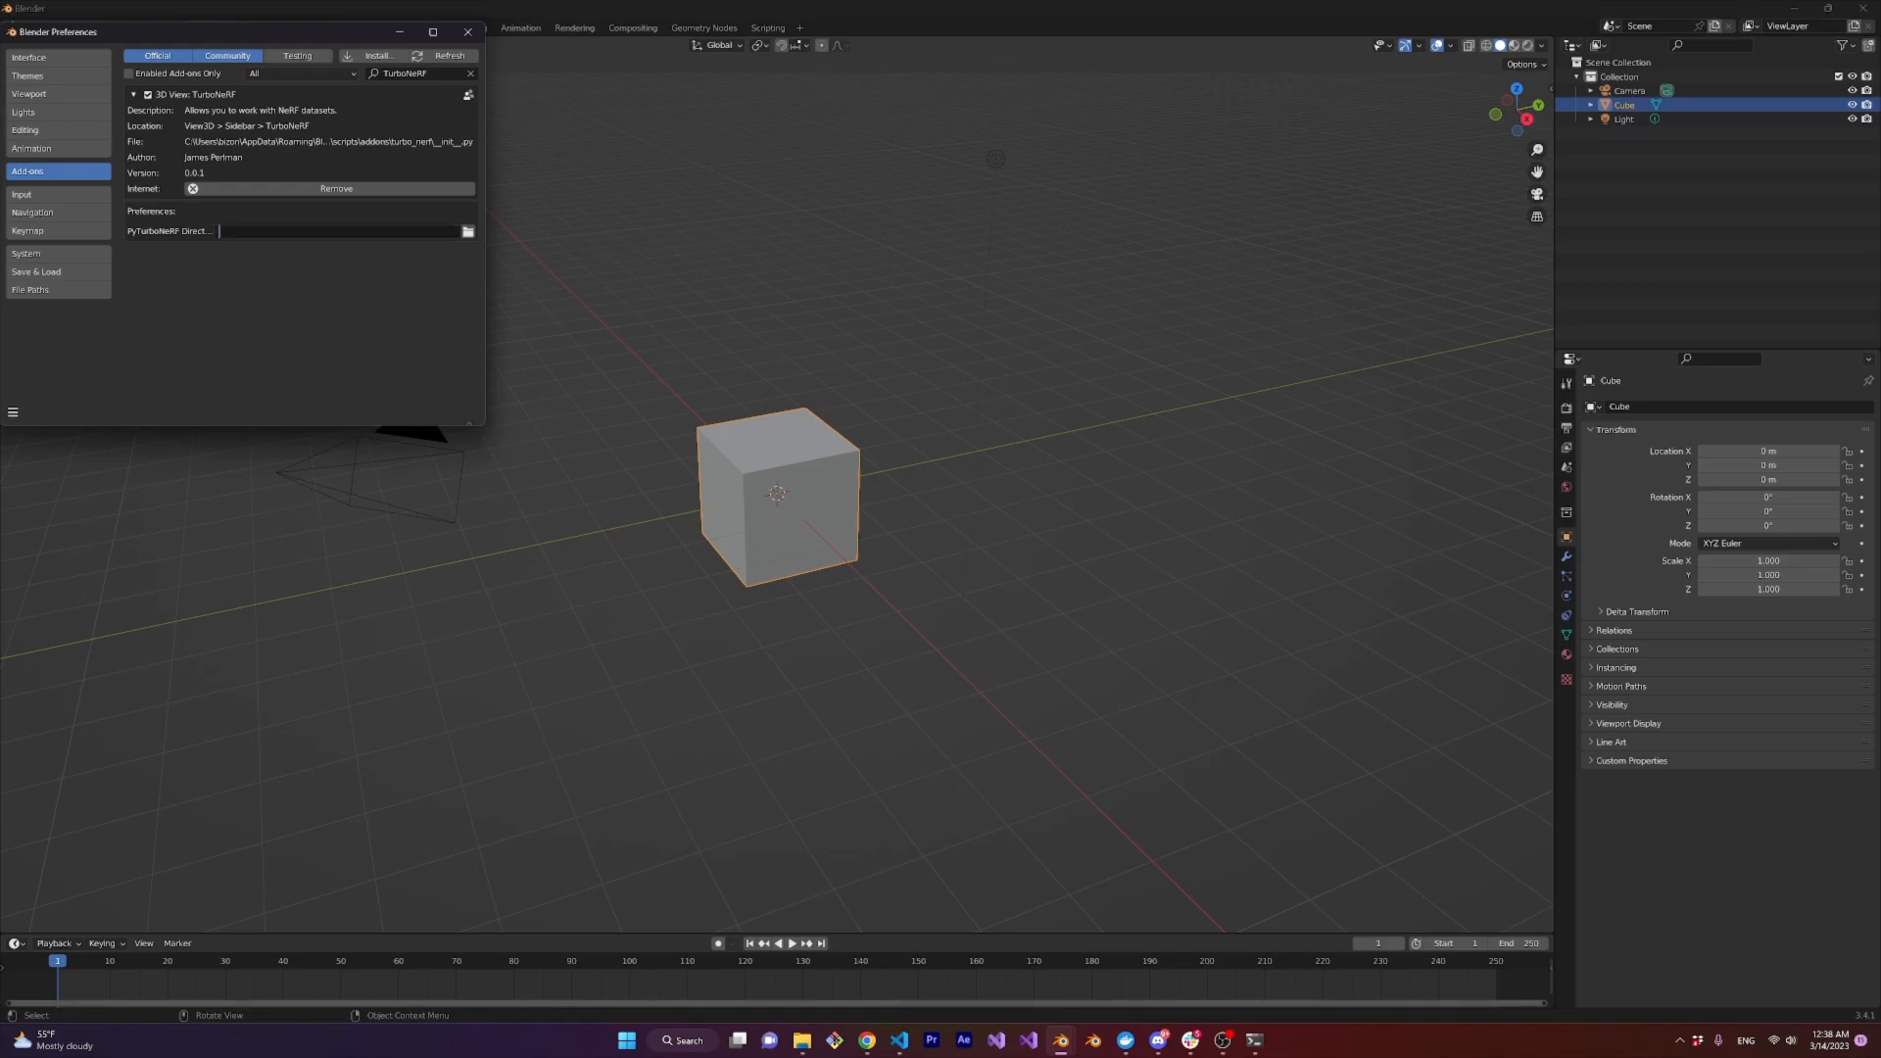
Set the PyTurboNeRF Directory to TurboNeRF-Demo-Files/PyTurboNeRF-Ampere and close Preferences
left_click(467, 231)
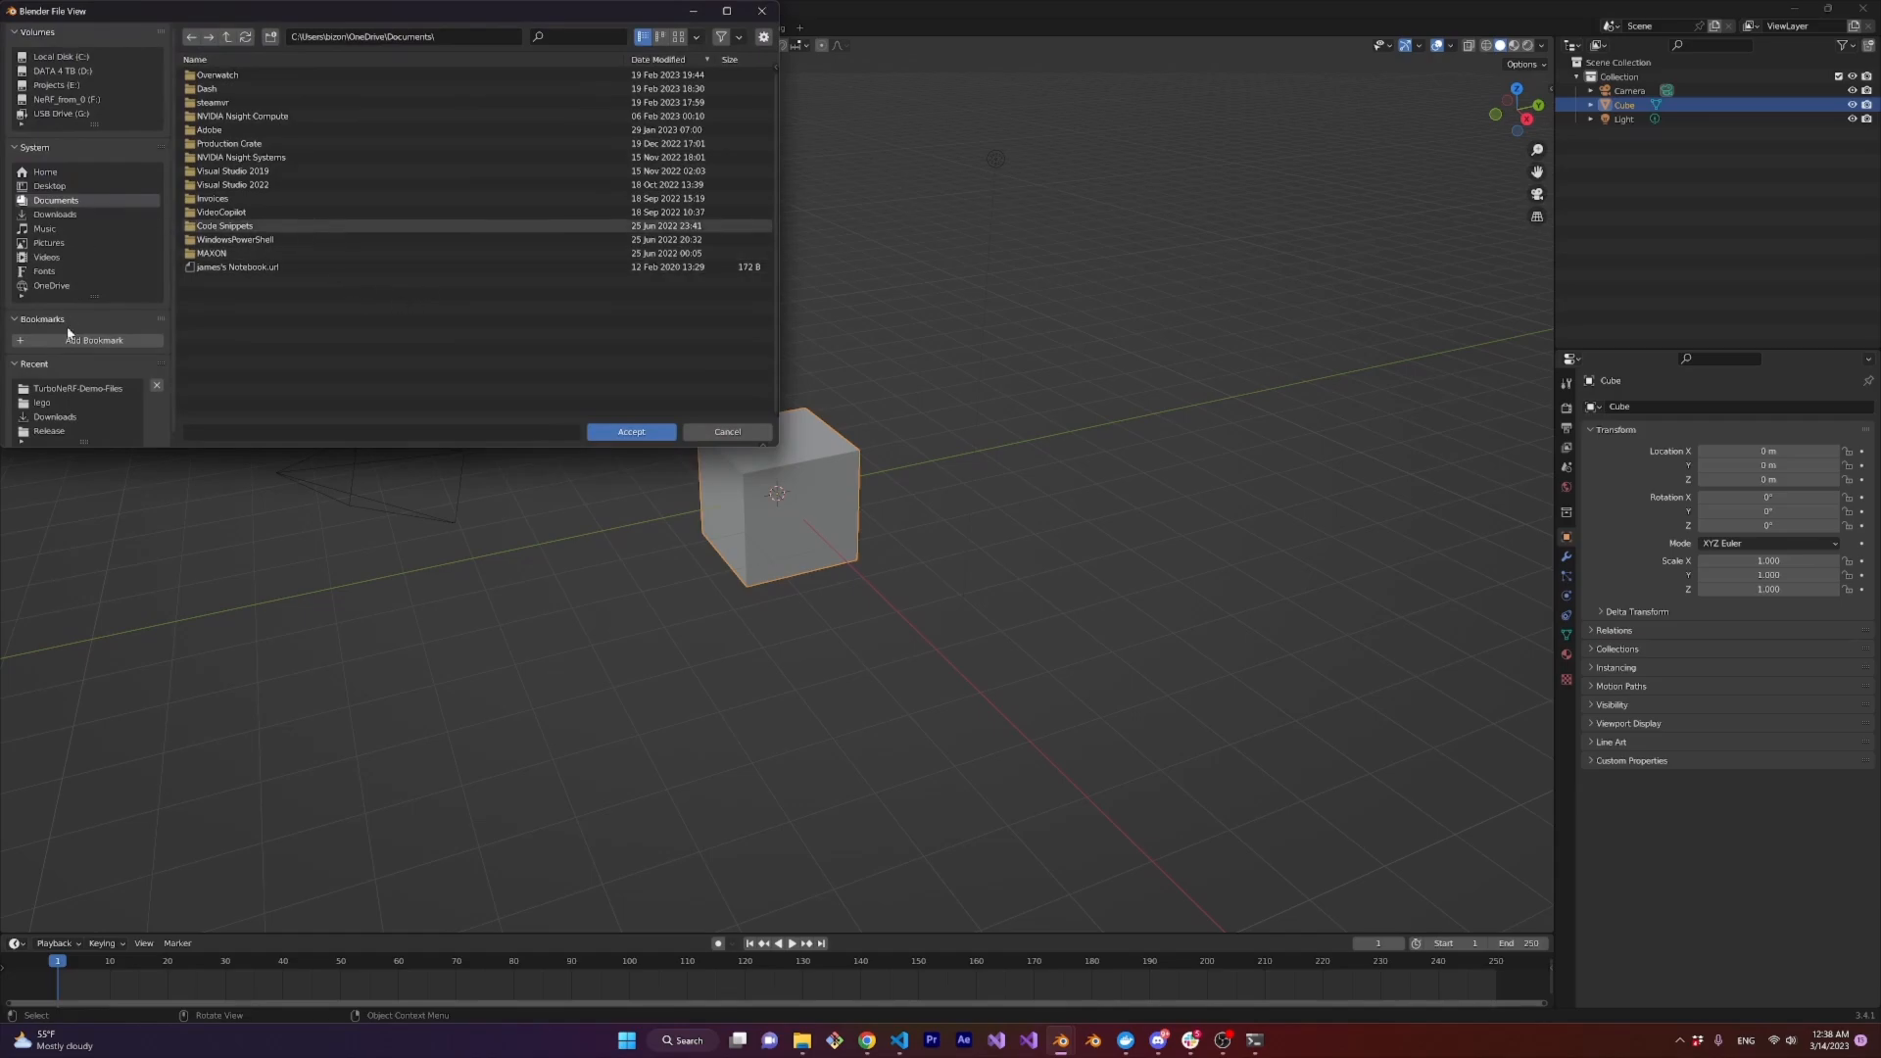
left_click(76, 388)
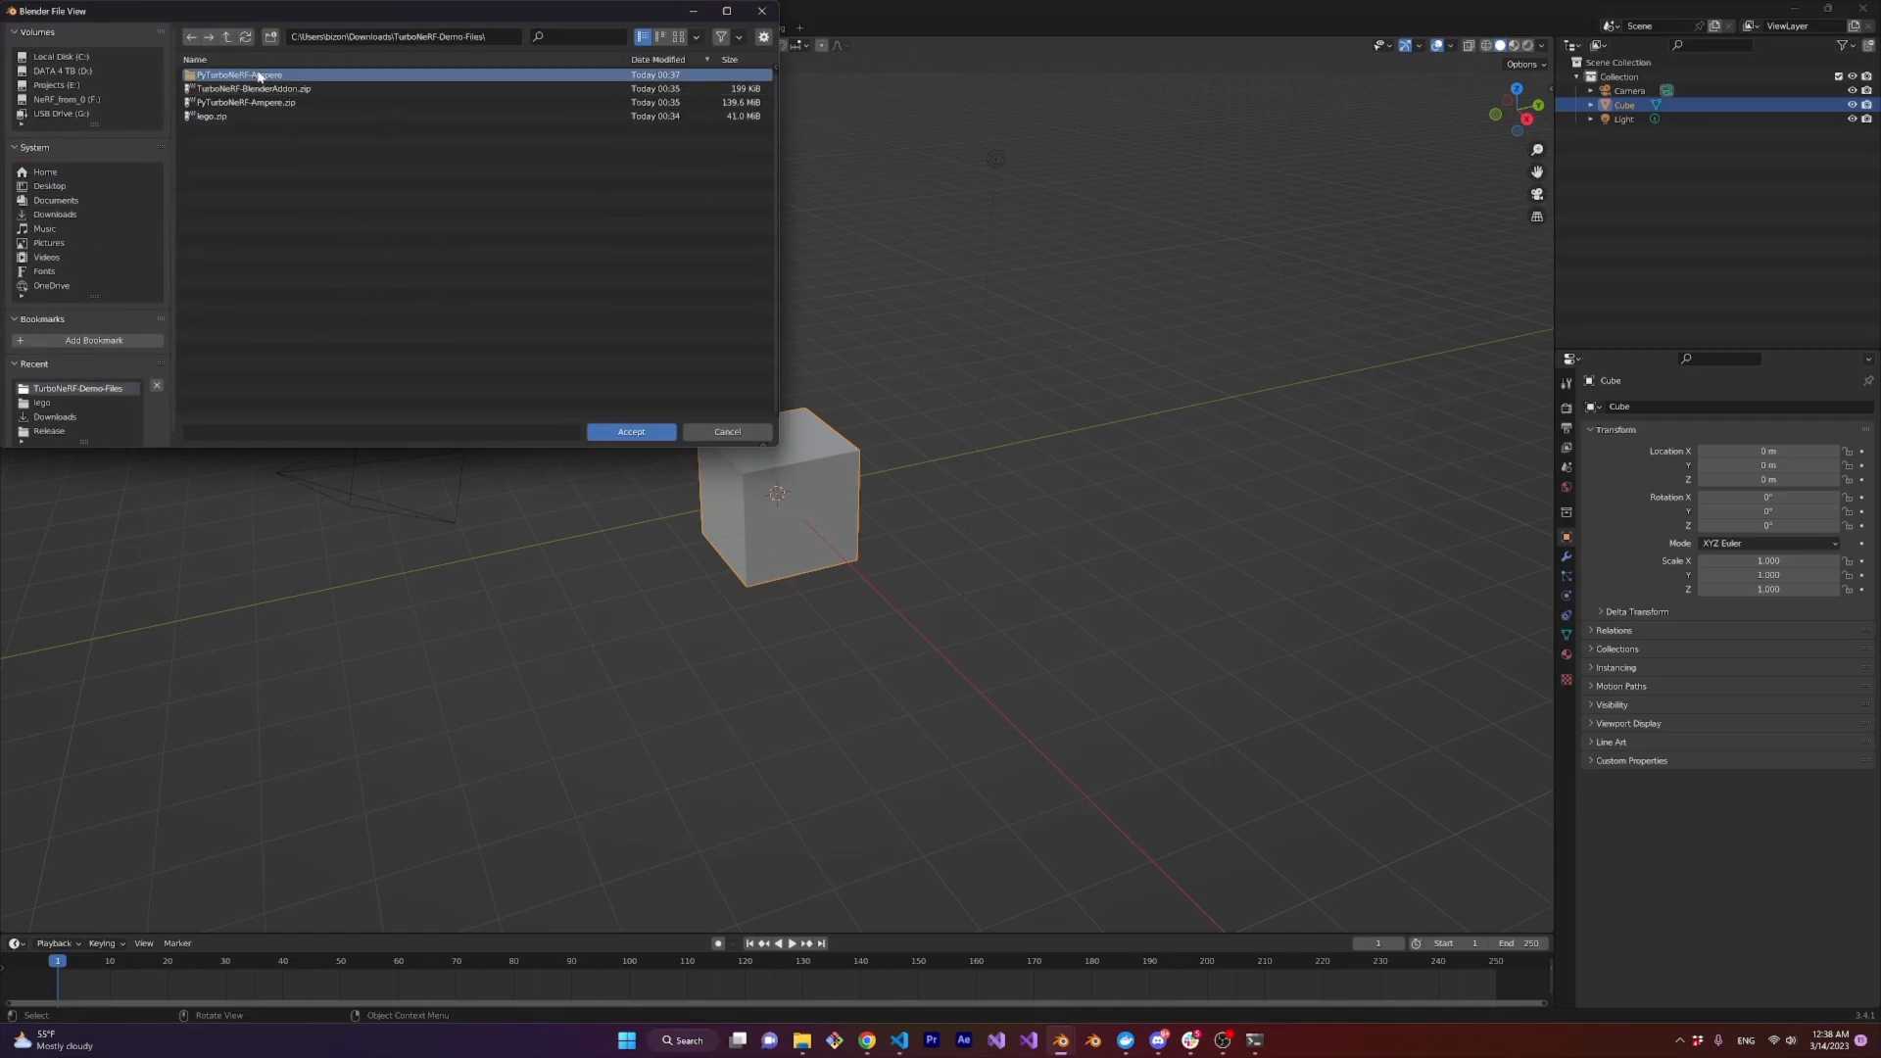
double_click(249, 75)
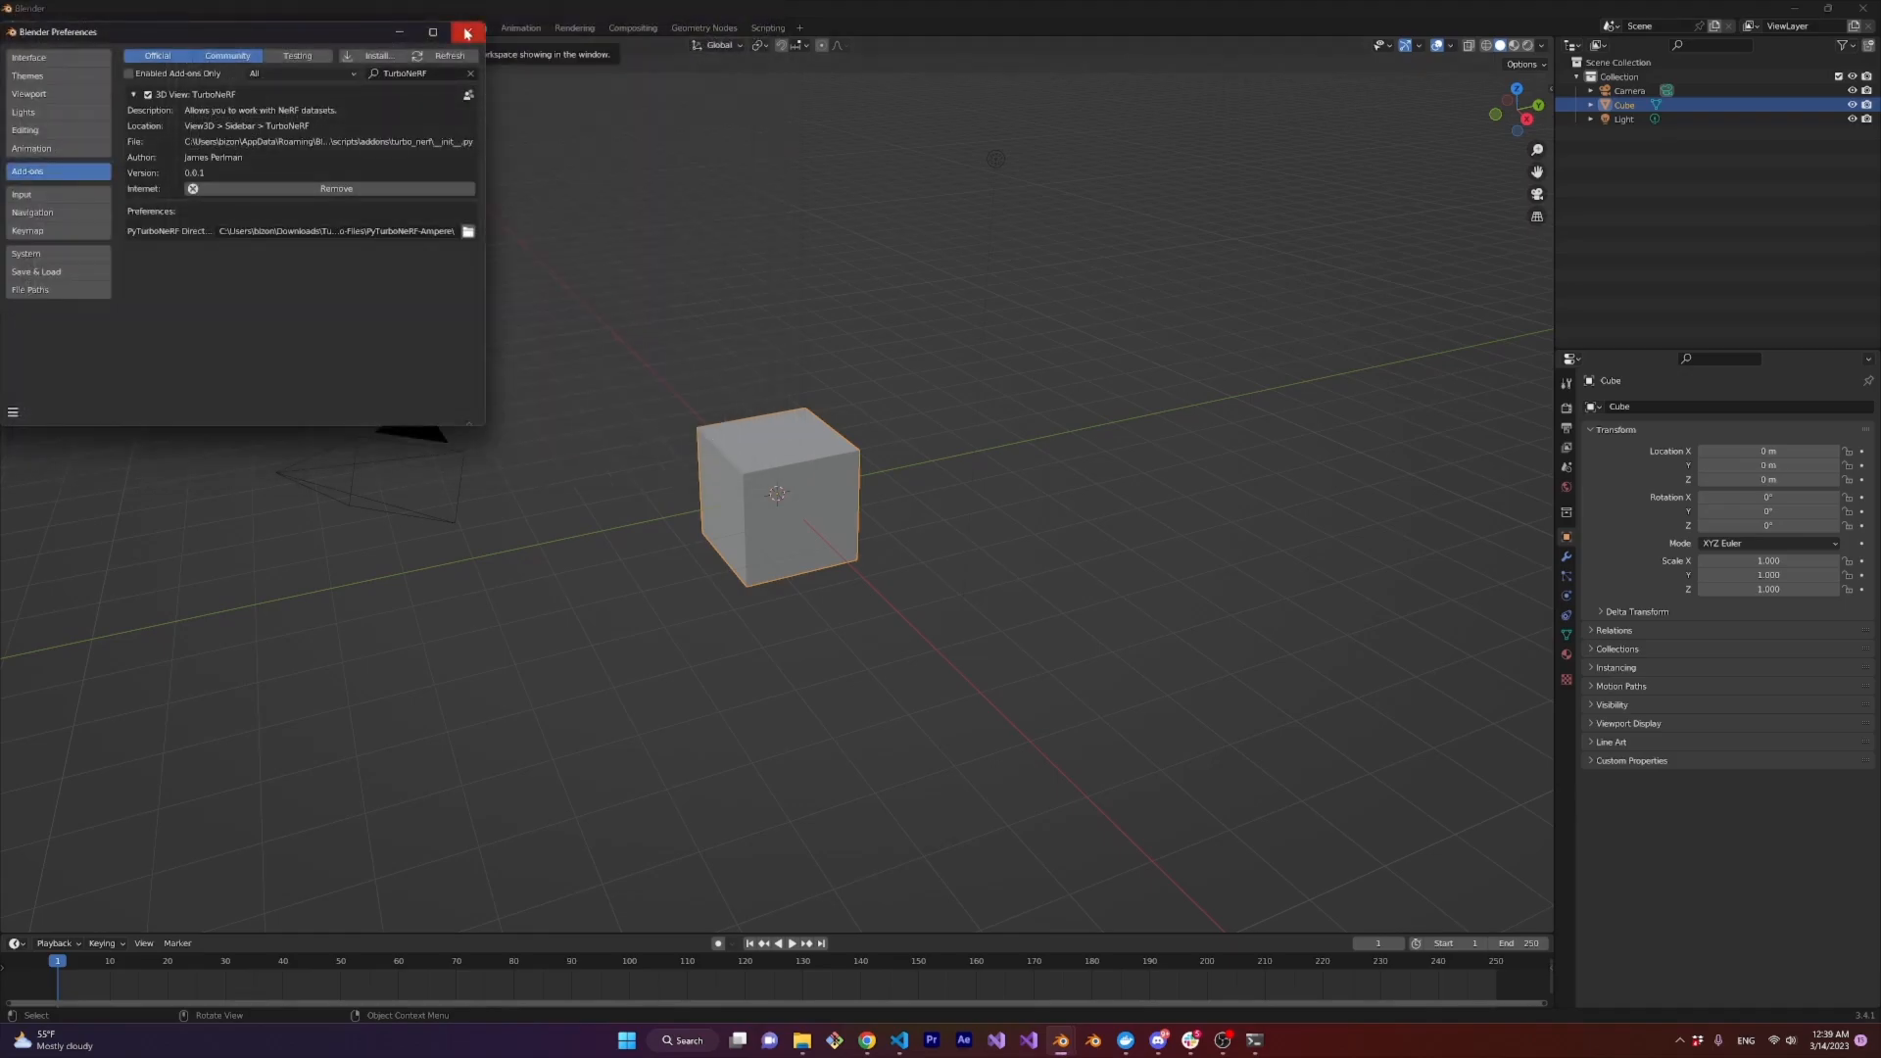
left_click(466, 33)
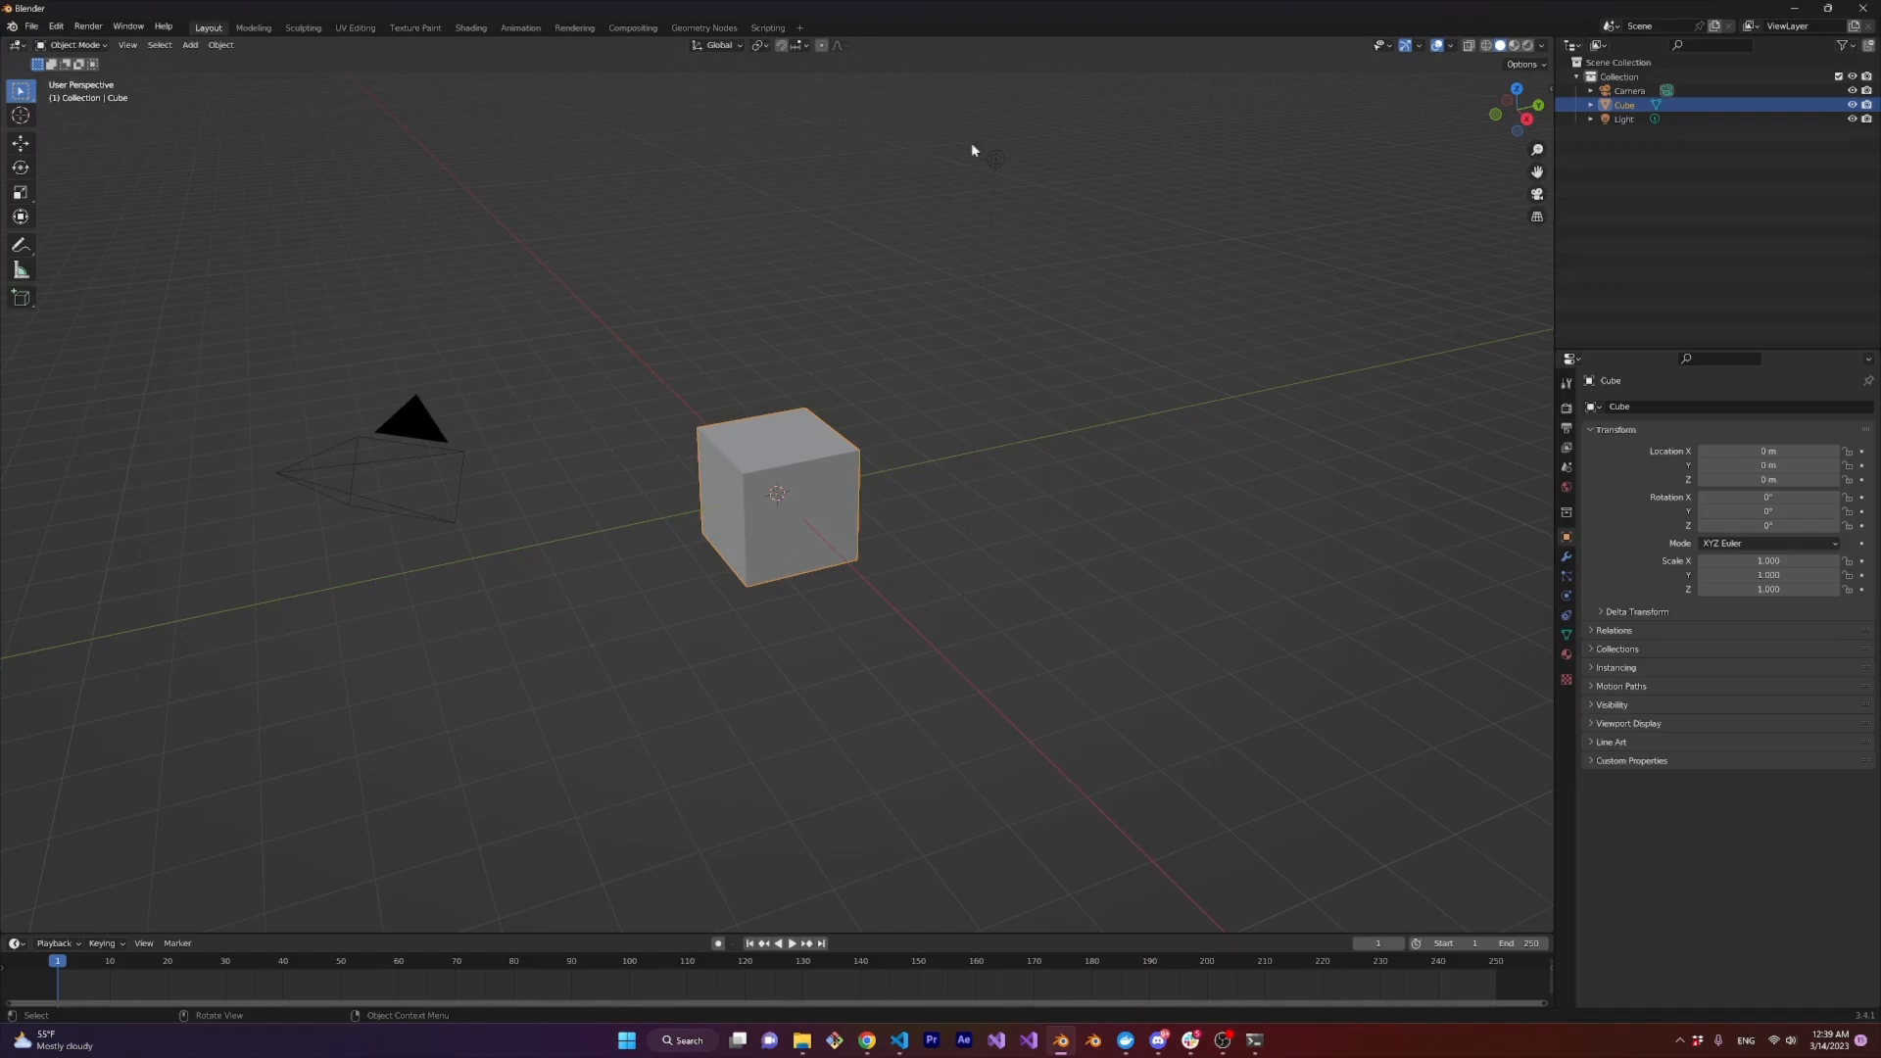
mouse_move(1078, 167)
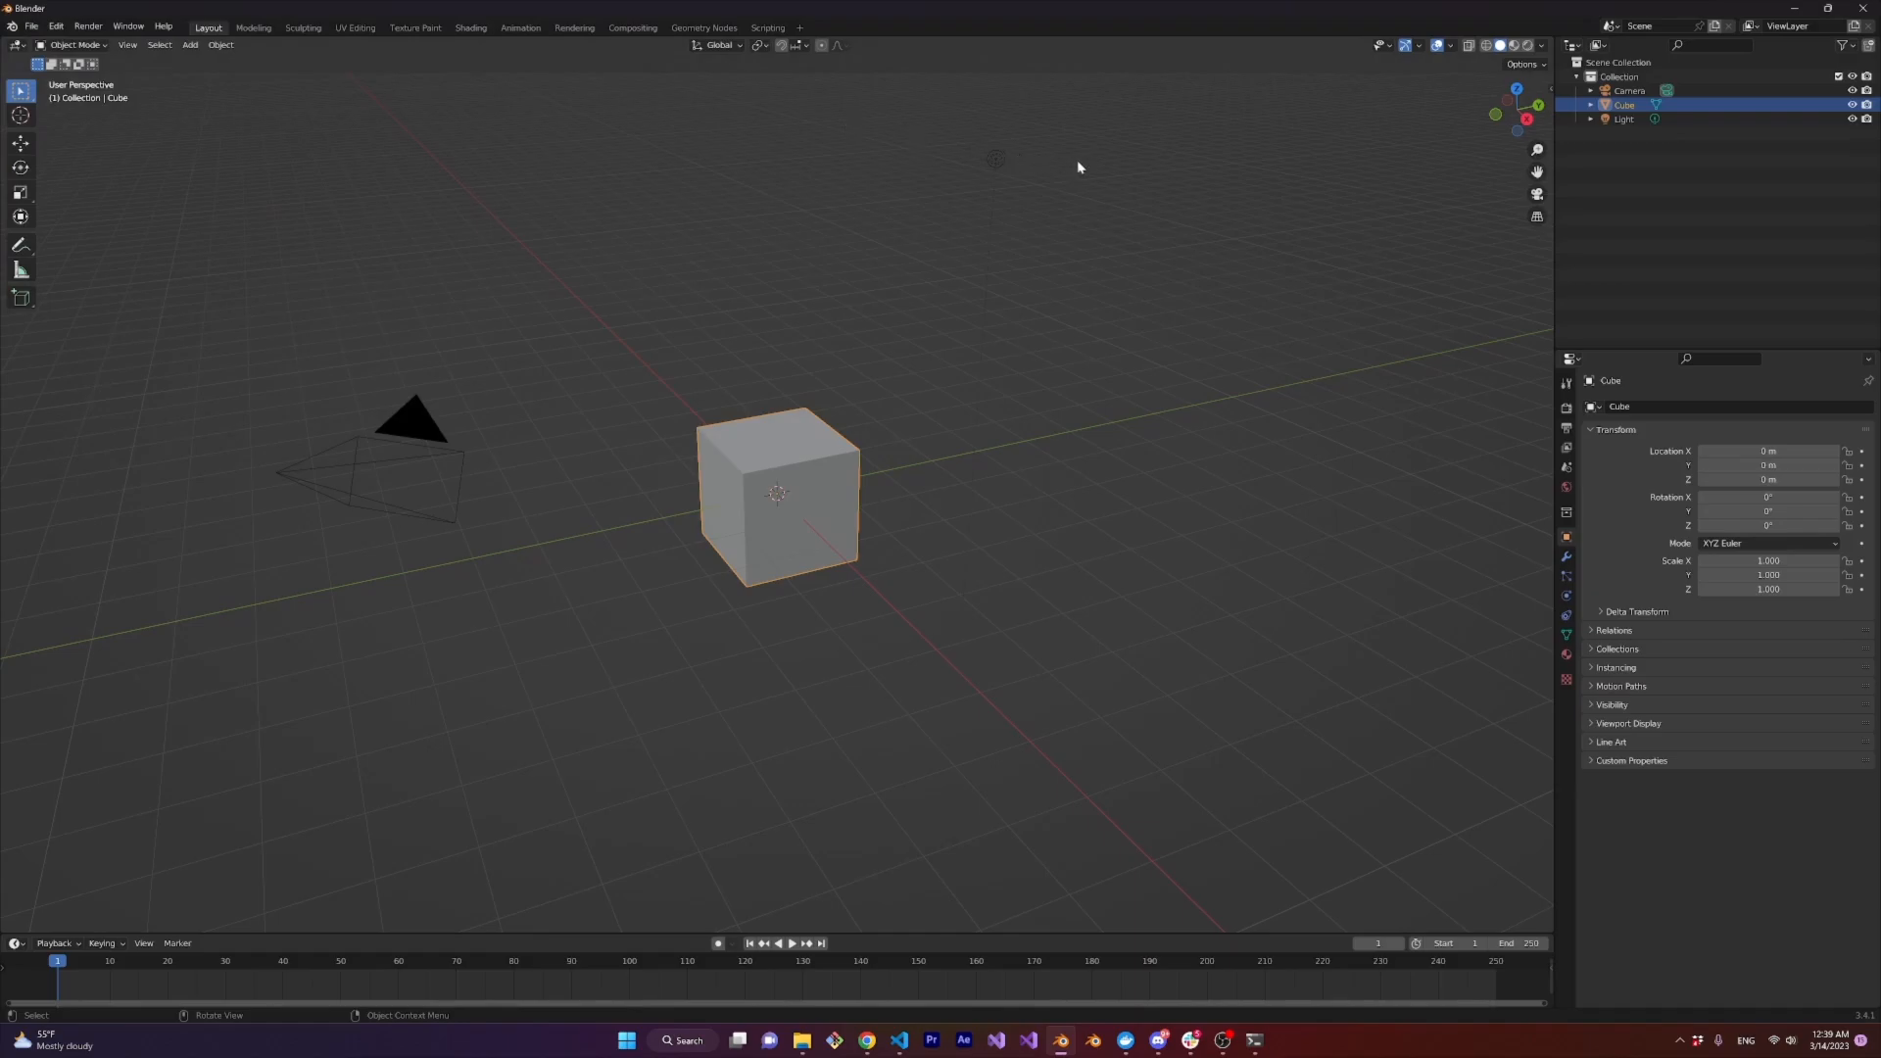
mouse_move(1104, 167)
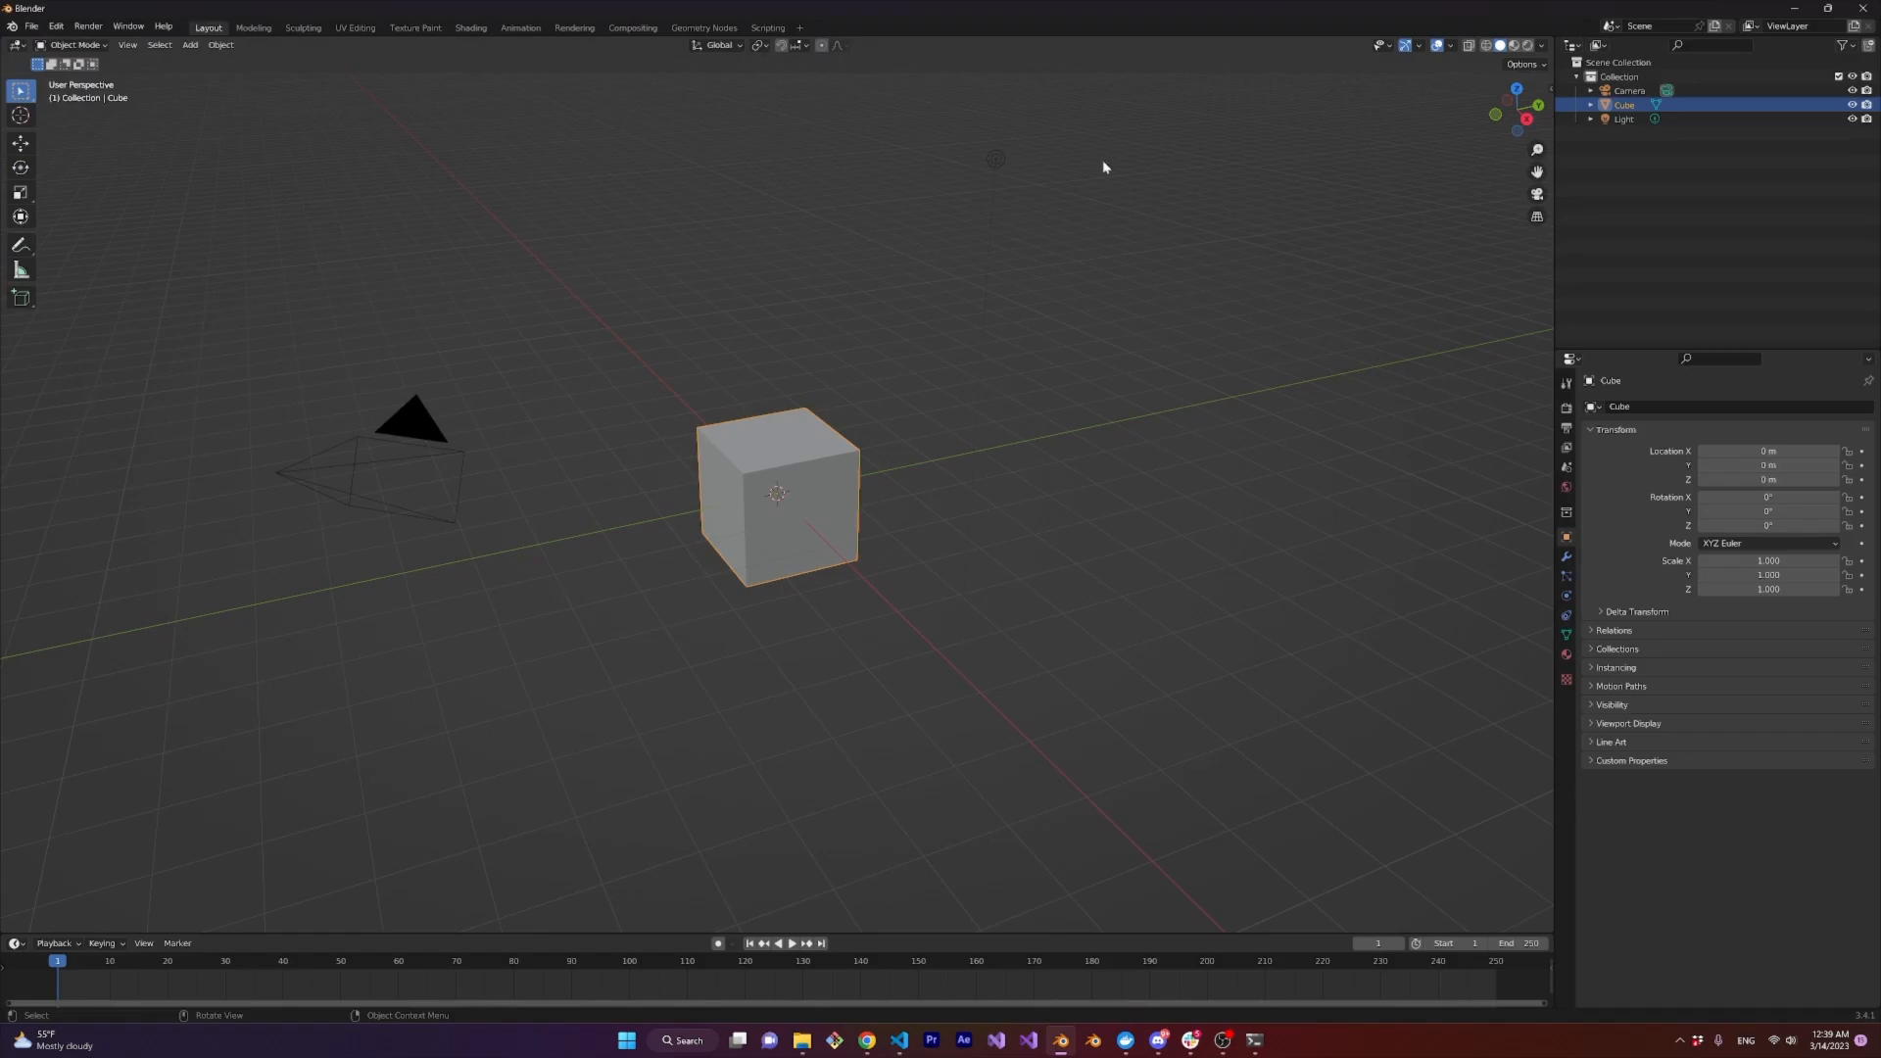
mouse_move(1142, 174)
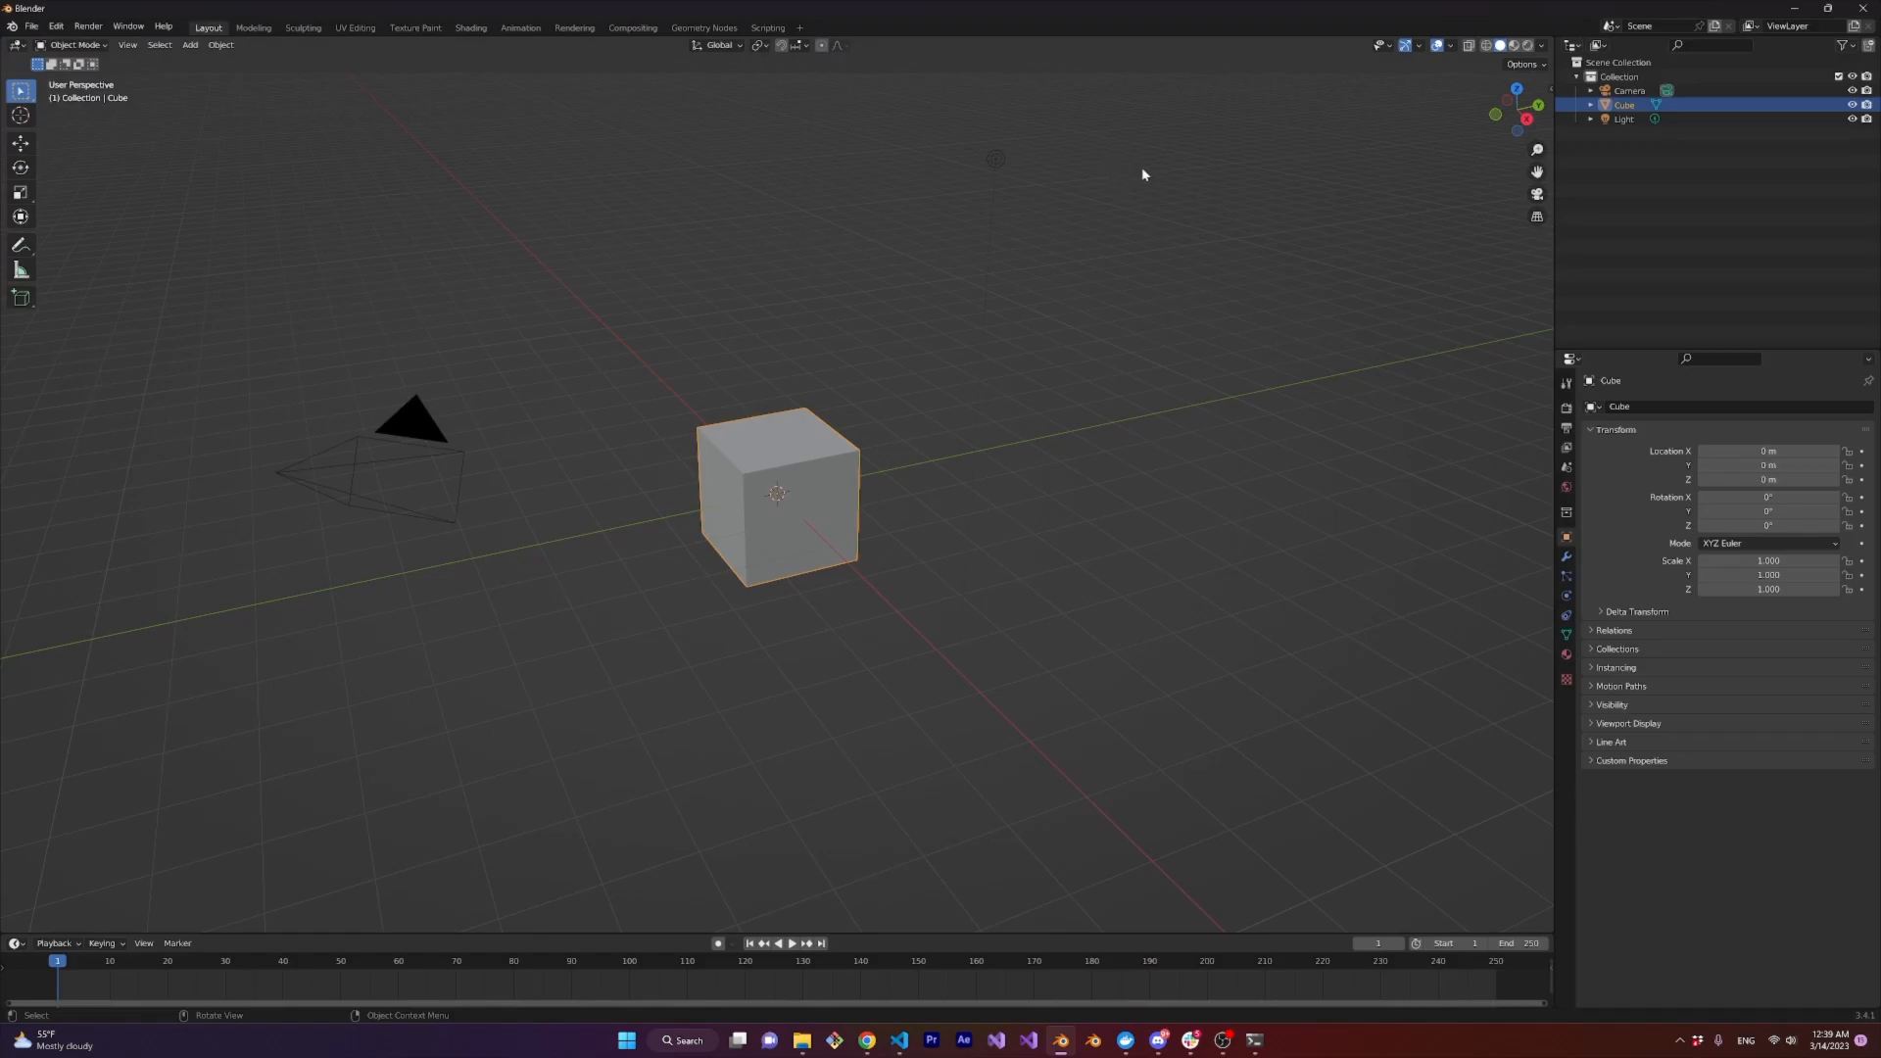
mouse_move(1150, 178)
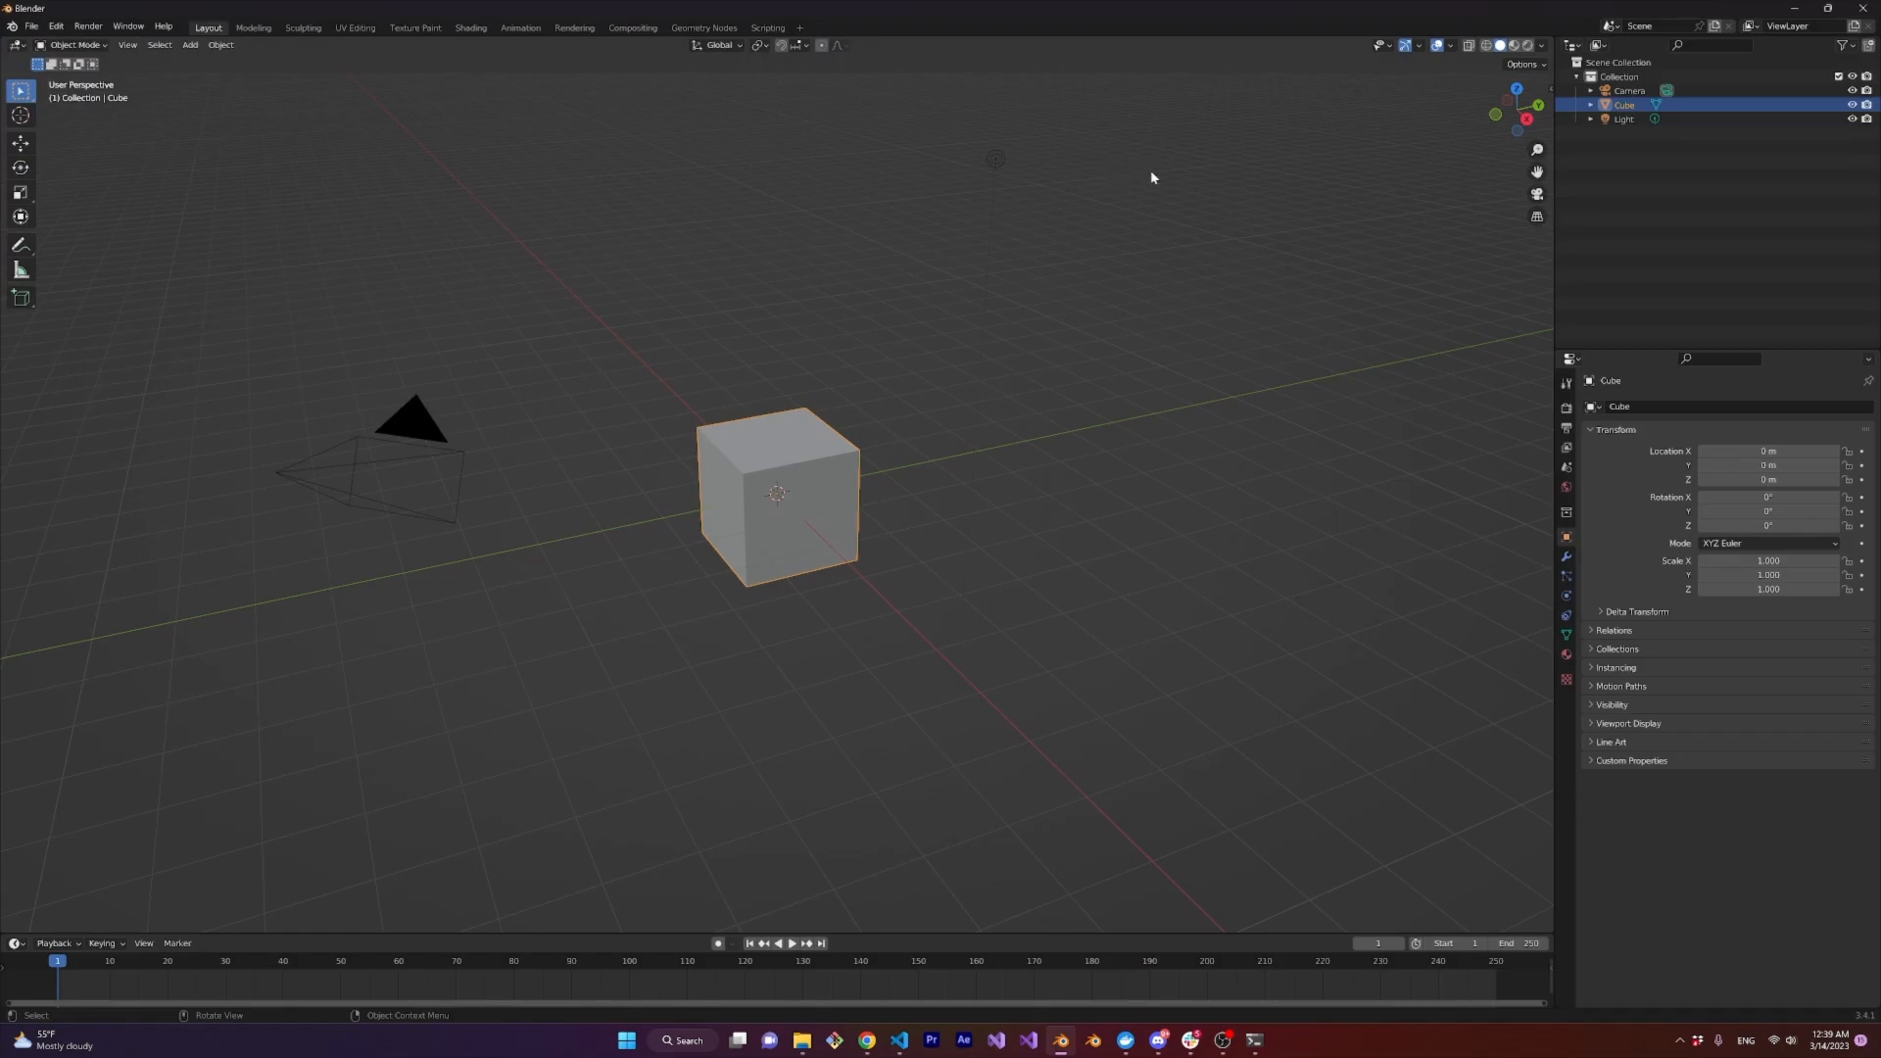
mouse_move(1209, 196)
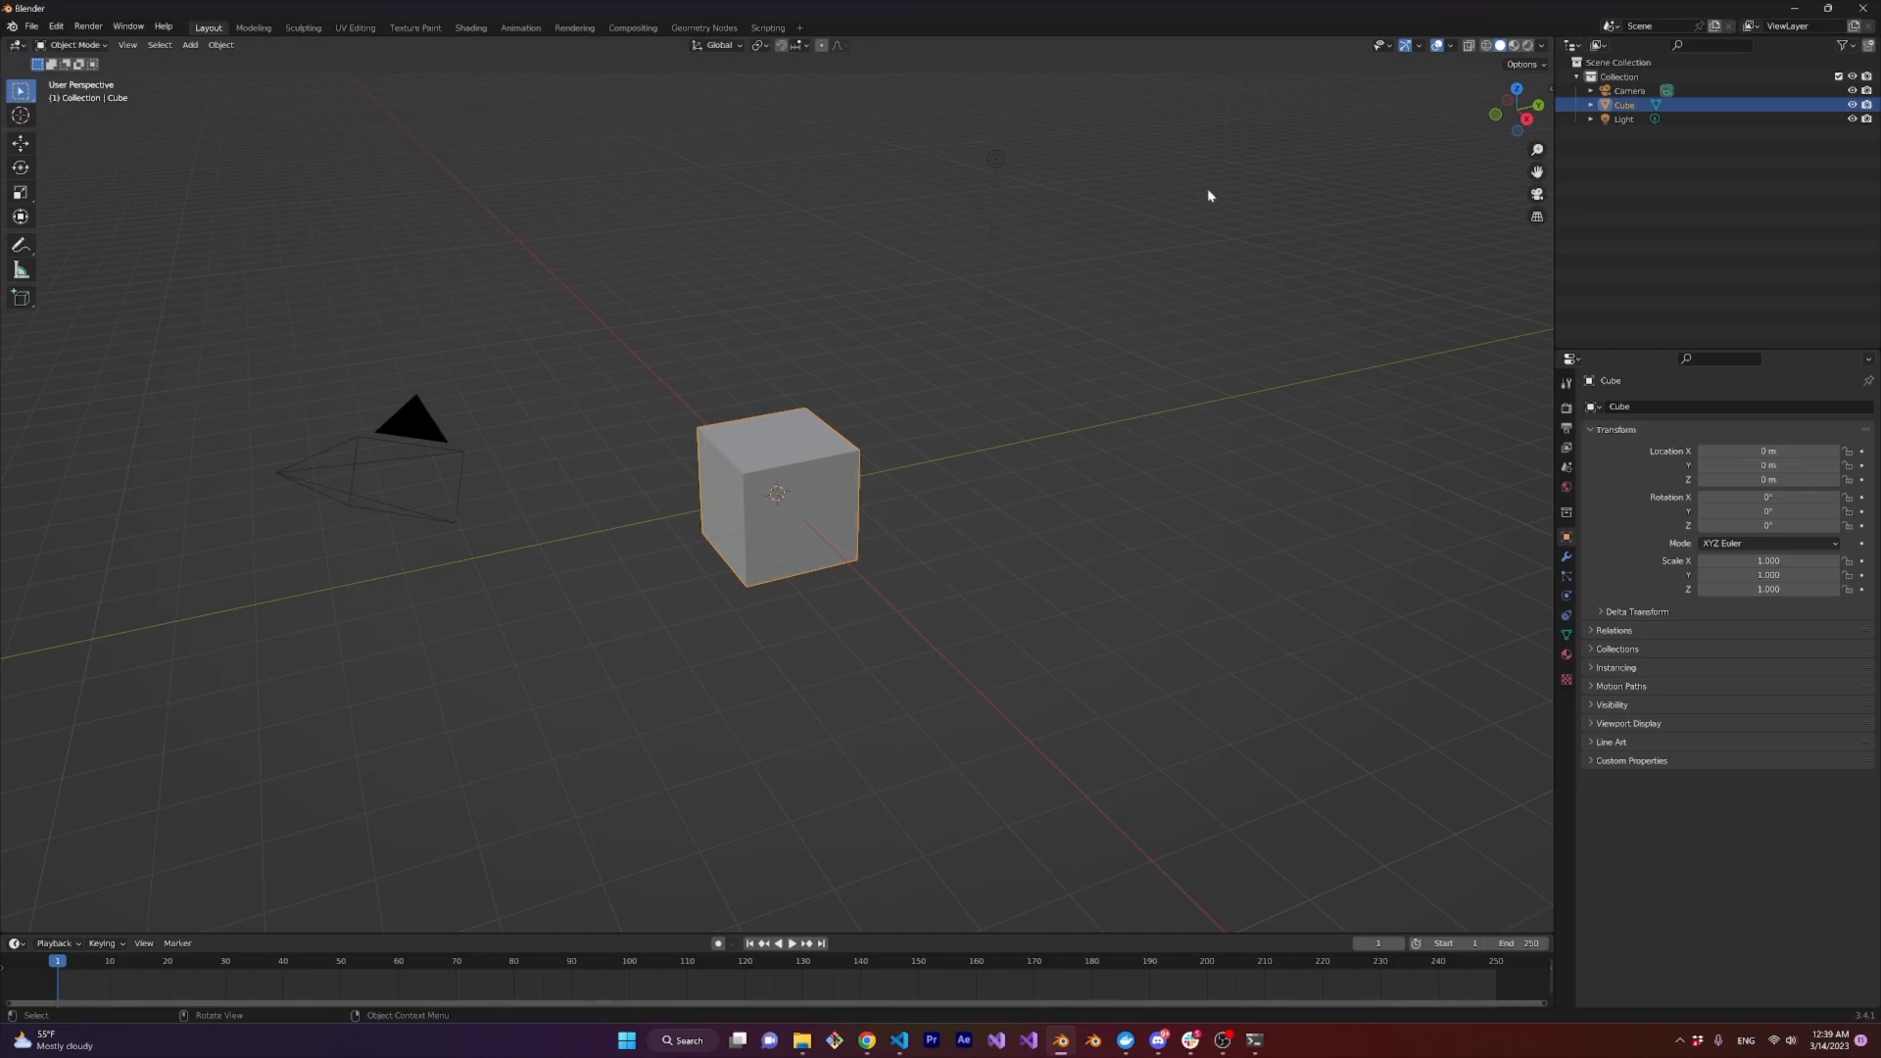
mouse_move(1317, 203)
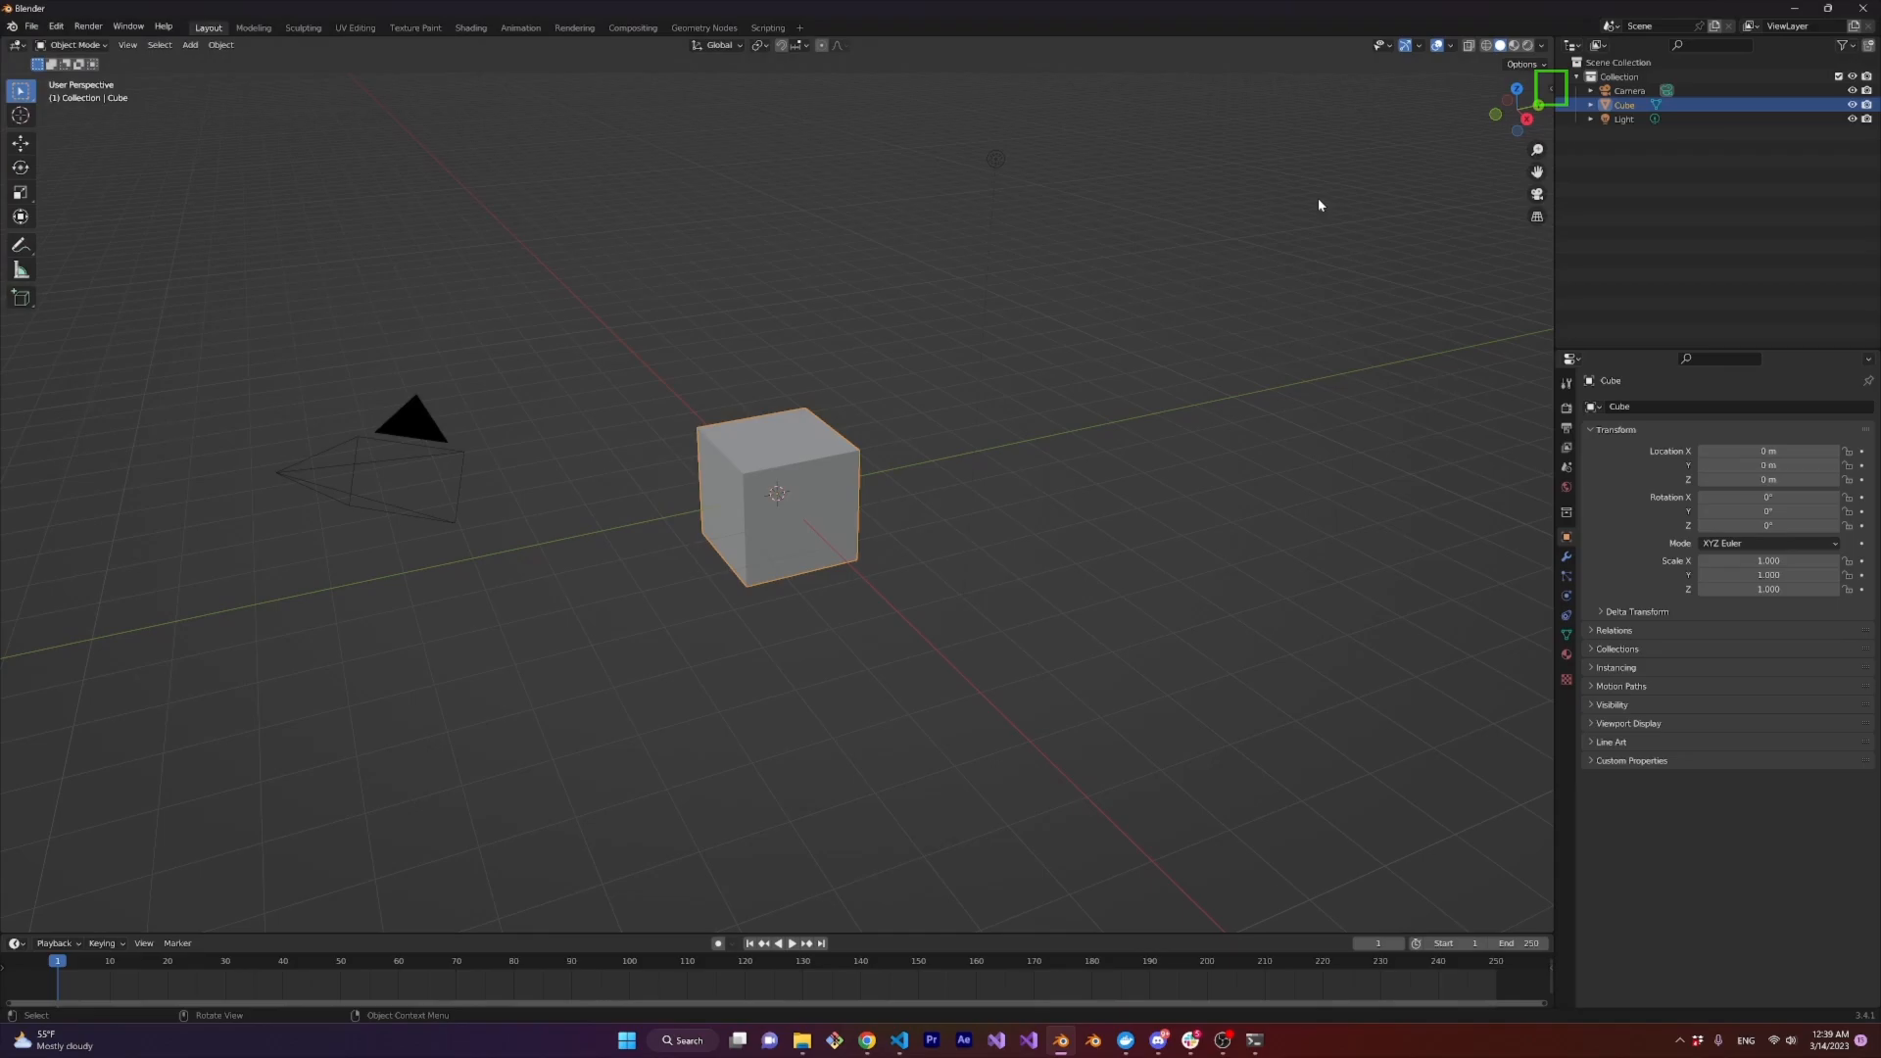
Show the sidebar's TurboNeRF panel and start Import Dataset to bring up its file browser
left_click(1548, 90)
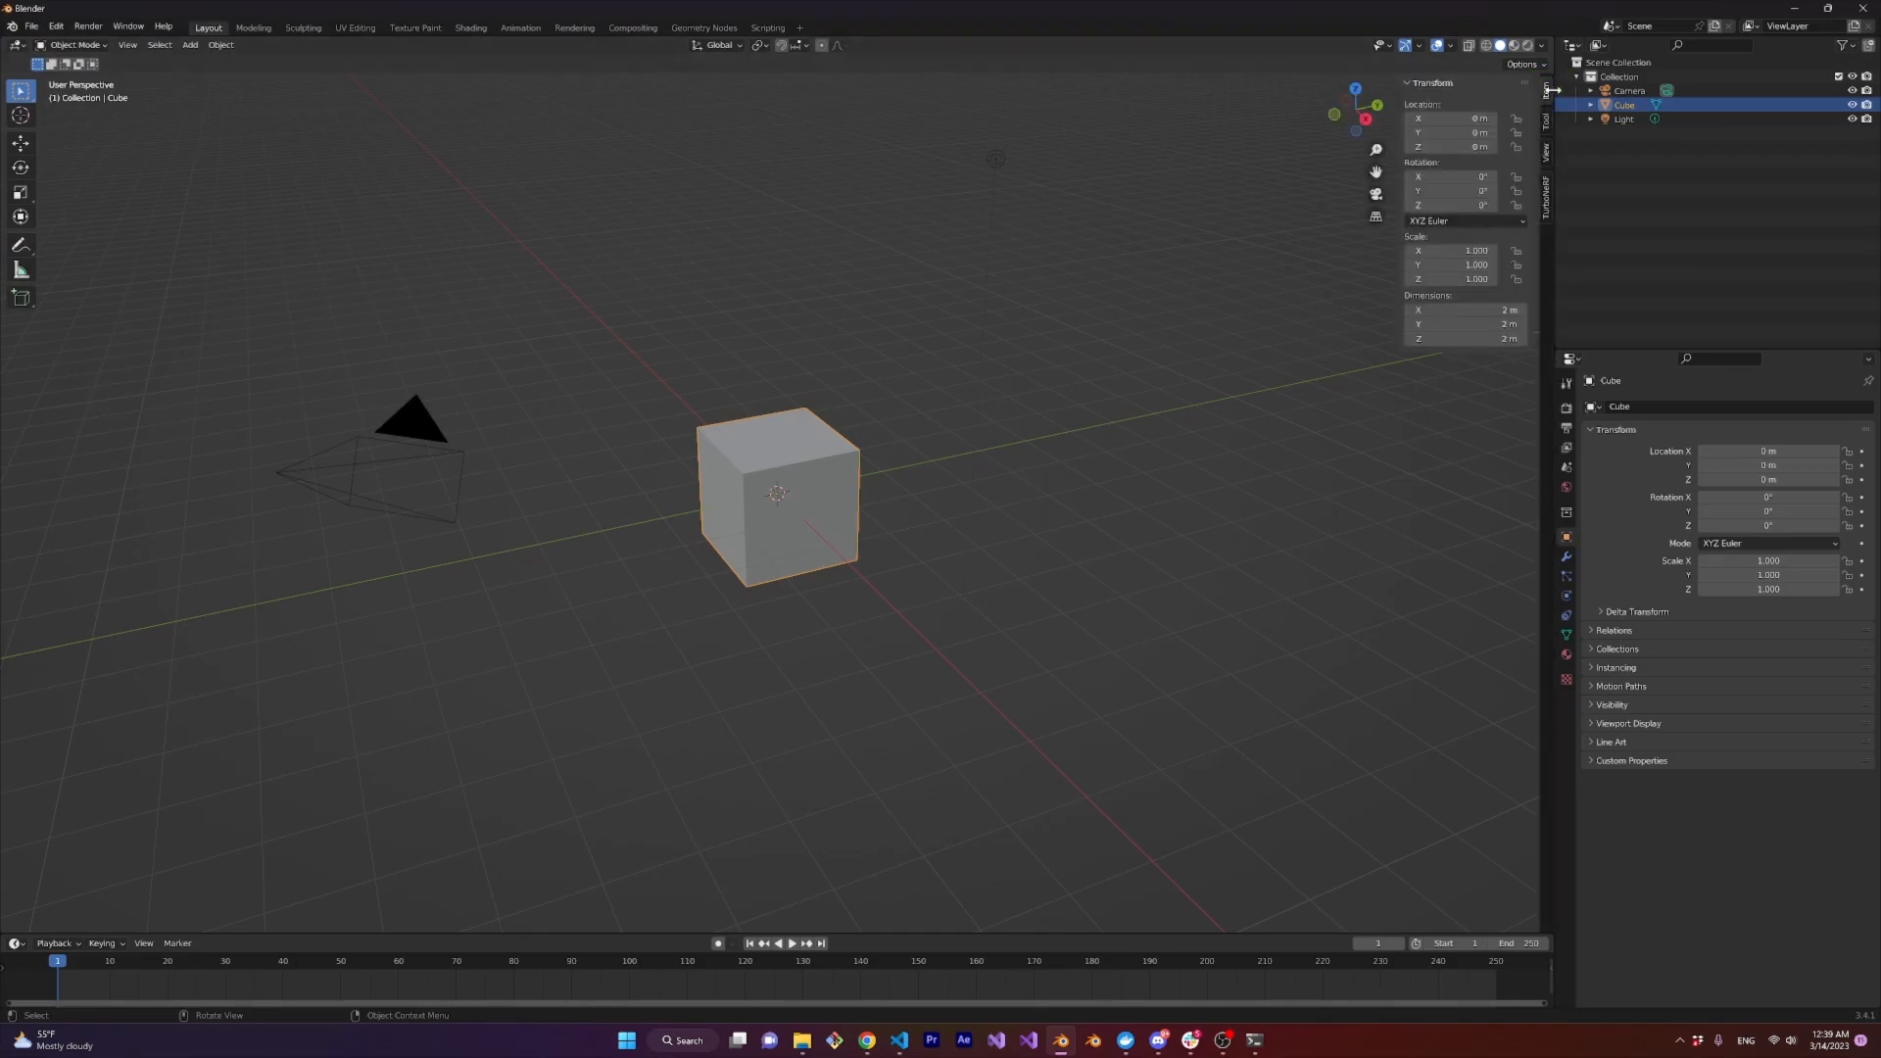
left_click(1546, 192)
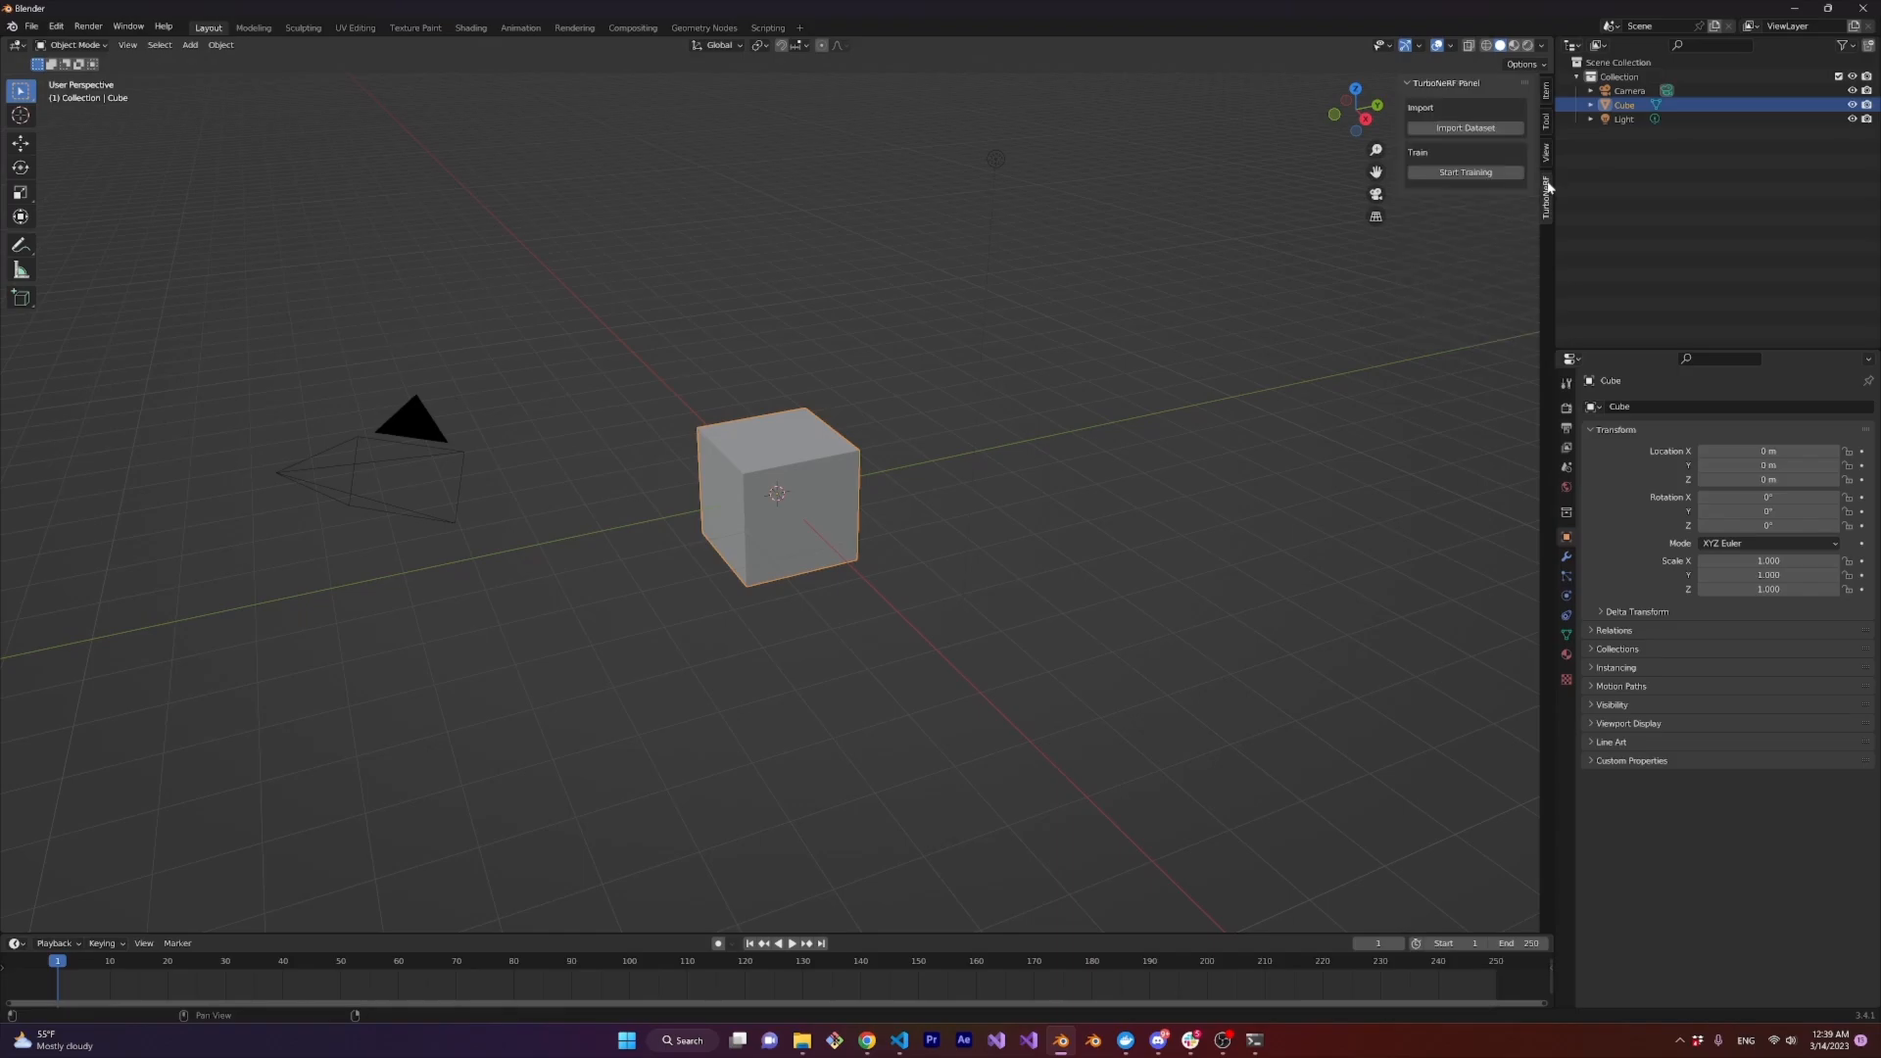
left_click(1464, 128)
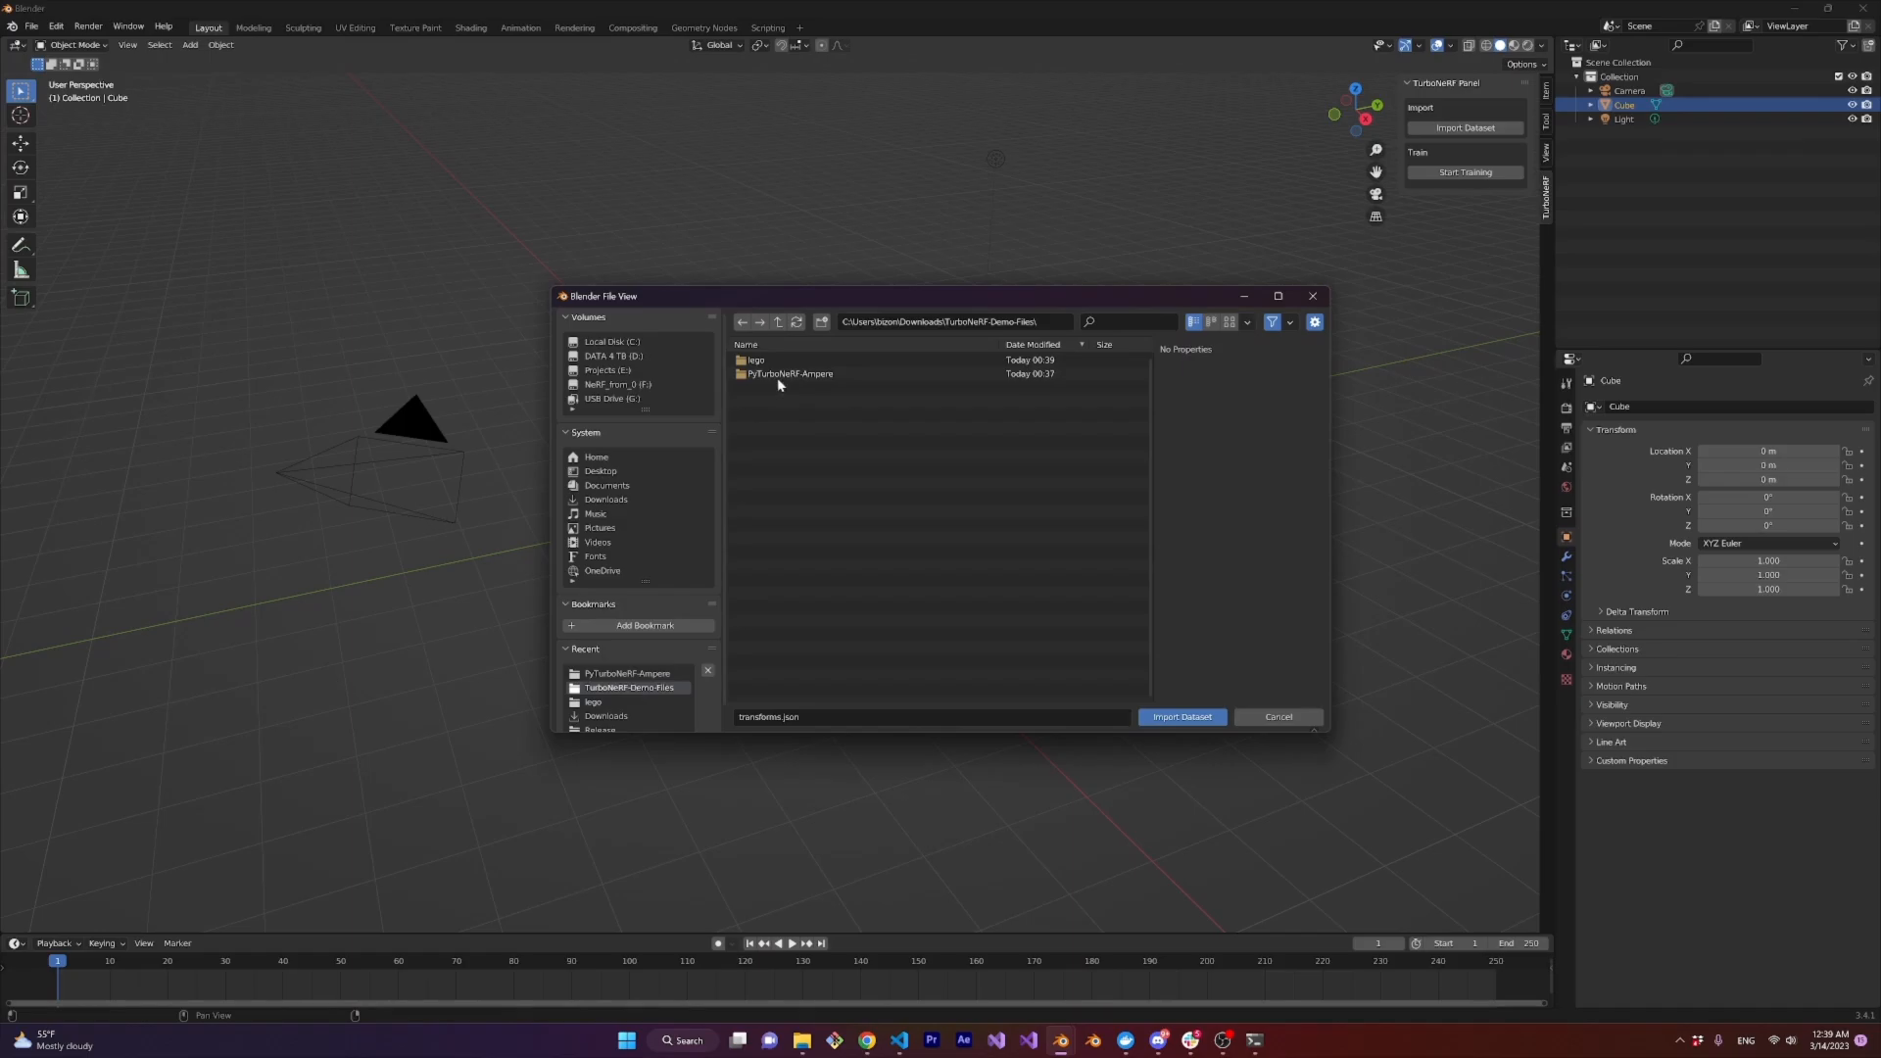
Import the lego dataset's transforms.json so its camera frames appear in the scene
double_click(756, 361)
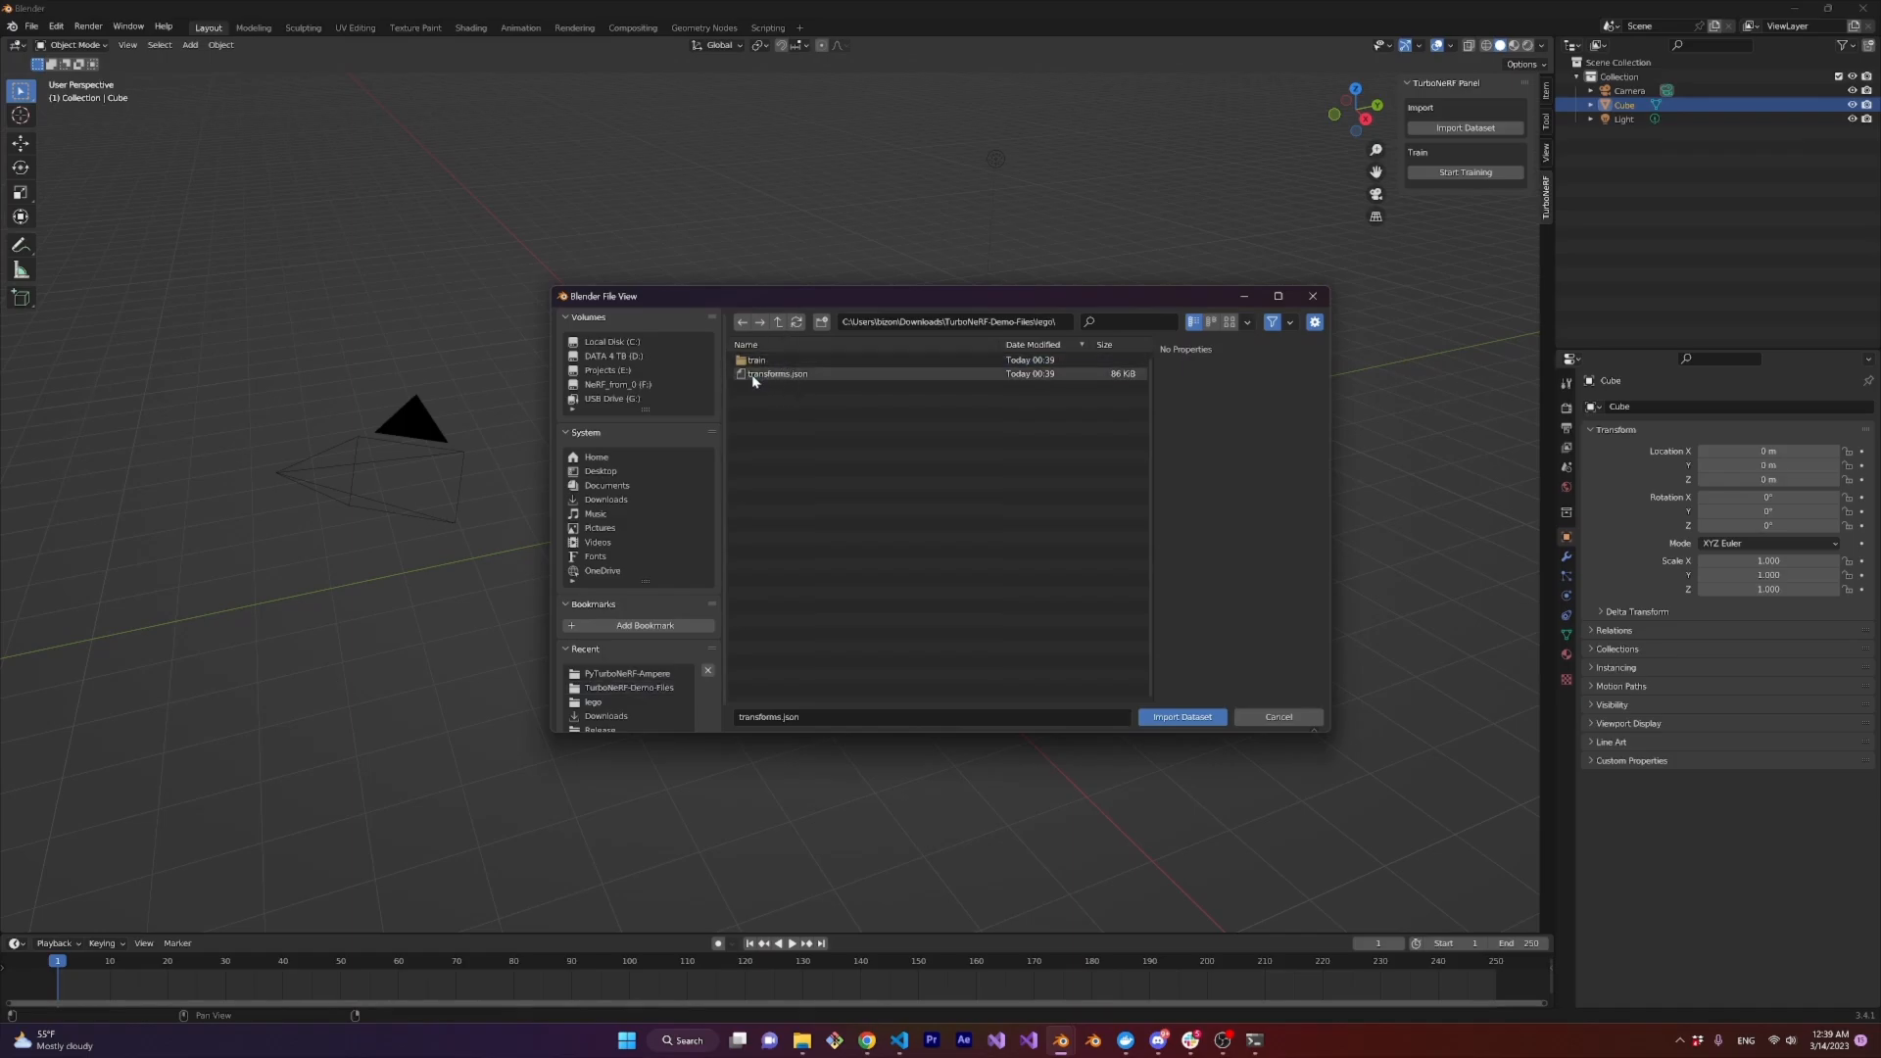
left_click(778, 372)
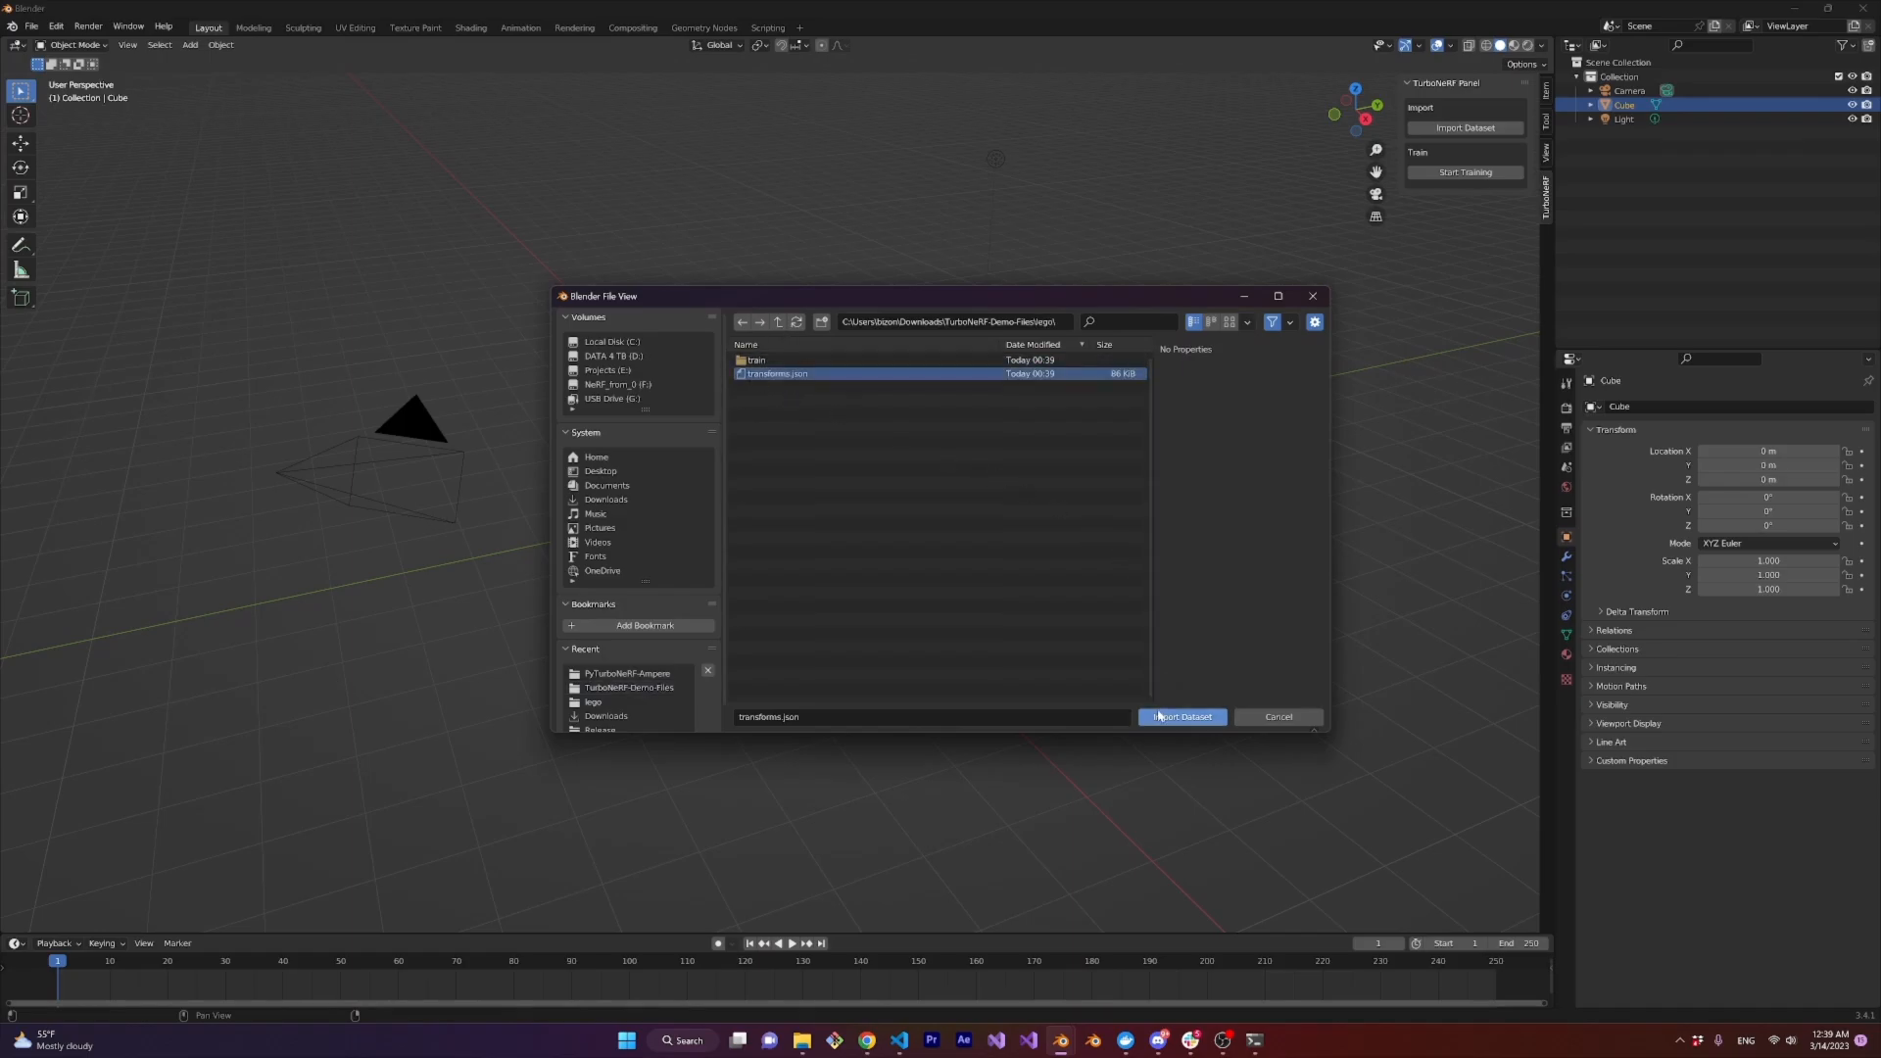
left_click(1179, 717)
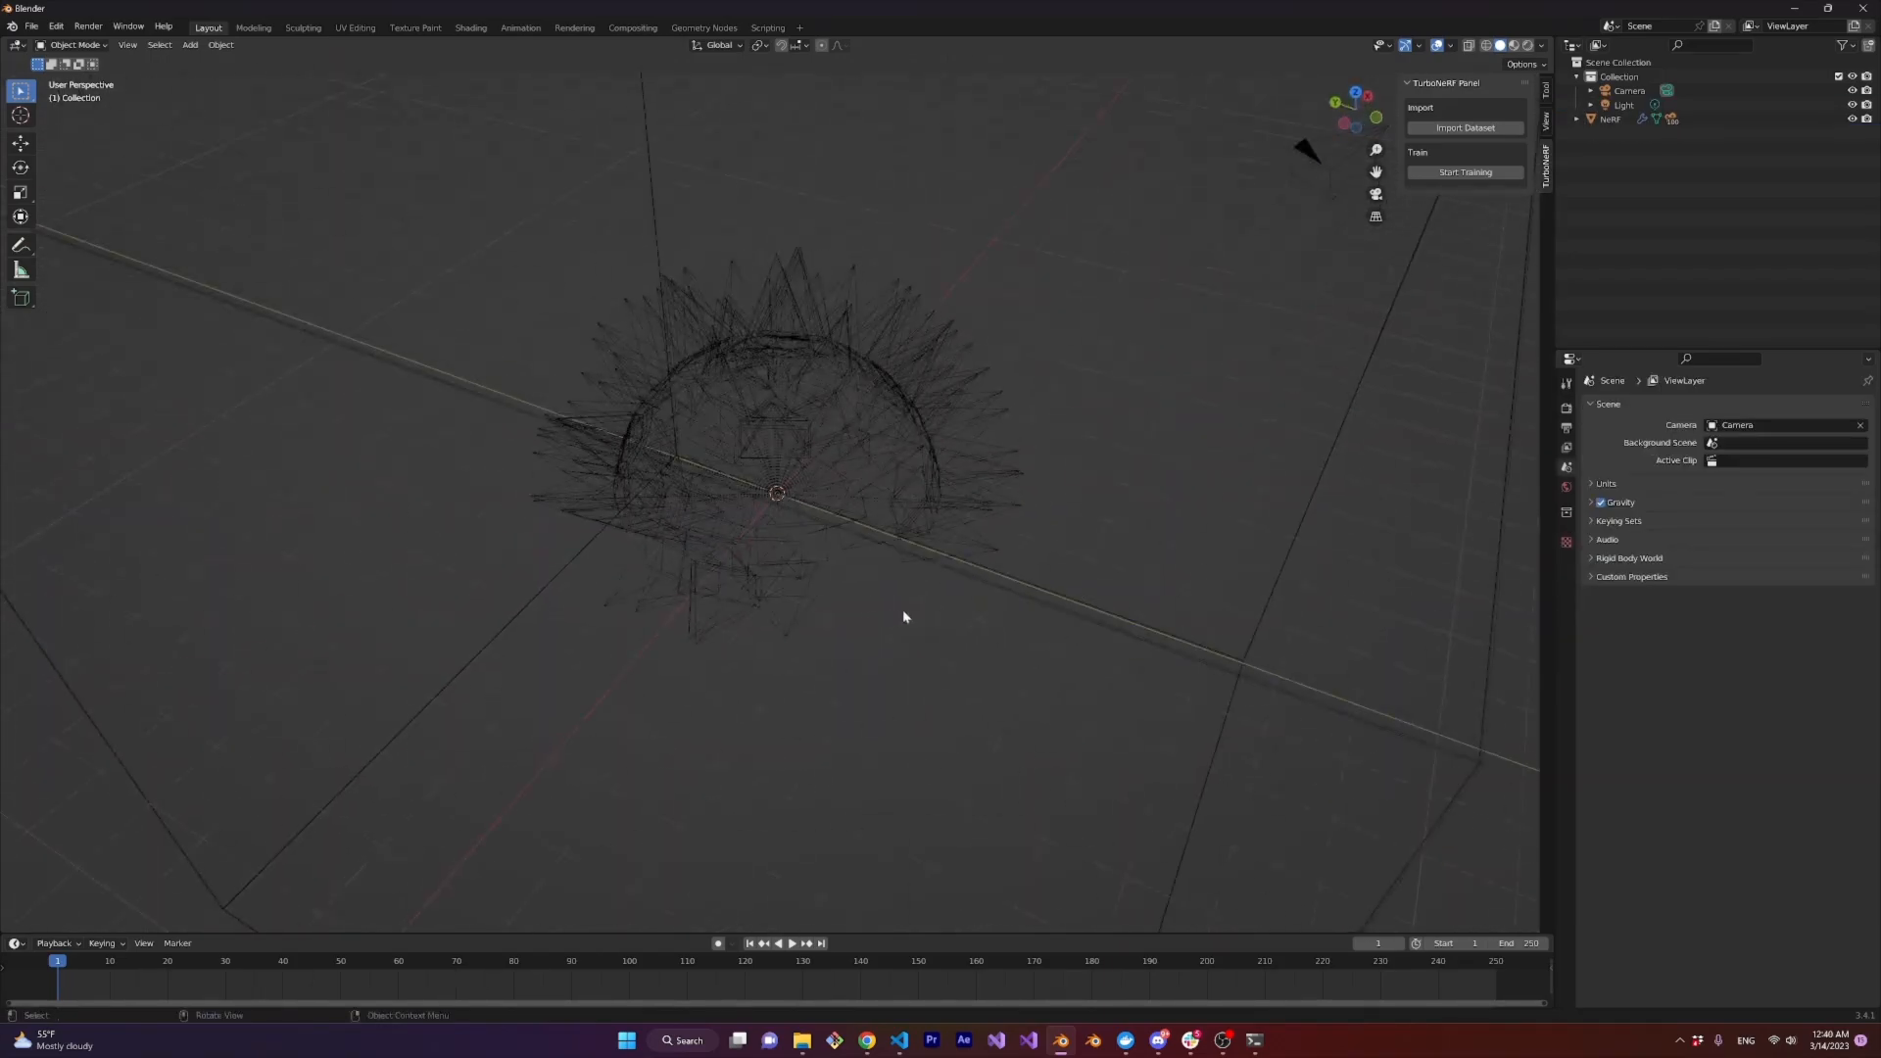
Start TurboNeRF training on the imported lego dataset
left_click(1464, 172)
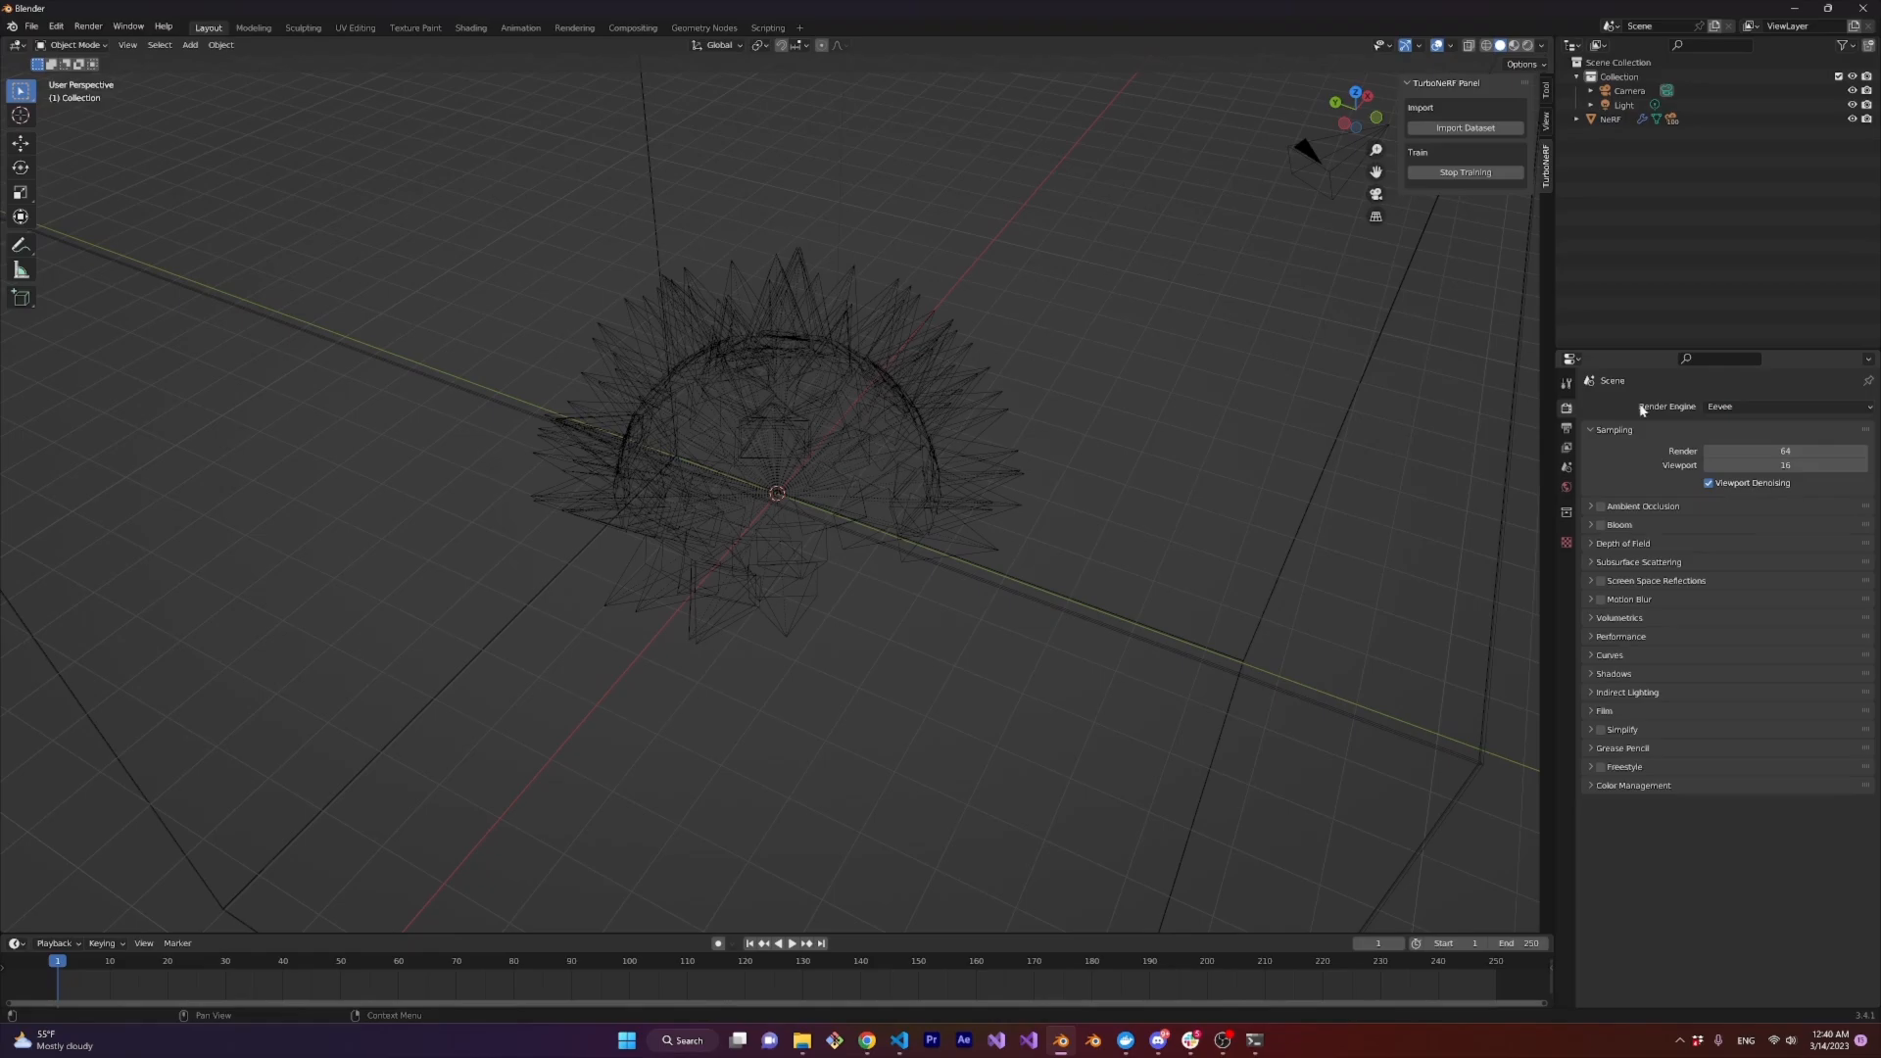
mouse_move(1566, 409)
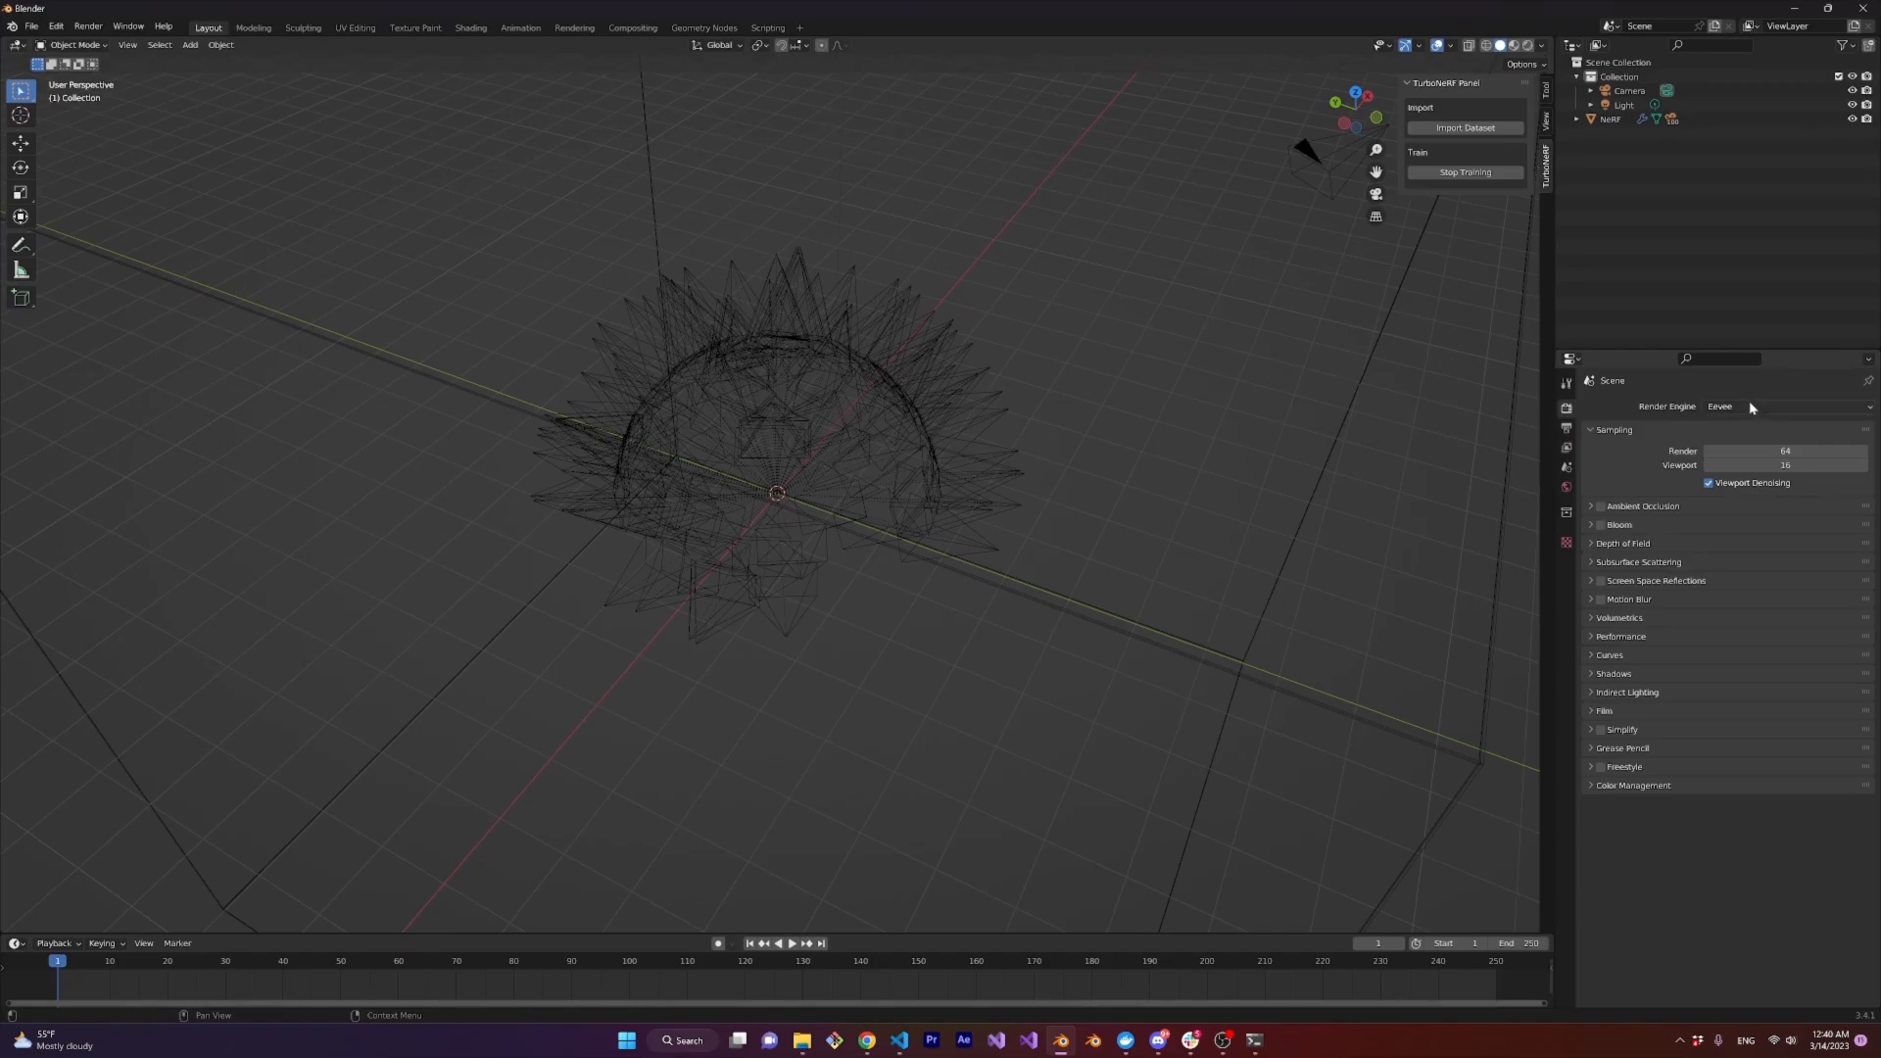
Choose TurboNeRF as the render engine so the bulldozer renders in the viewport
left_click(1787, 405)
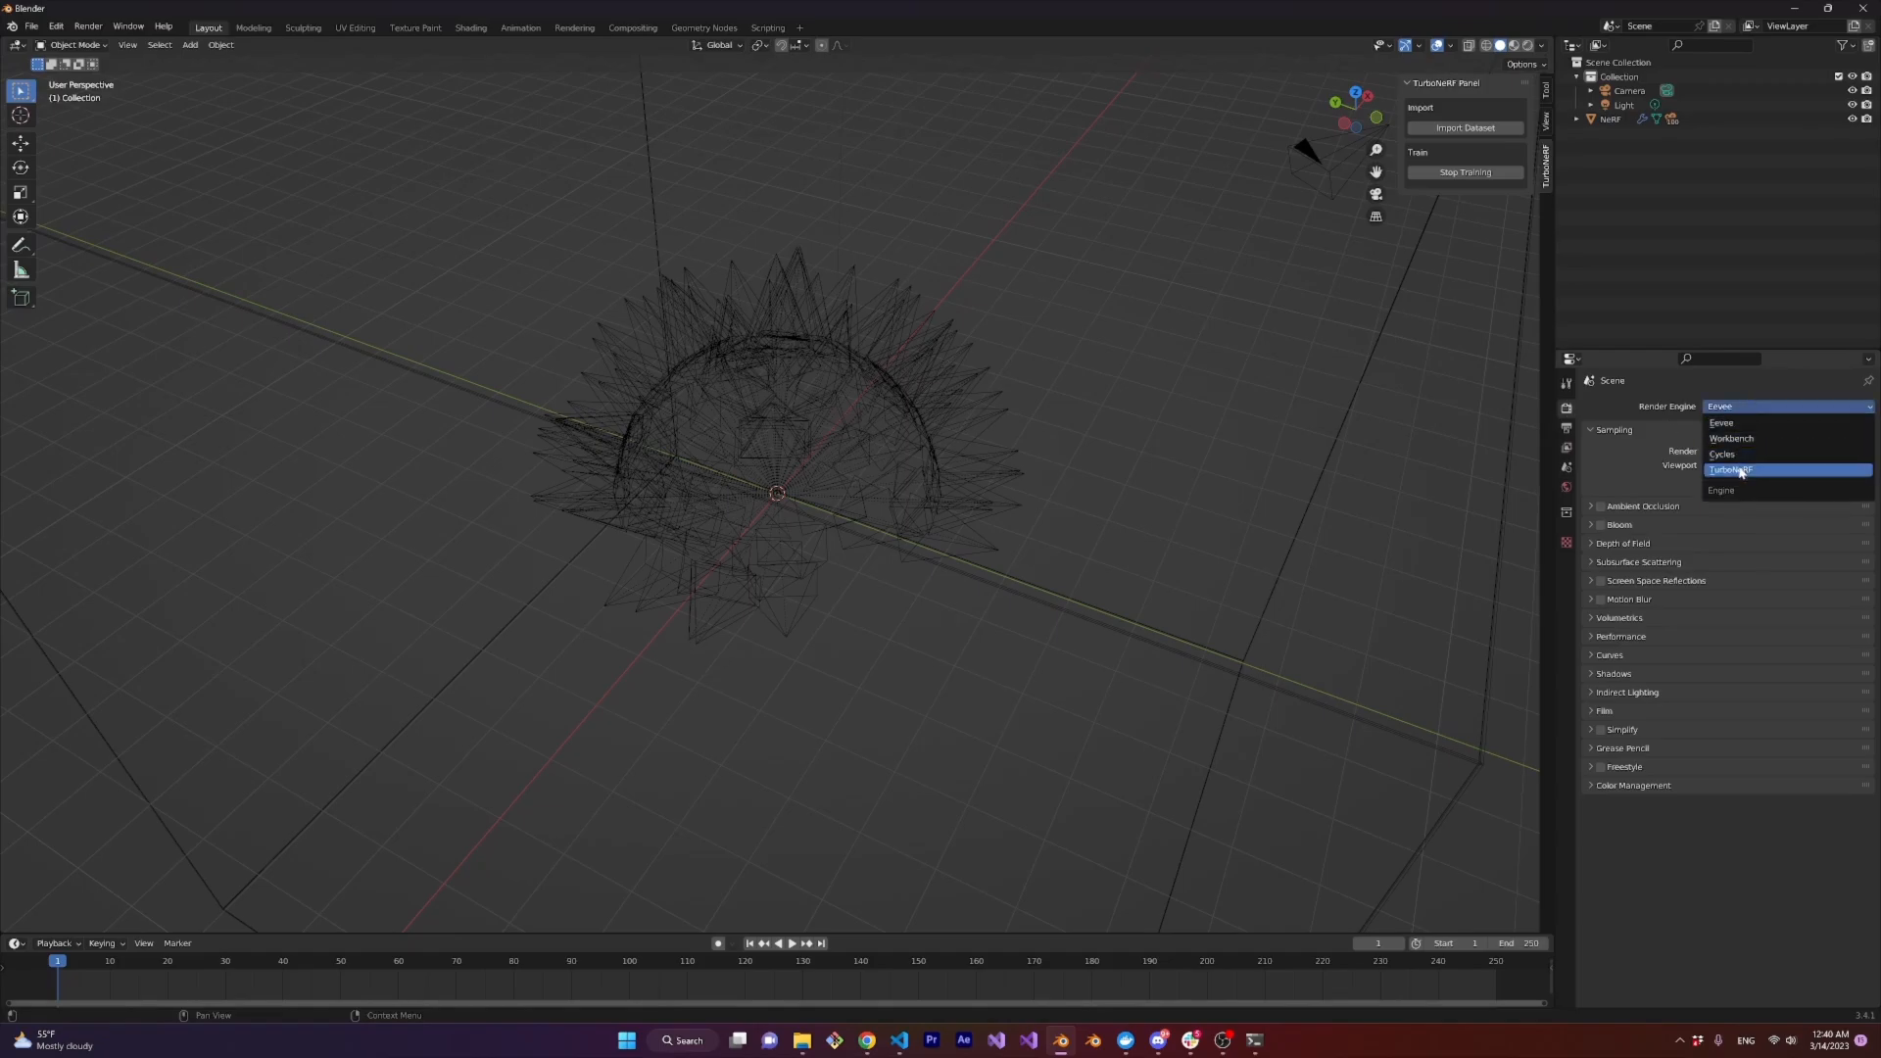
left_click(1734, 468)
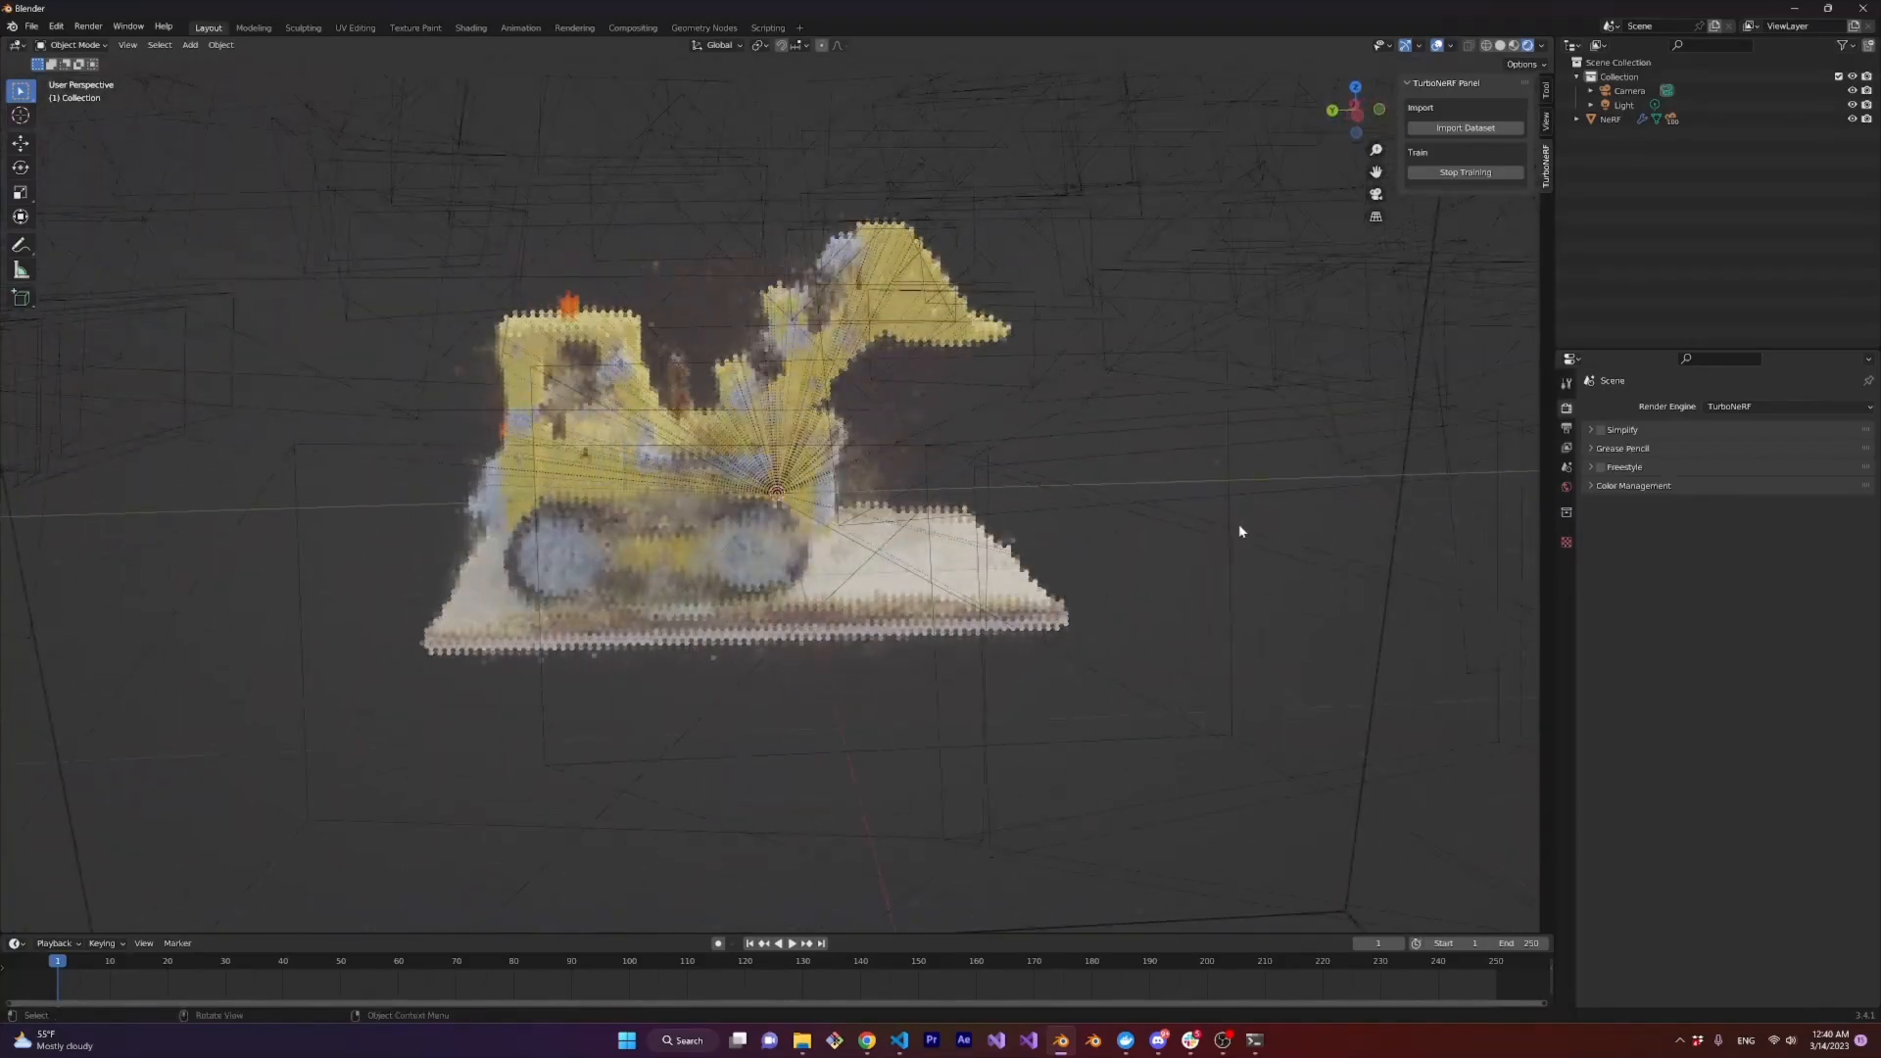
Change the Color Management view transform from Filmic to Raw
left_click(1632, 484)
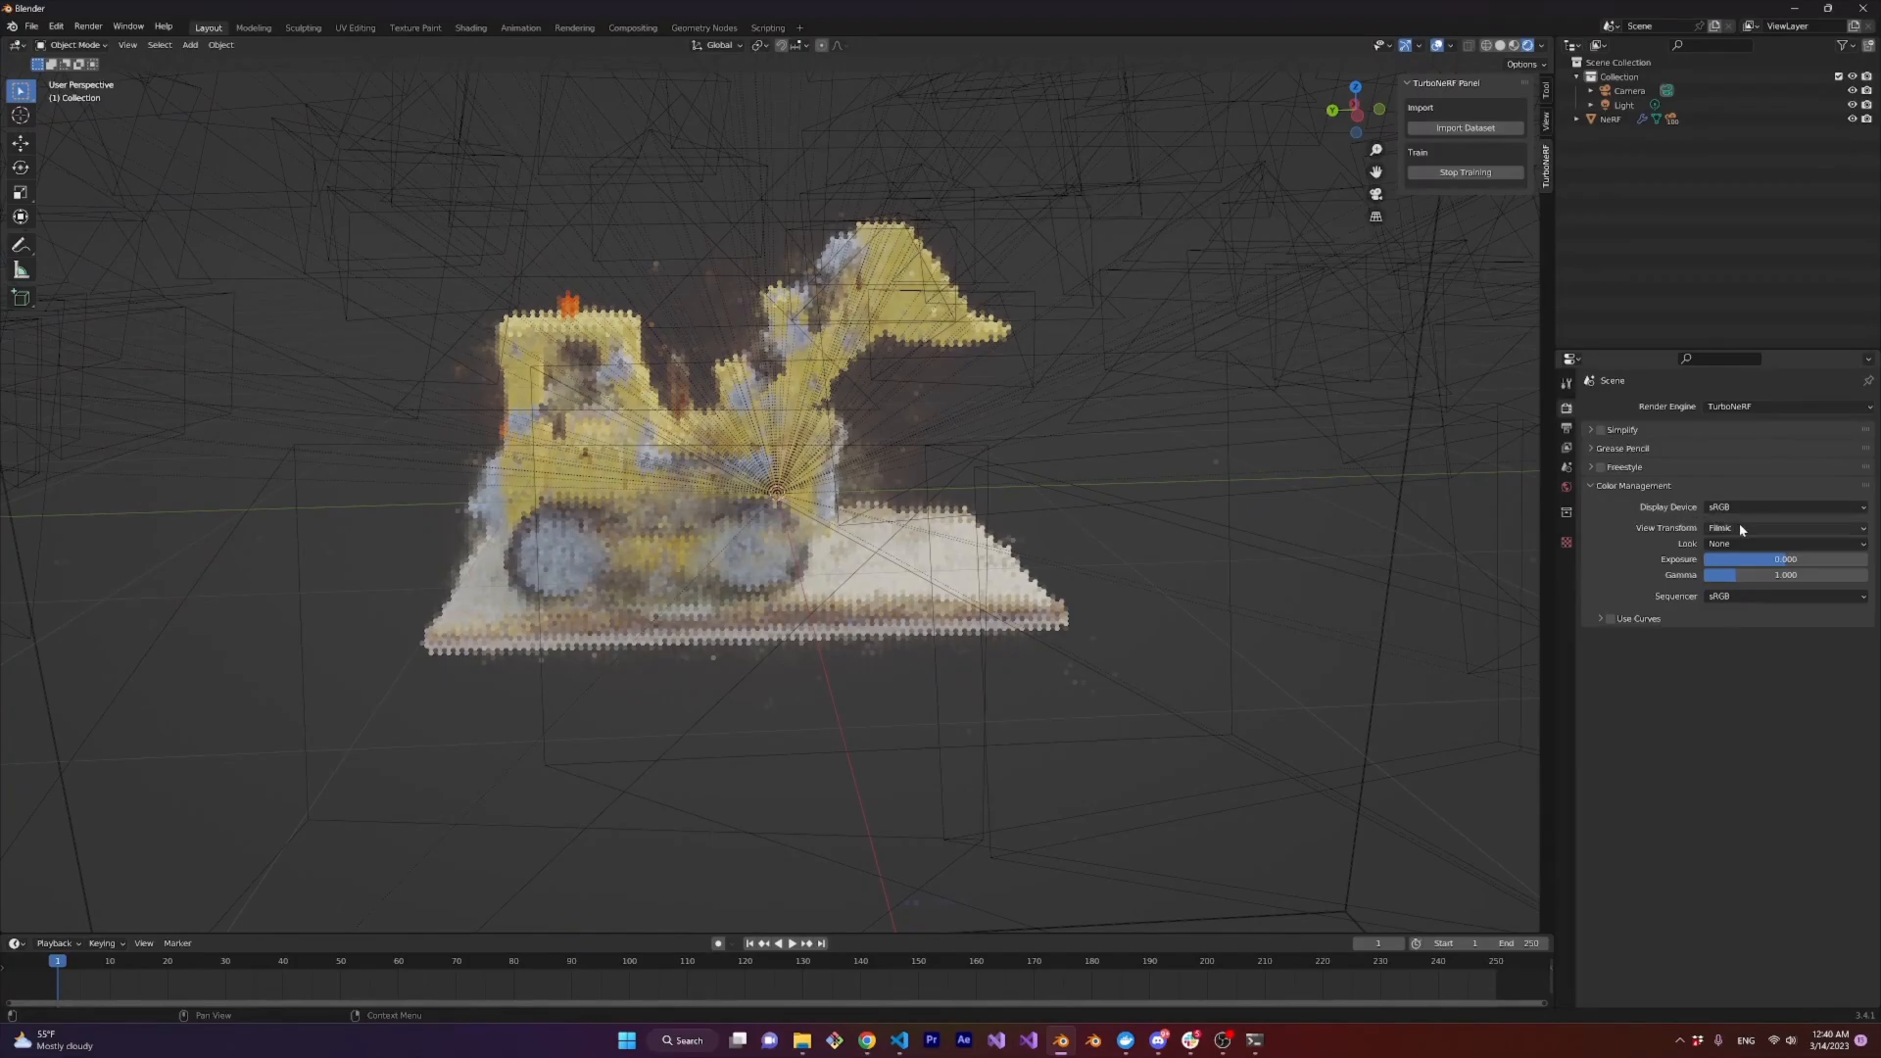
left_click(1783, 527)
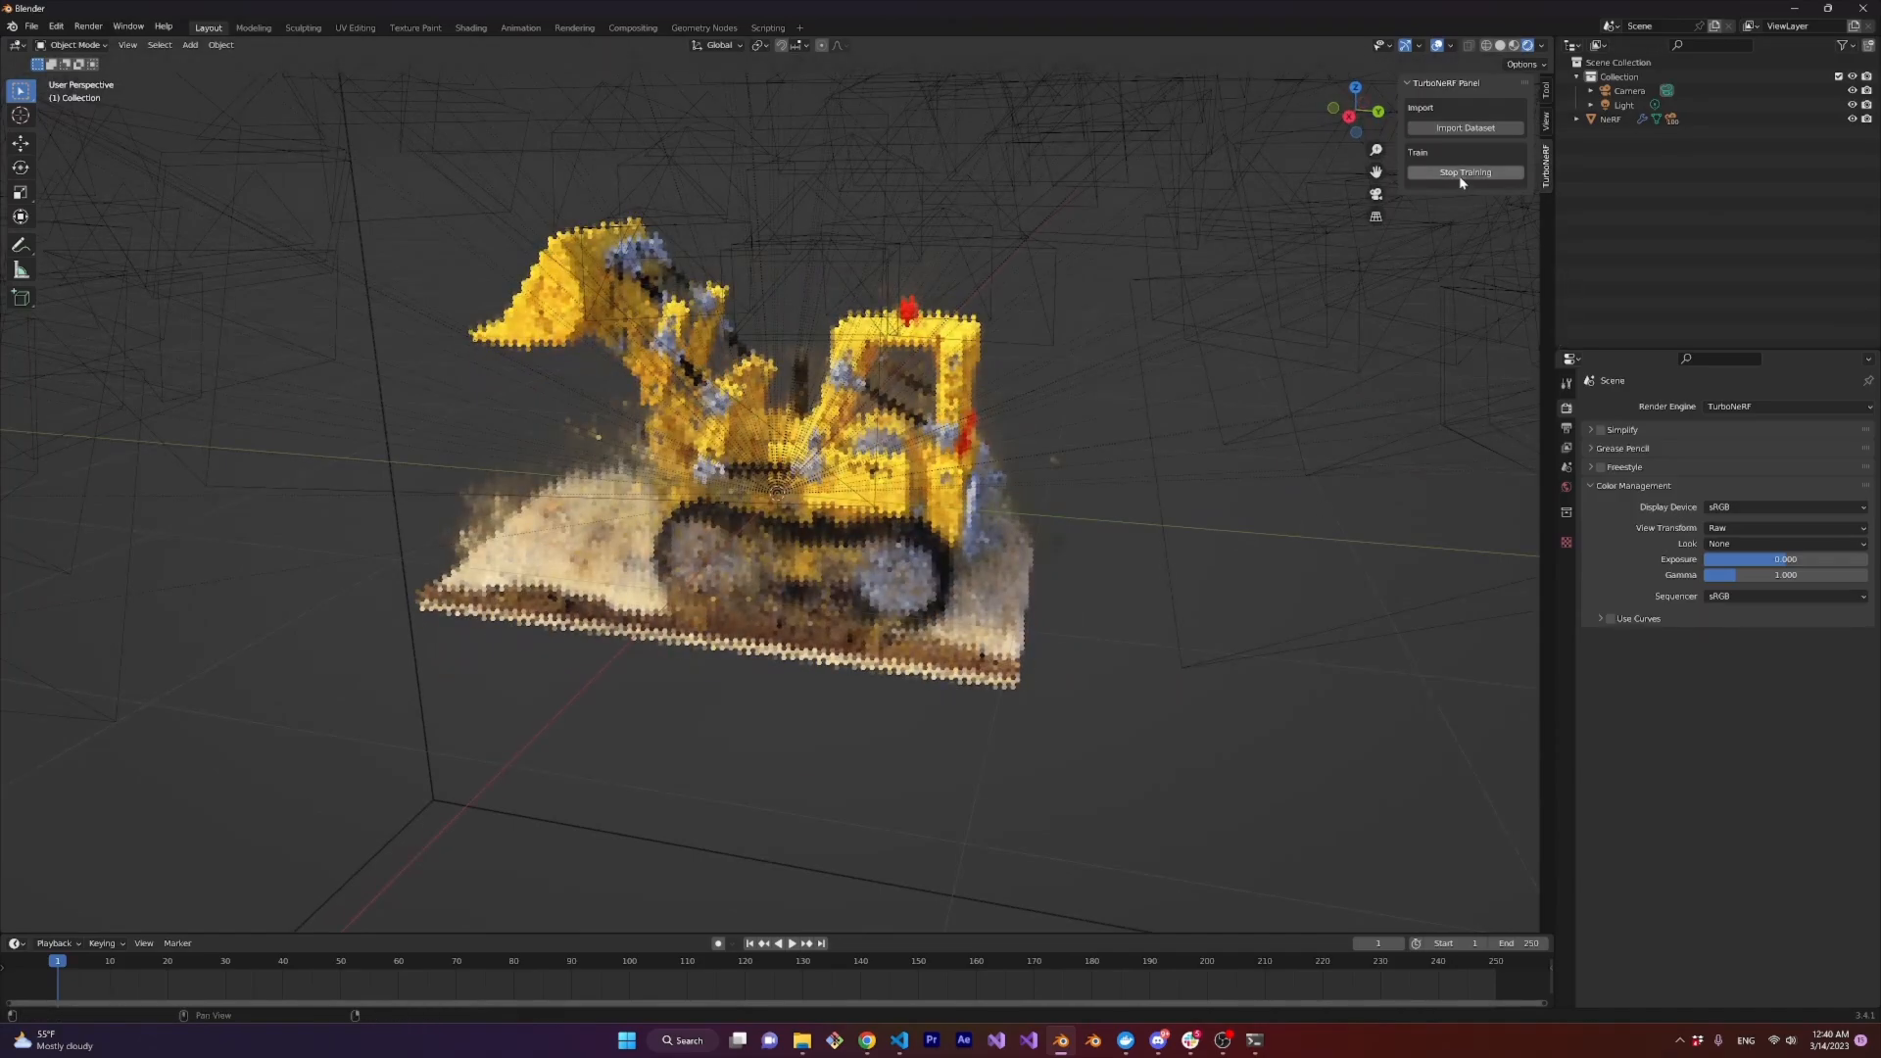
Stop the TurboNeRF training and start it again to keep refining the bulldozer
left_click(1464, 172)
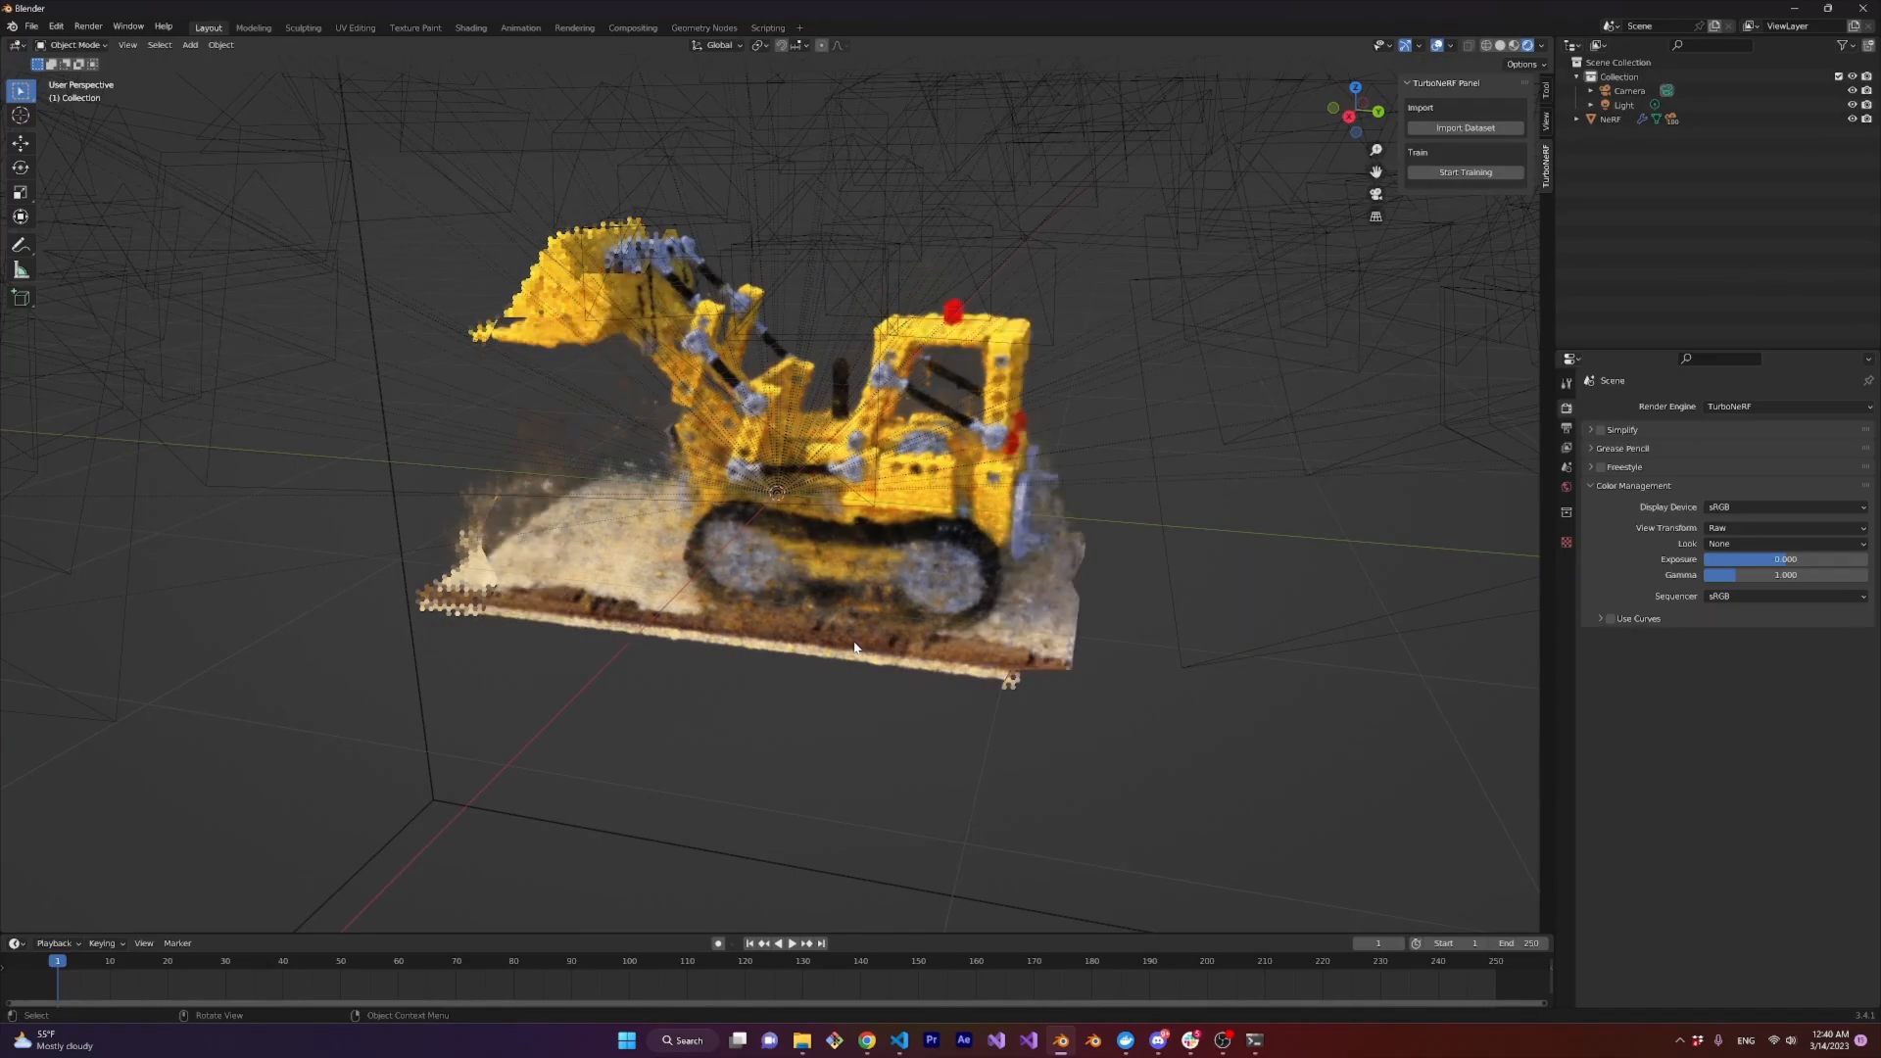
left_click(1463, 173)
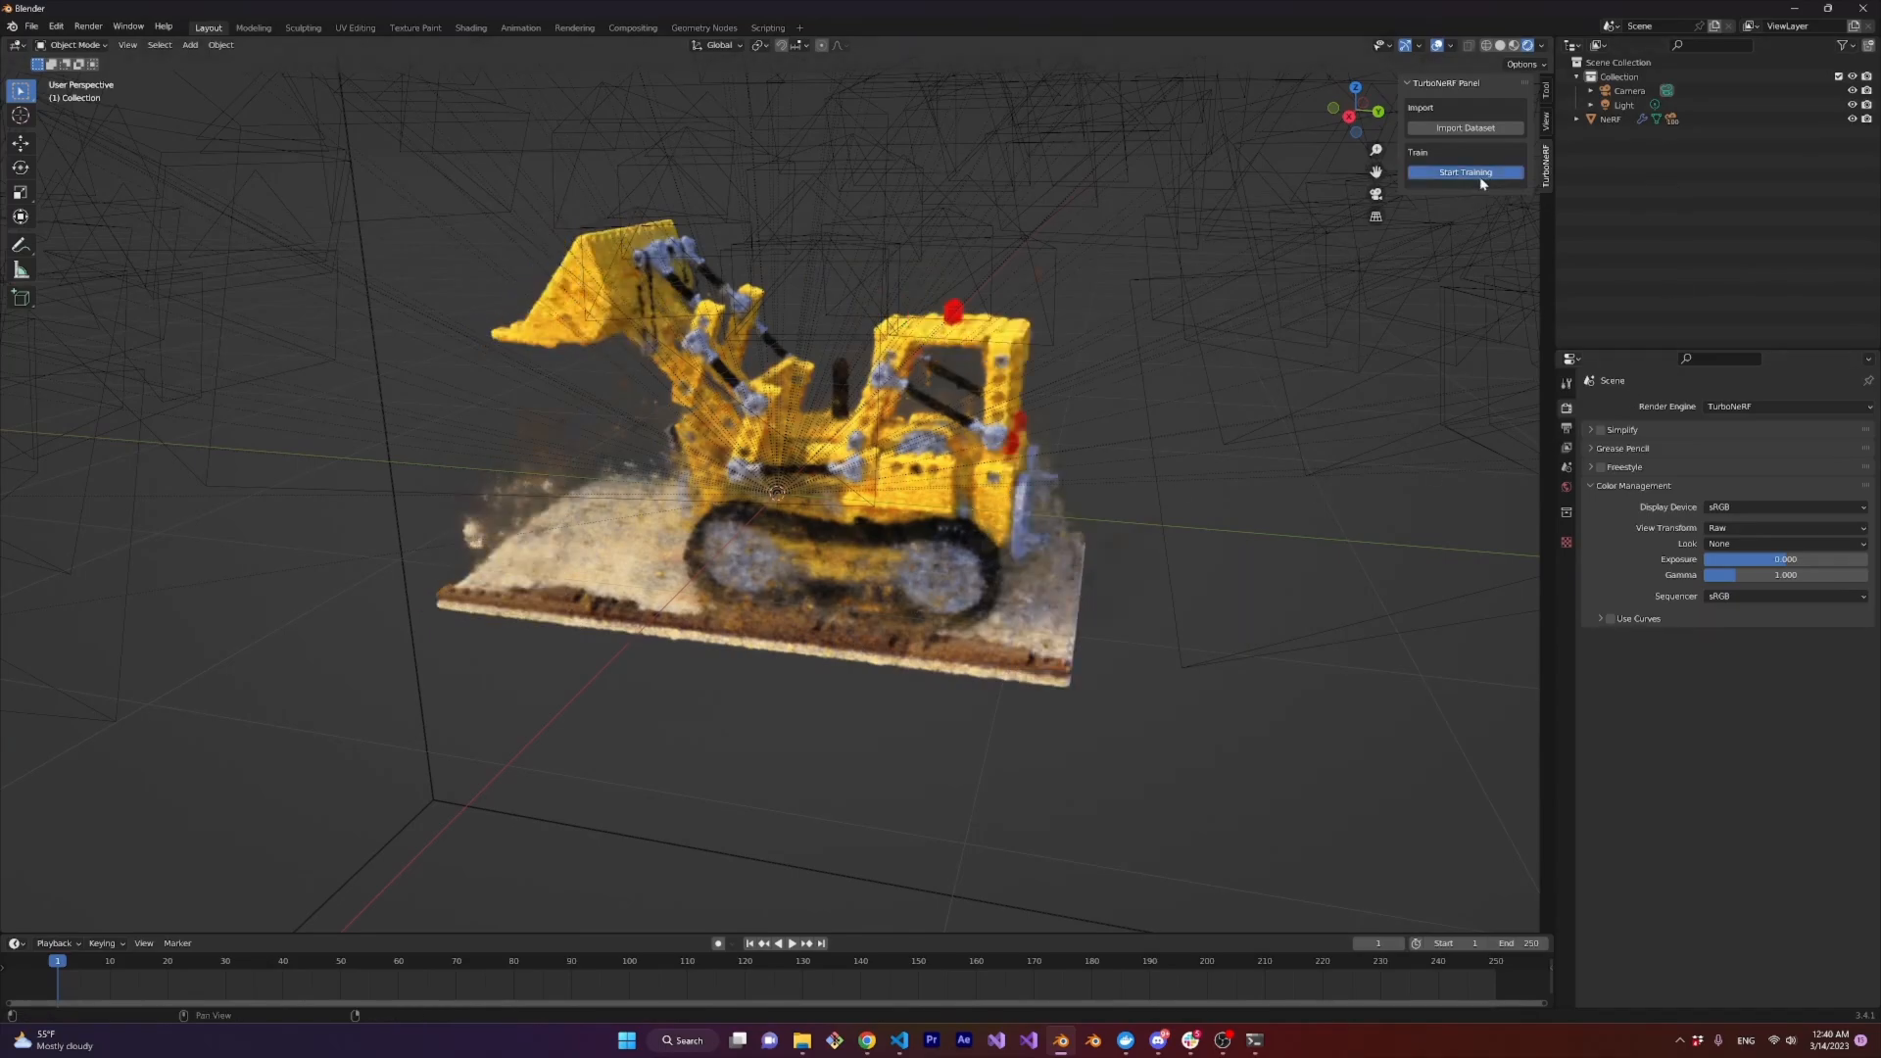
left_click(1464, 172)
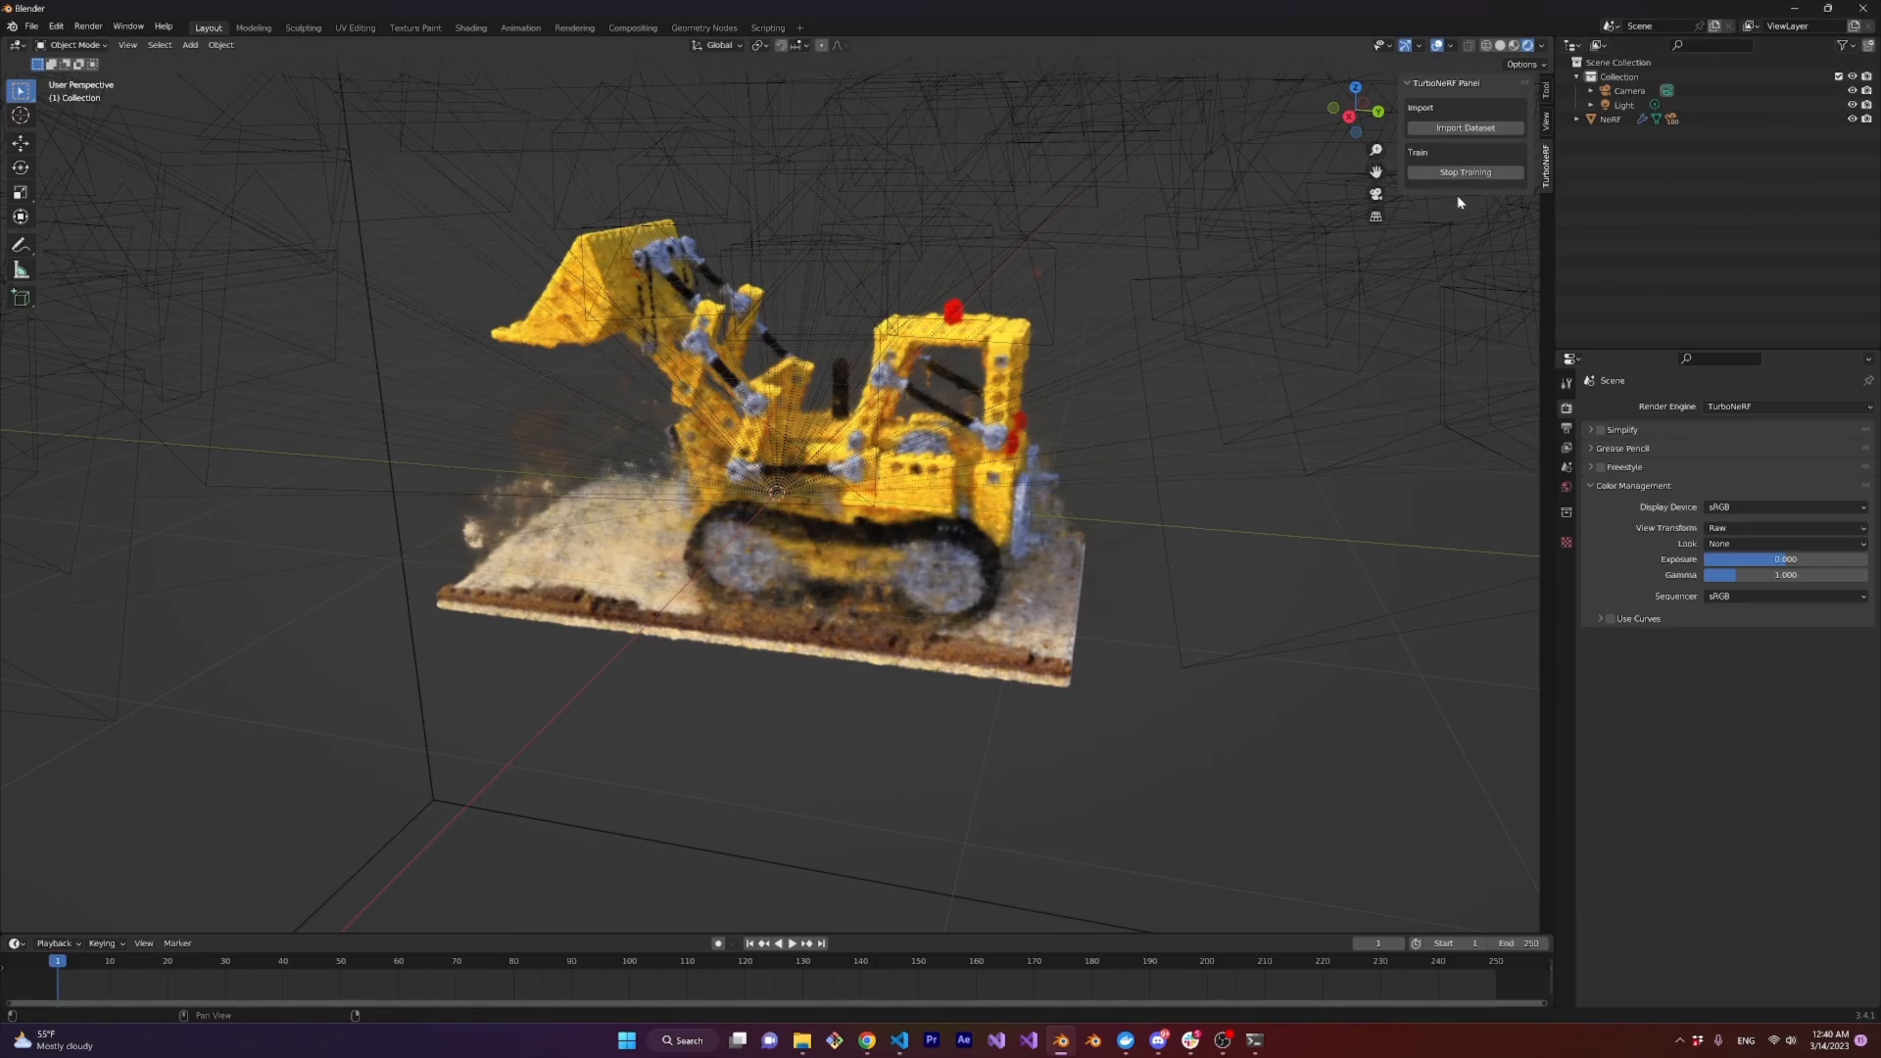